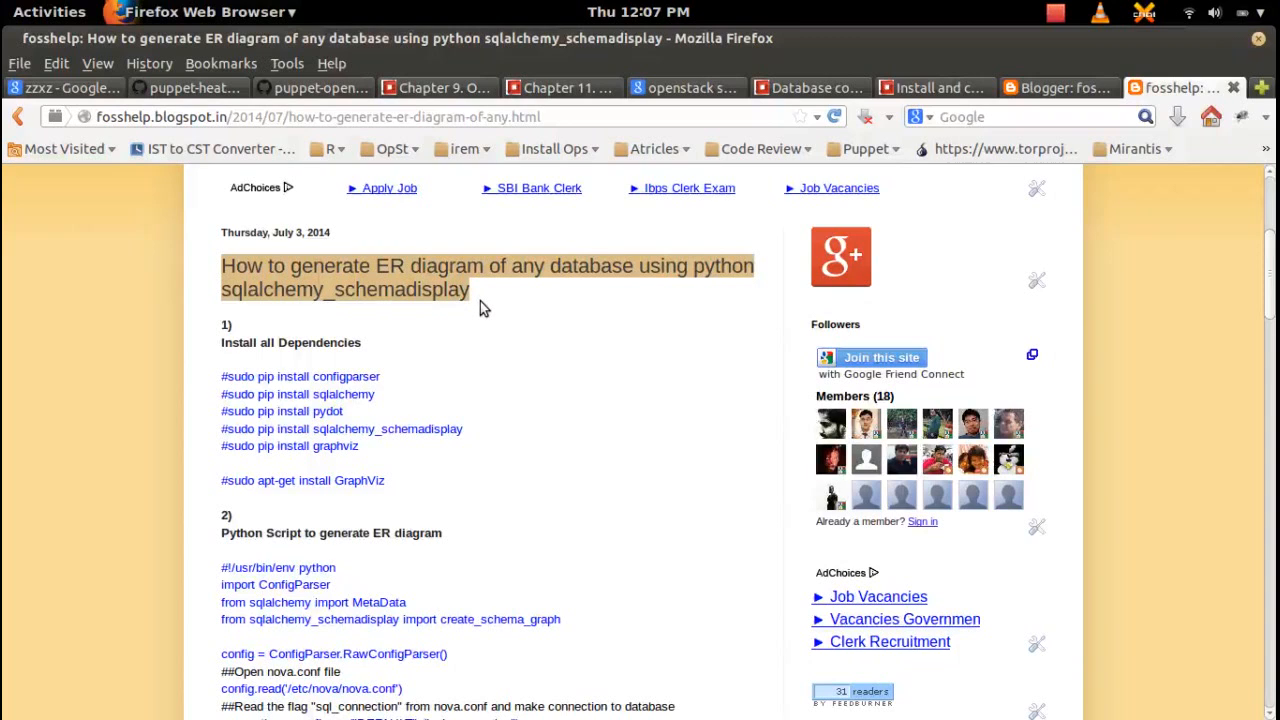
Read through the fosshelp post on ER diagrams with sqlalchemy_schemadisplay.
{"action": "left_click", "coordinate": [478, 308]}
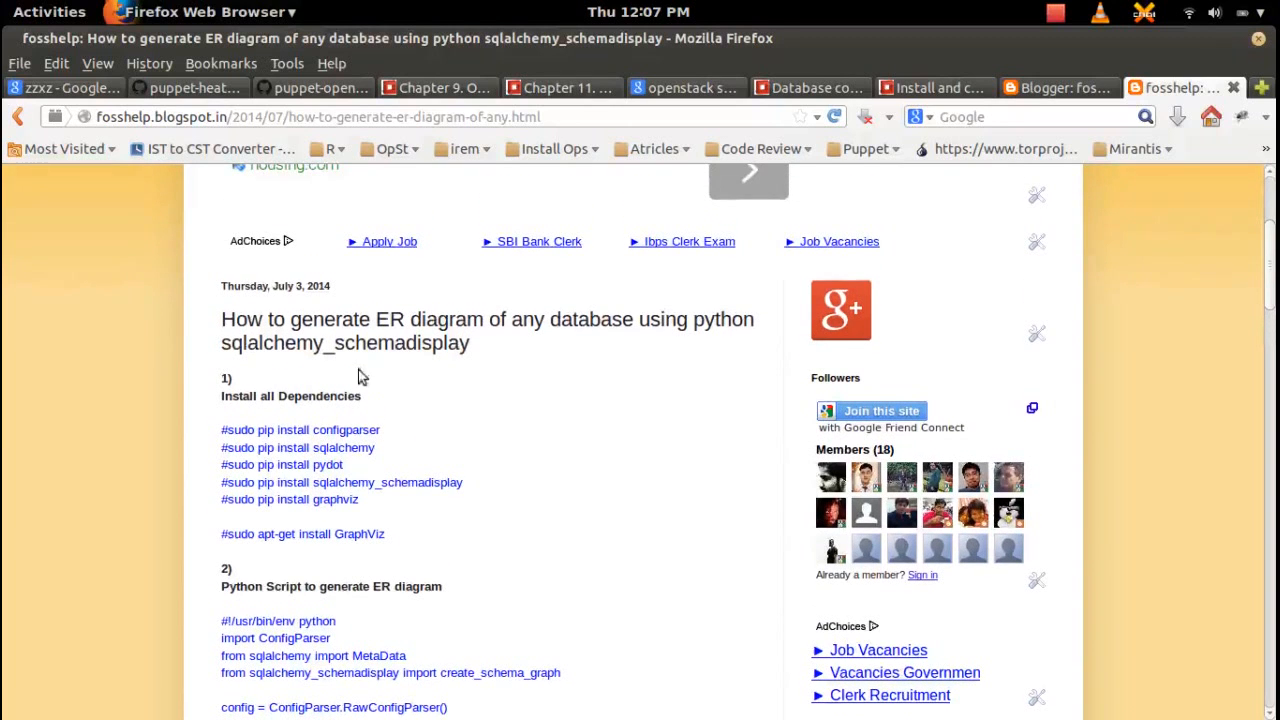
{"action": "scroll", "scroll_direction": "down", "scroll_amount": 3}
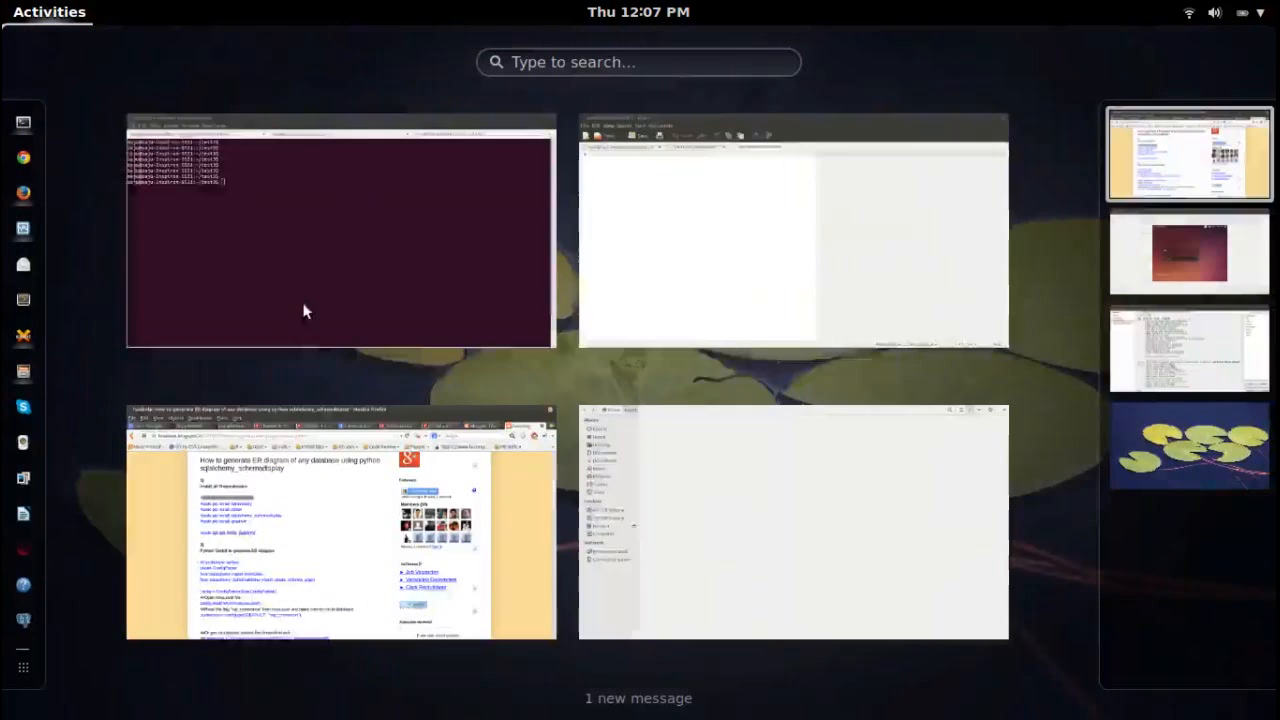
Run the tutorial's 'sudo pip install' lines for sqlalchemy and pydot, both already satisfied.
{"action": "left_click", "coordinate": [304, 250]}
{"action": "type", "text": "sudo pip install configparser"}
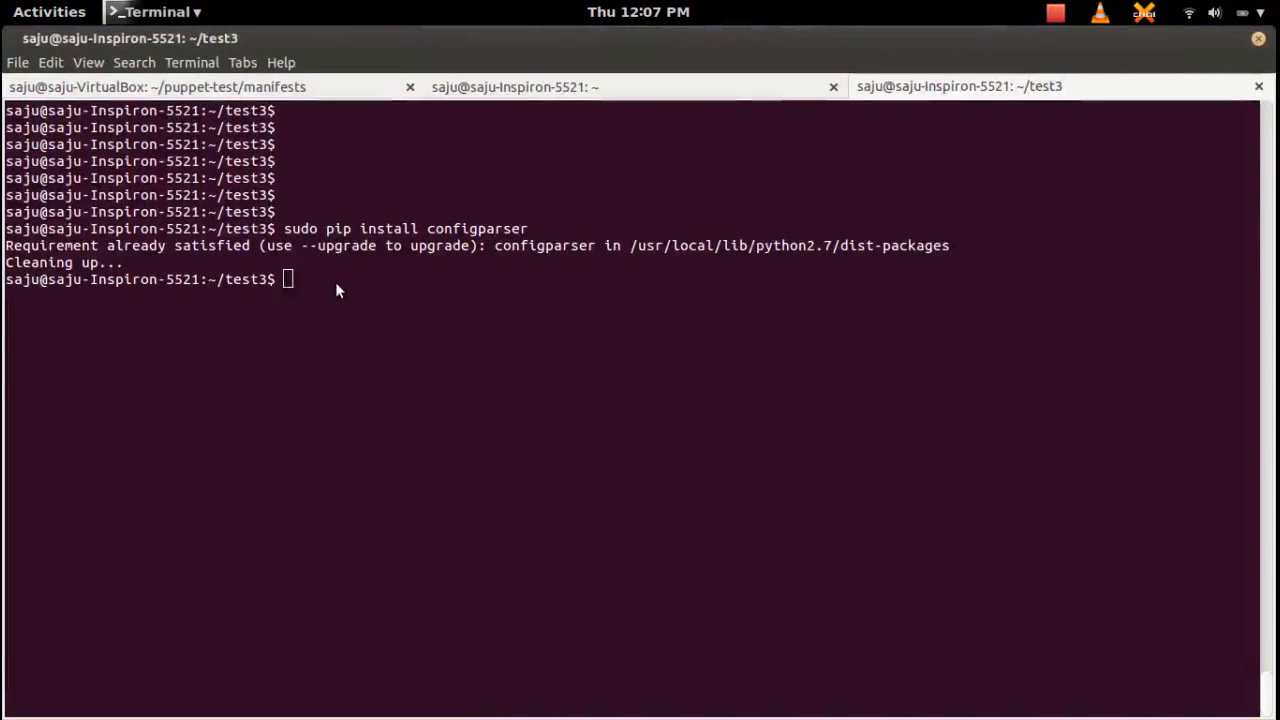
{"action": "left_click", "coordinate": [46, 12]}
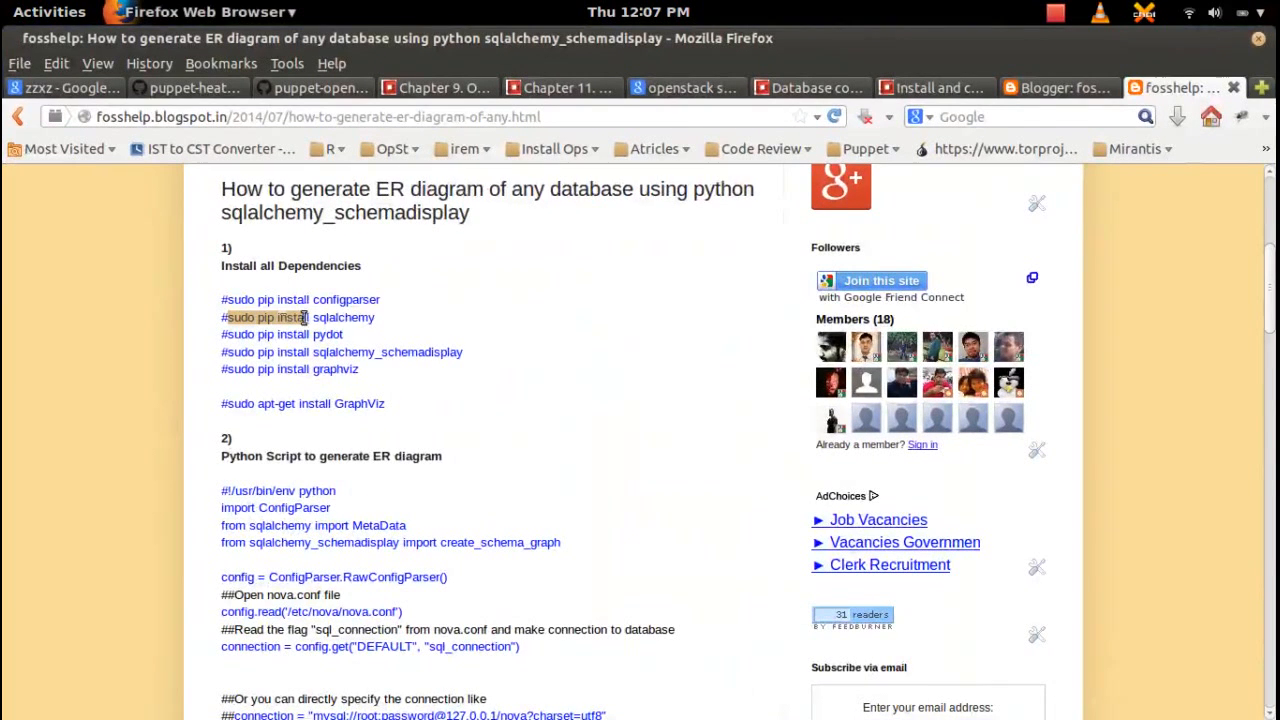
{"action": "right_click", "coordinate": [300, 316]}
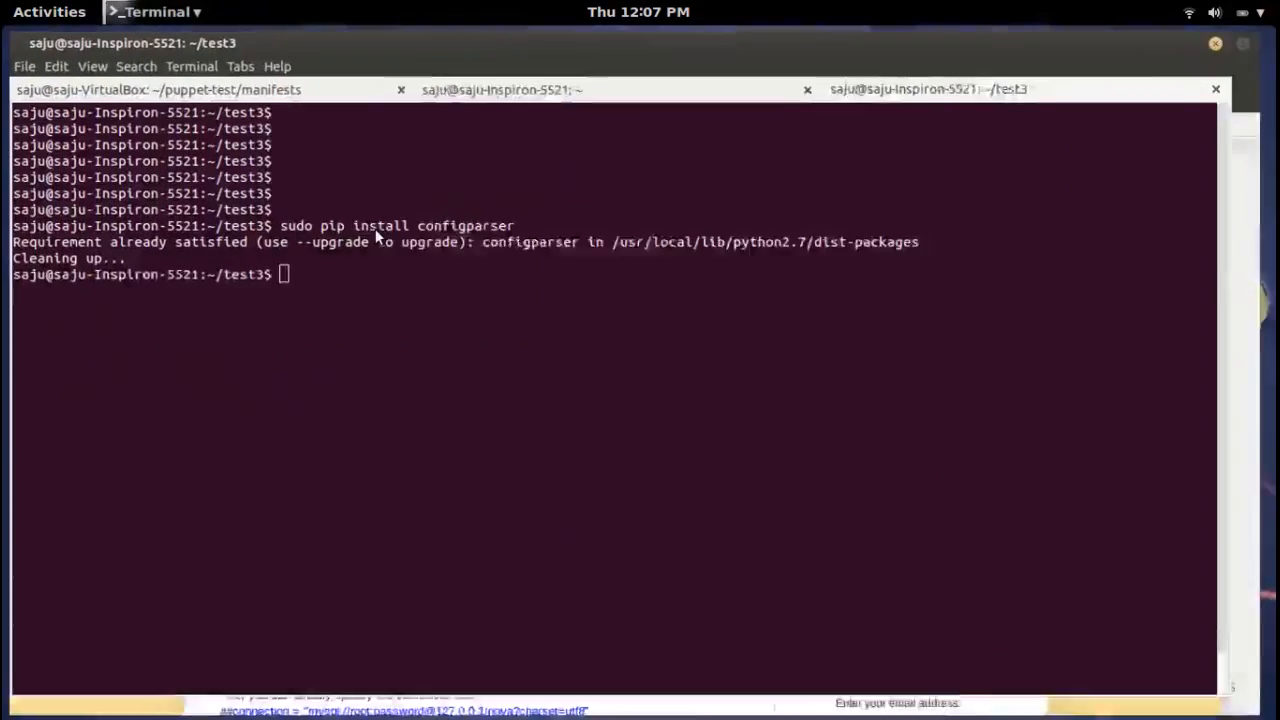
{"action": "left_click", "coordinate": [42, 12]}
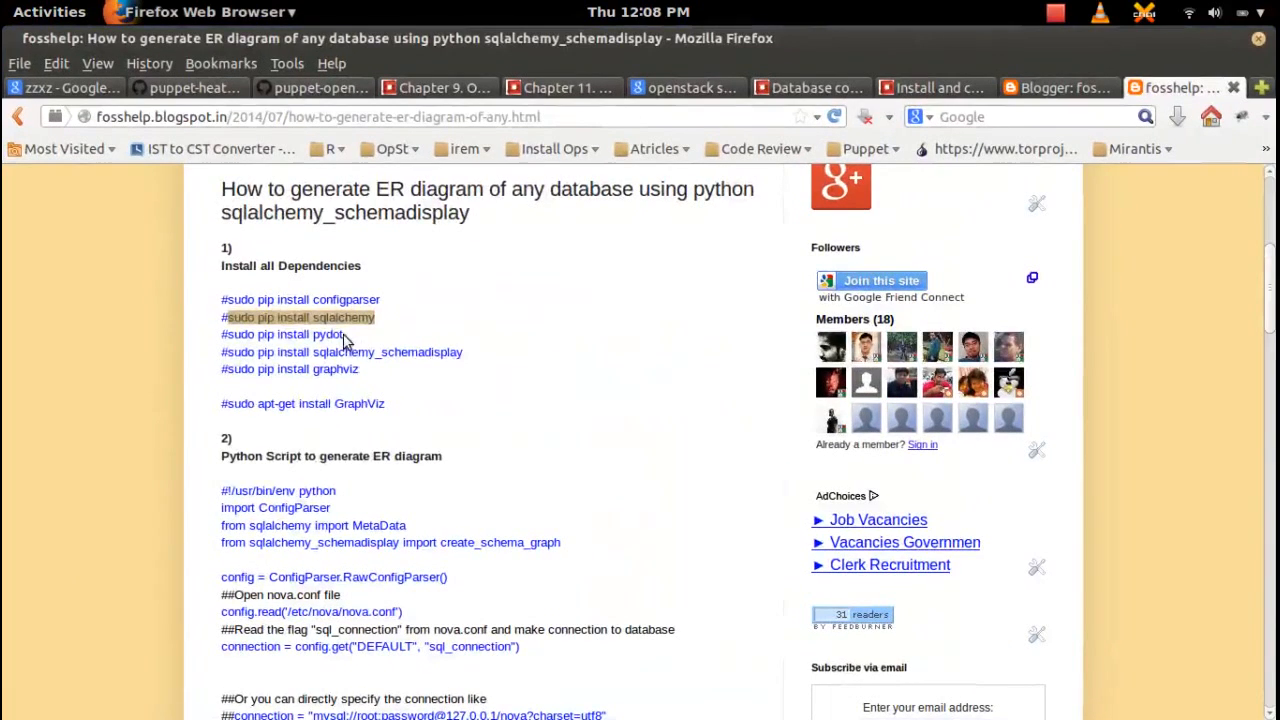
{"action": "right_click", "coordinate": [300, 334]}
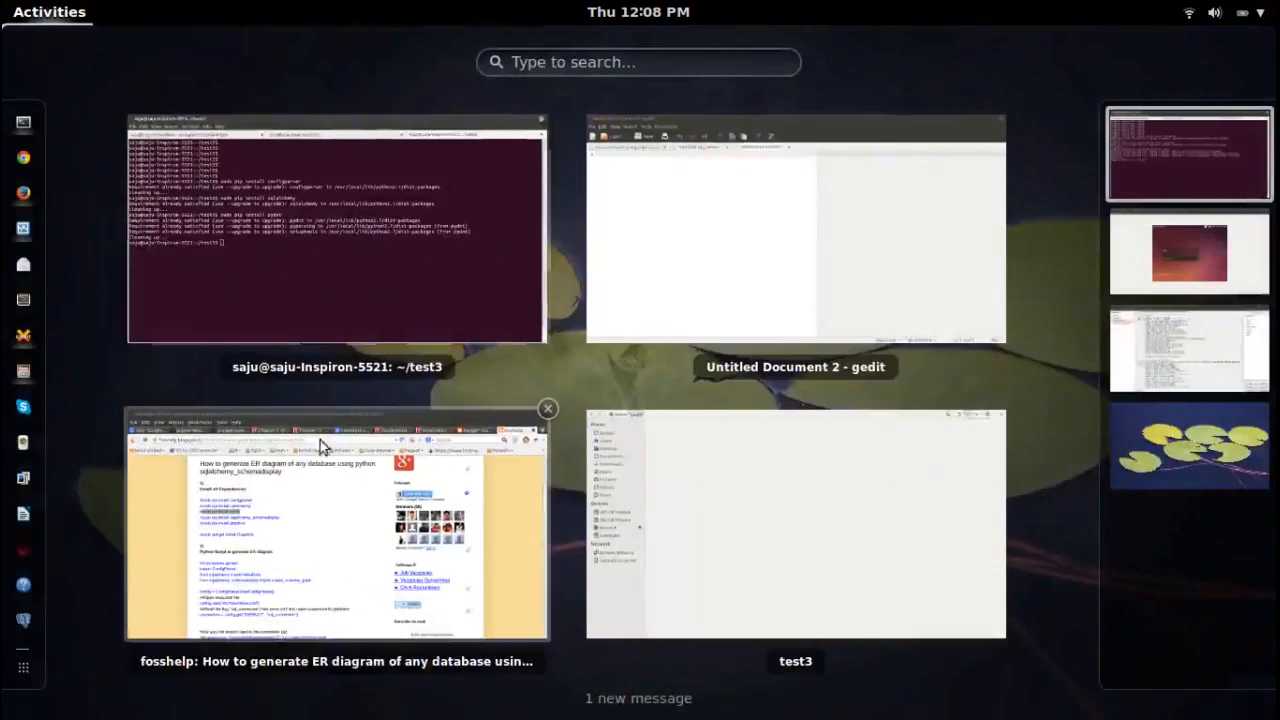
{"action": "left_click", "coordinate": [336, 540]}
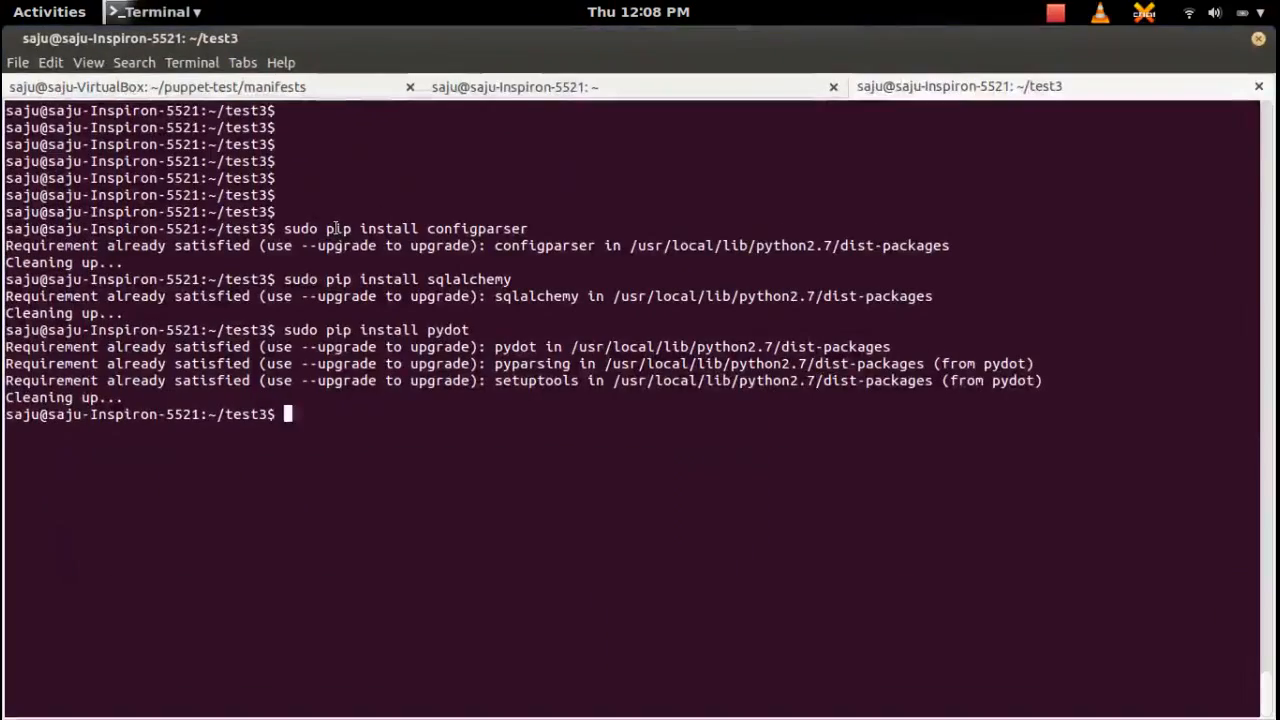
Run the graphviz pip and apt-get GraphViz install commands from the tutorial.
{"action": "left_click", "coordinate": [40, 12]}
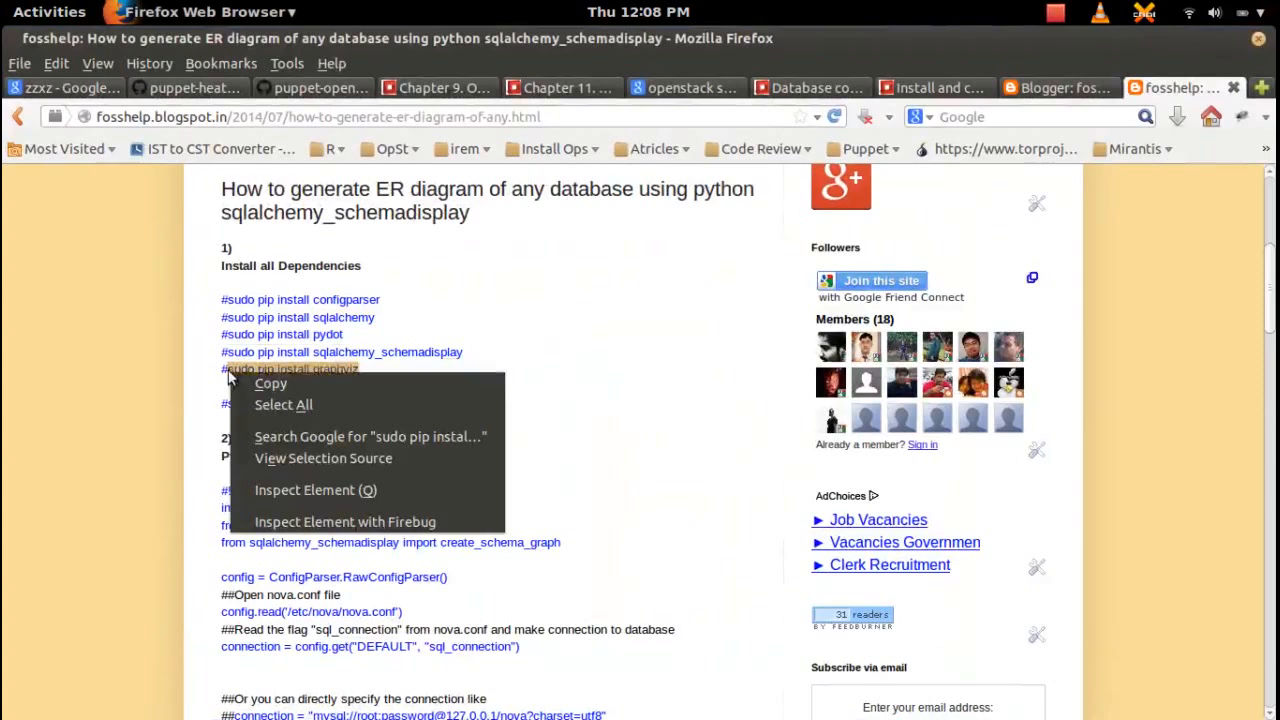
{"action": "left_click", "coordinate": [40, 12]}
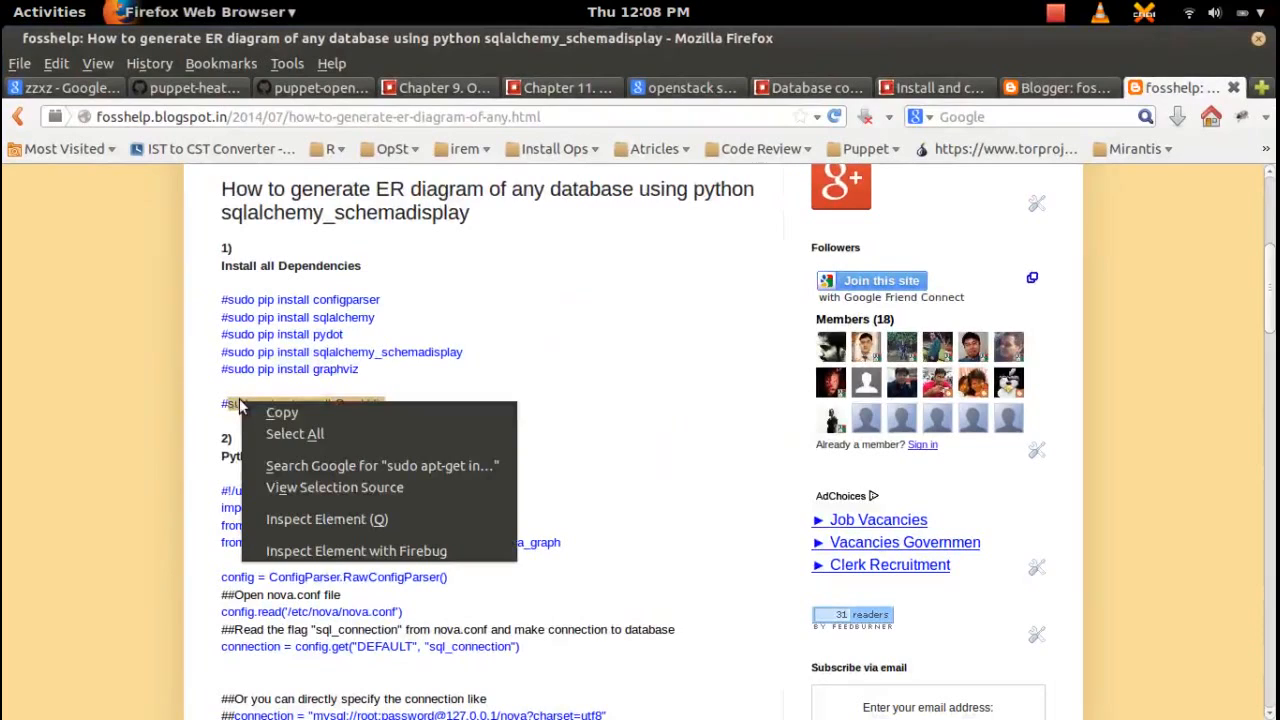
{"action": "left_click", "coordinate": [48, 12]}
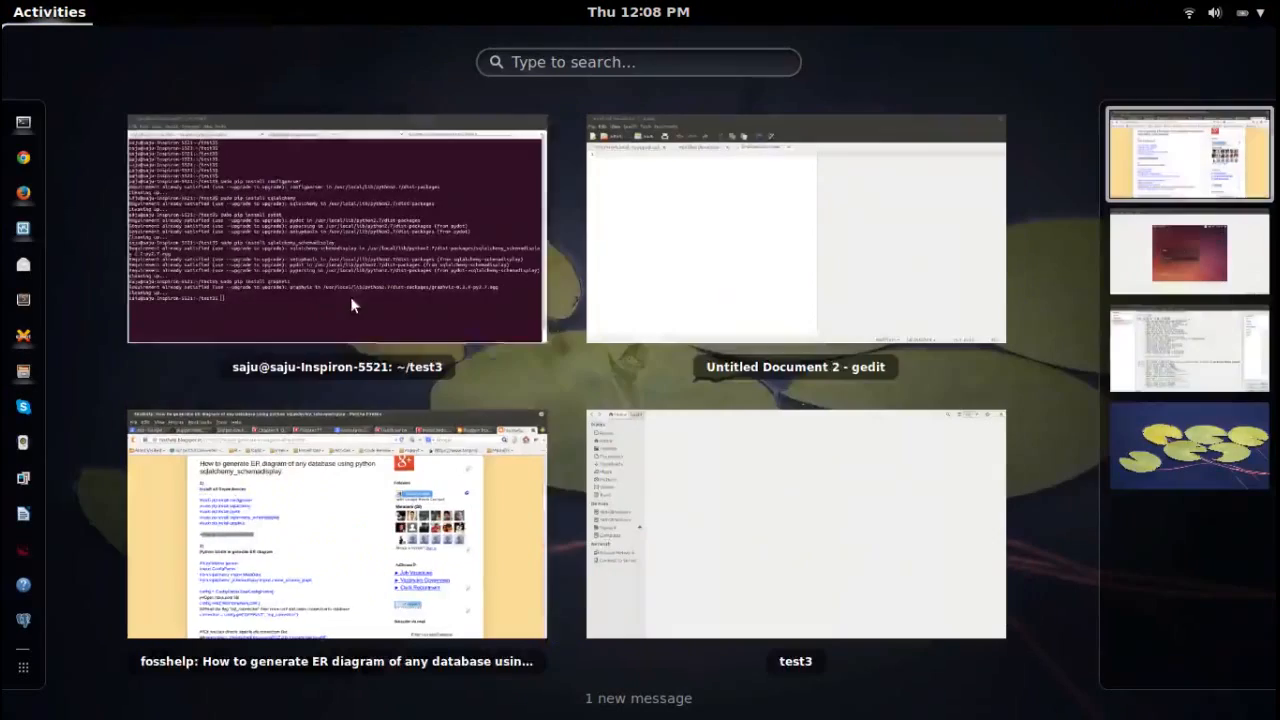
{"action": "left_click", "coordinate": [350, 240]}
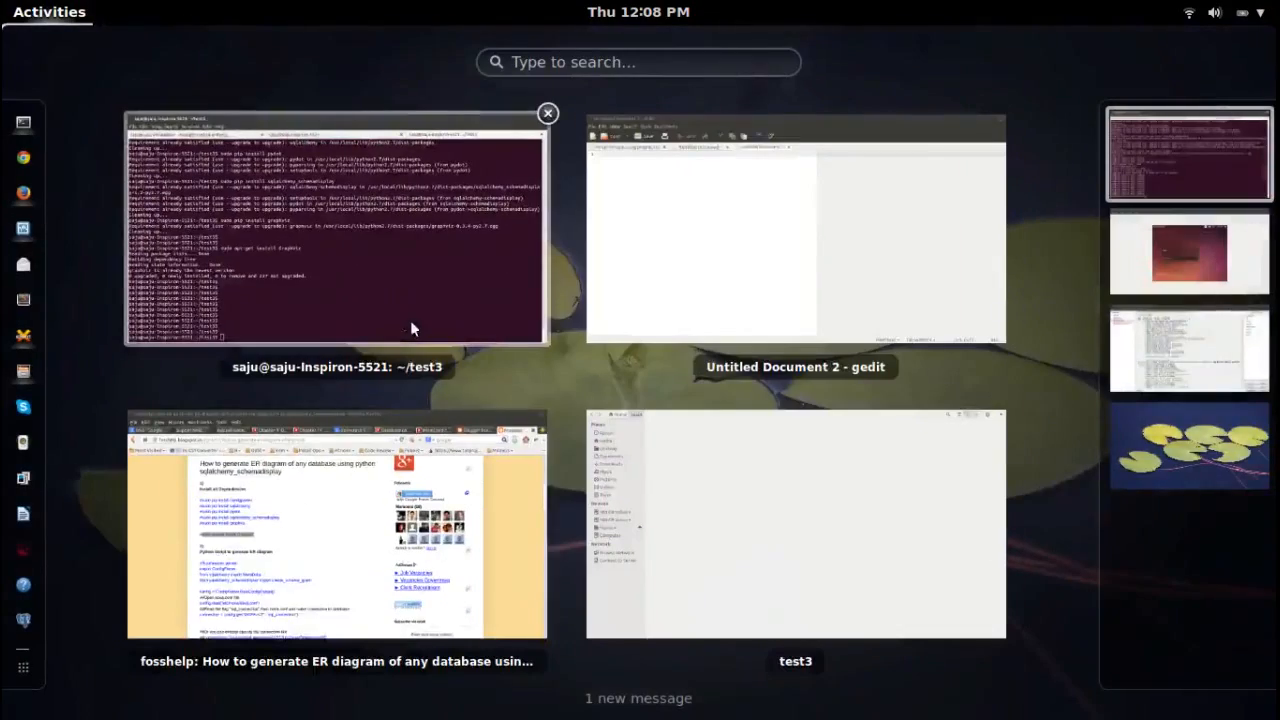
{"action": "mouse_move", "coordinate": [378, 416]}
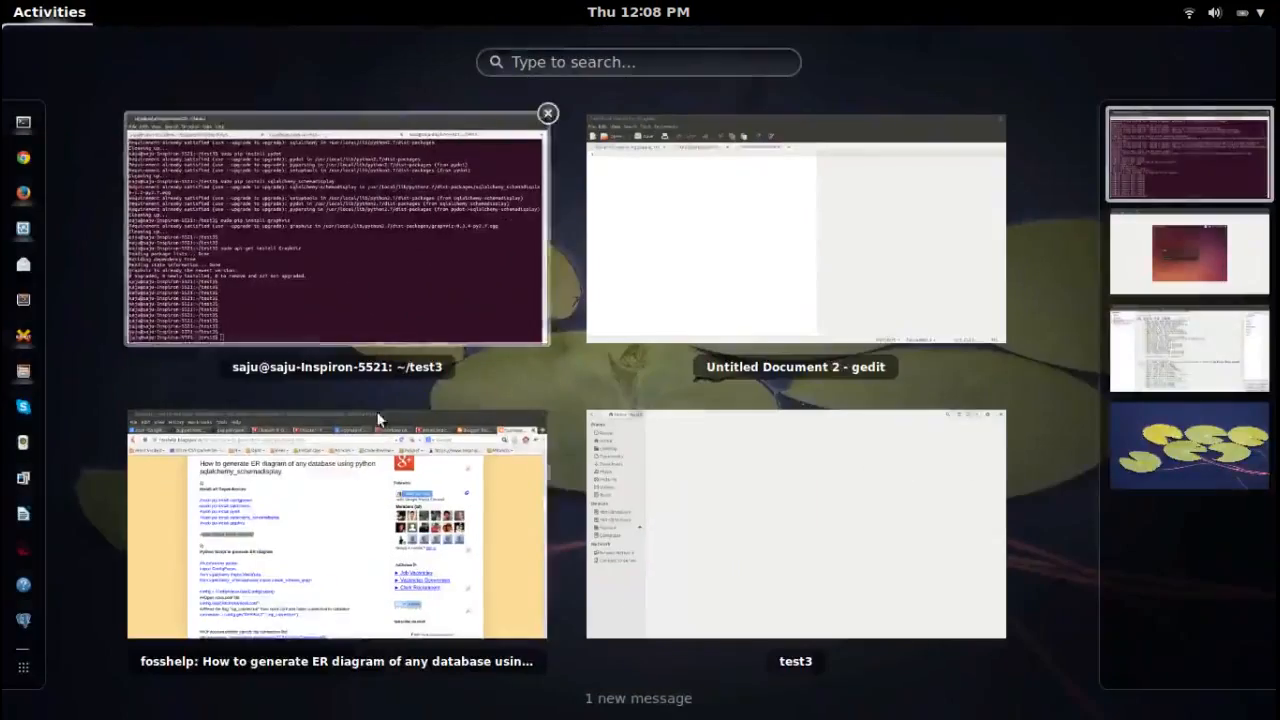
{"action": "left_click", "coordinate": [336, 522]}
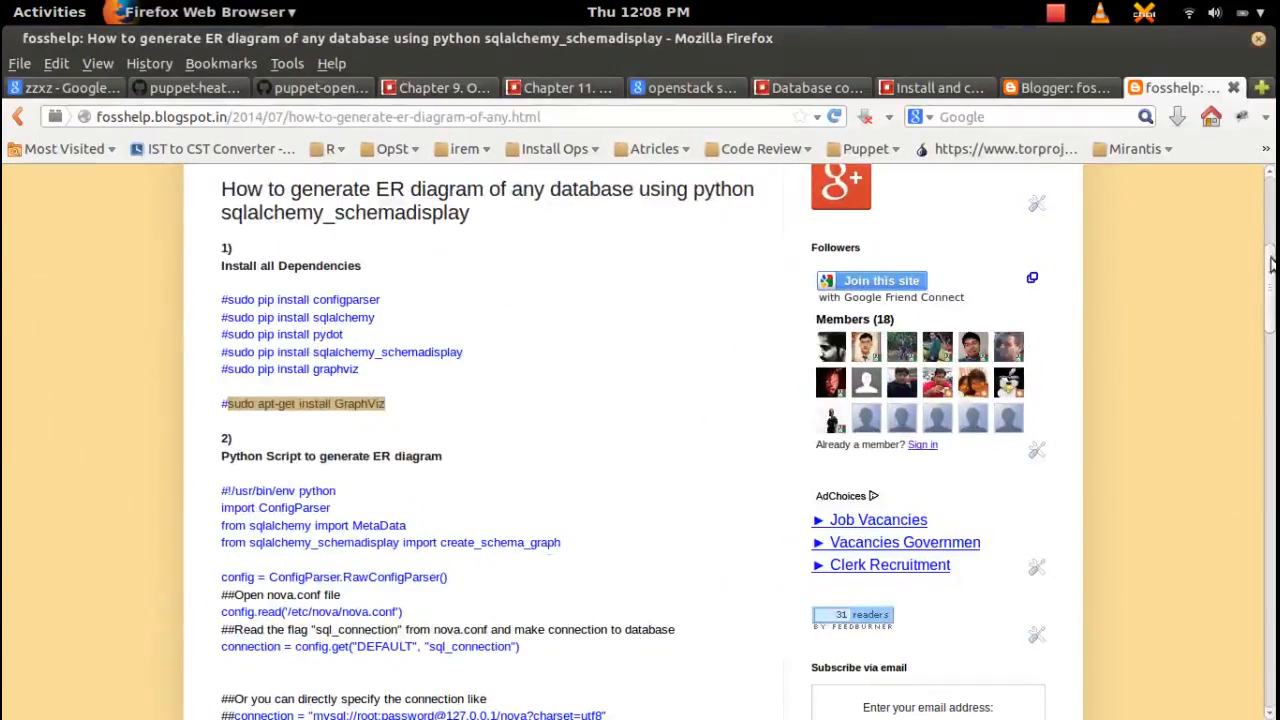
Select the whole Python ER-diagram script in section 2 and copy it.
{"action": "scroll", "scroll_direction": "down", "scroll_amount": 3}
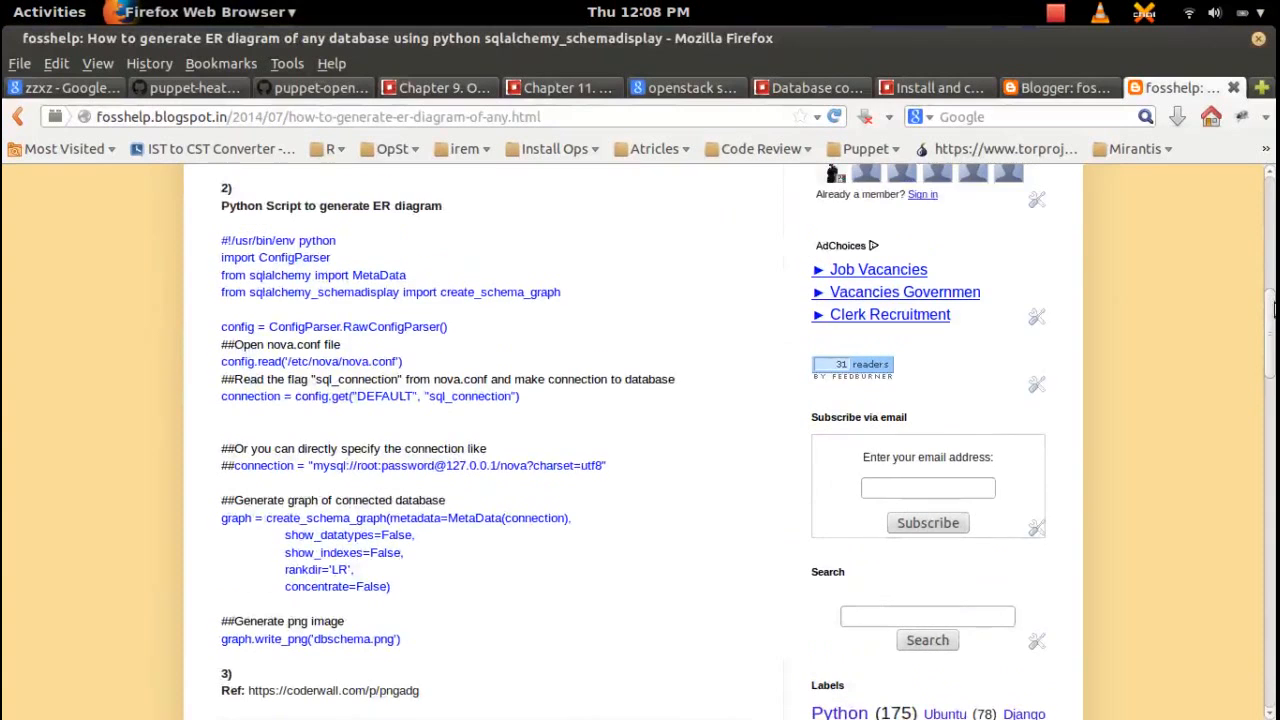
{"action": "double_click", "coordinate": [418, 204]}
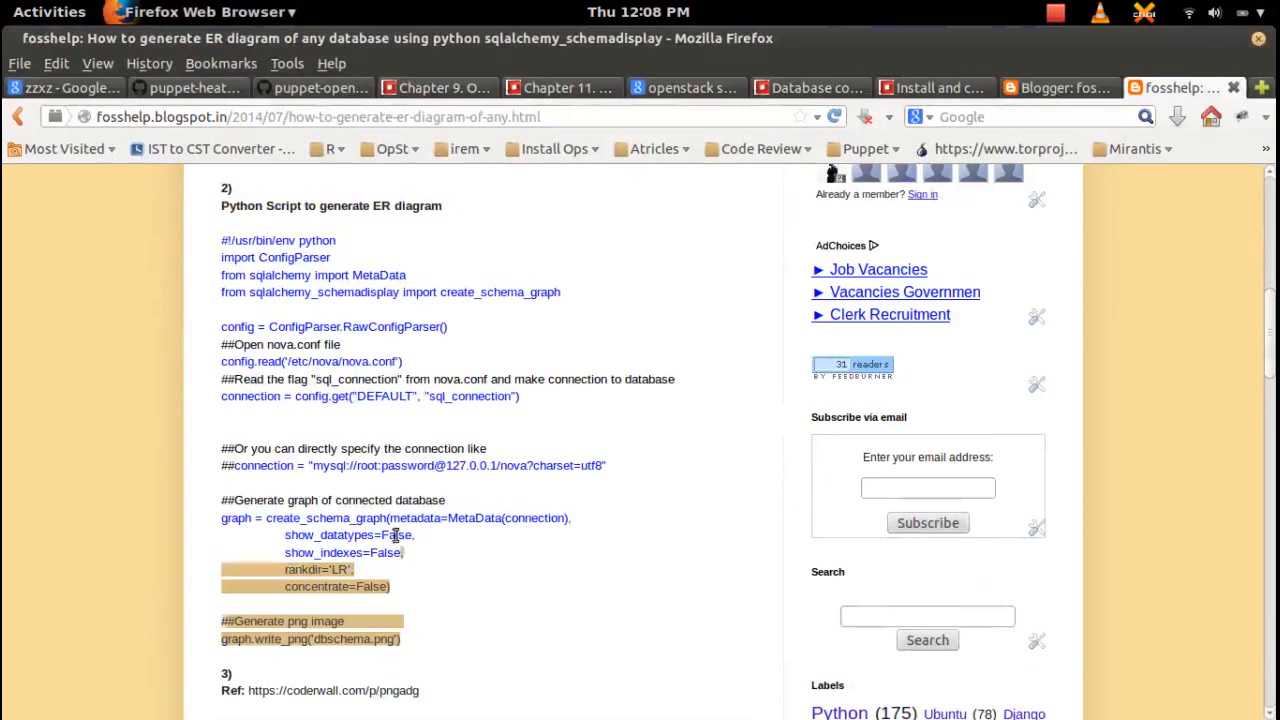
{"action": "left_click_drag", "start_coordinate": [396, 536], "coordinate": [220, 240]}
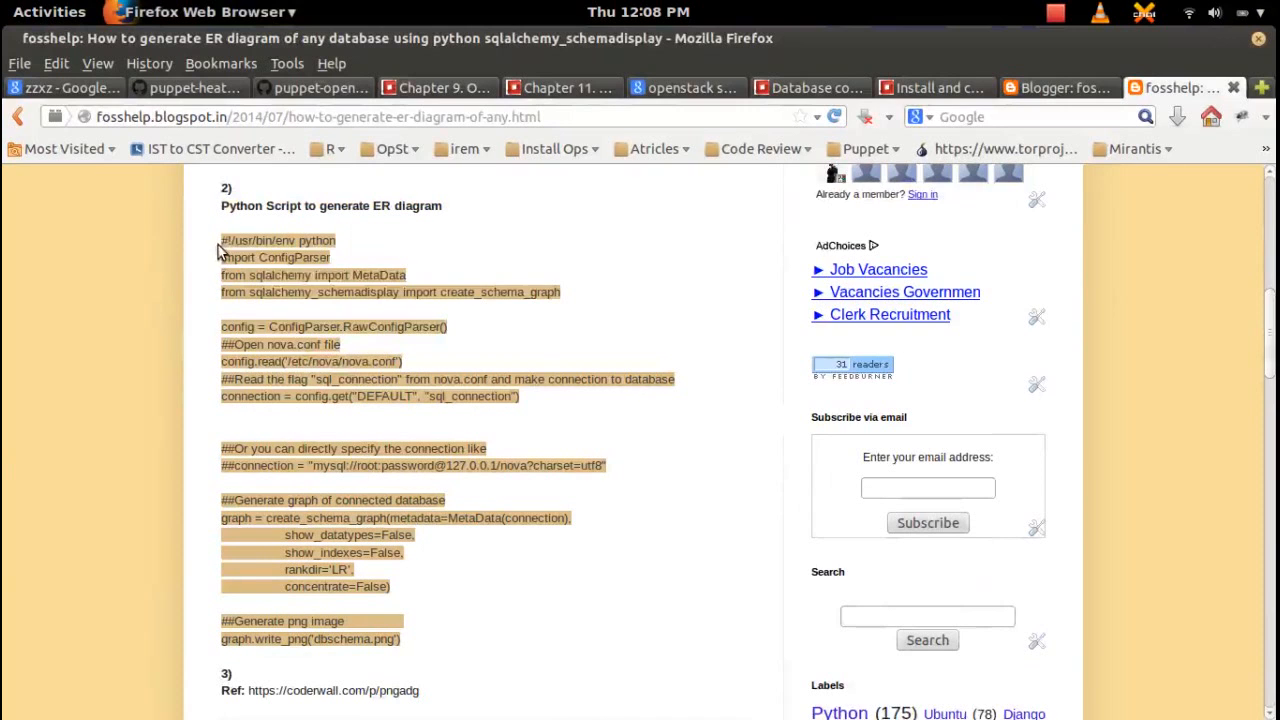
{"action": "right_click", "coordinate": [270, 258]}
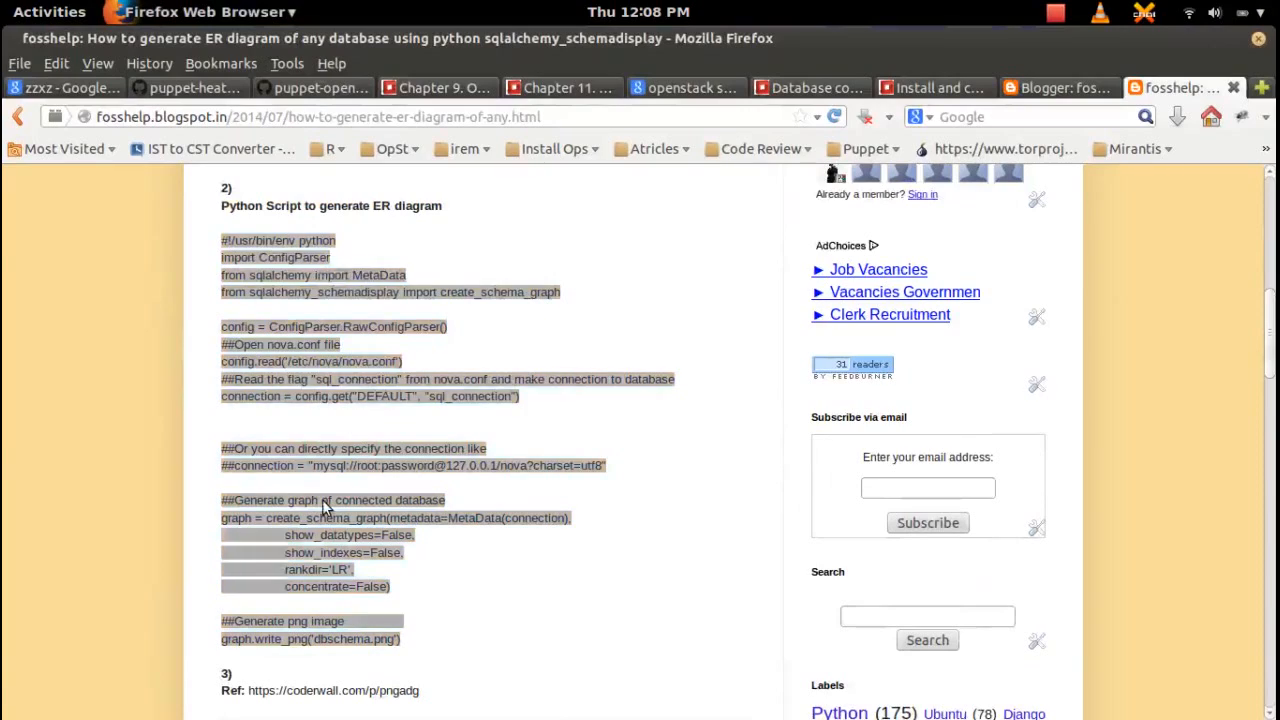
{"action": "left_click", "coordinate": [44, 12]}
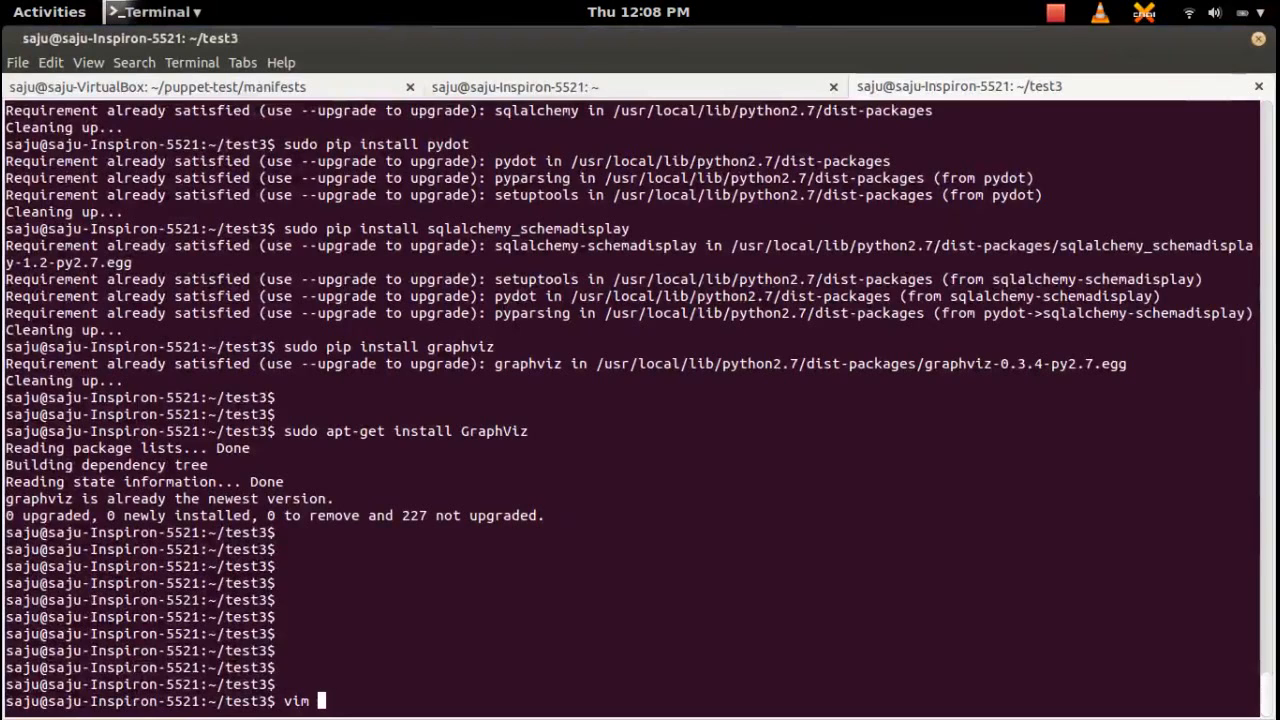
Start editing a new t.py in vim from the test3 folder.
{"action": "type", "text": "t.py"}
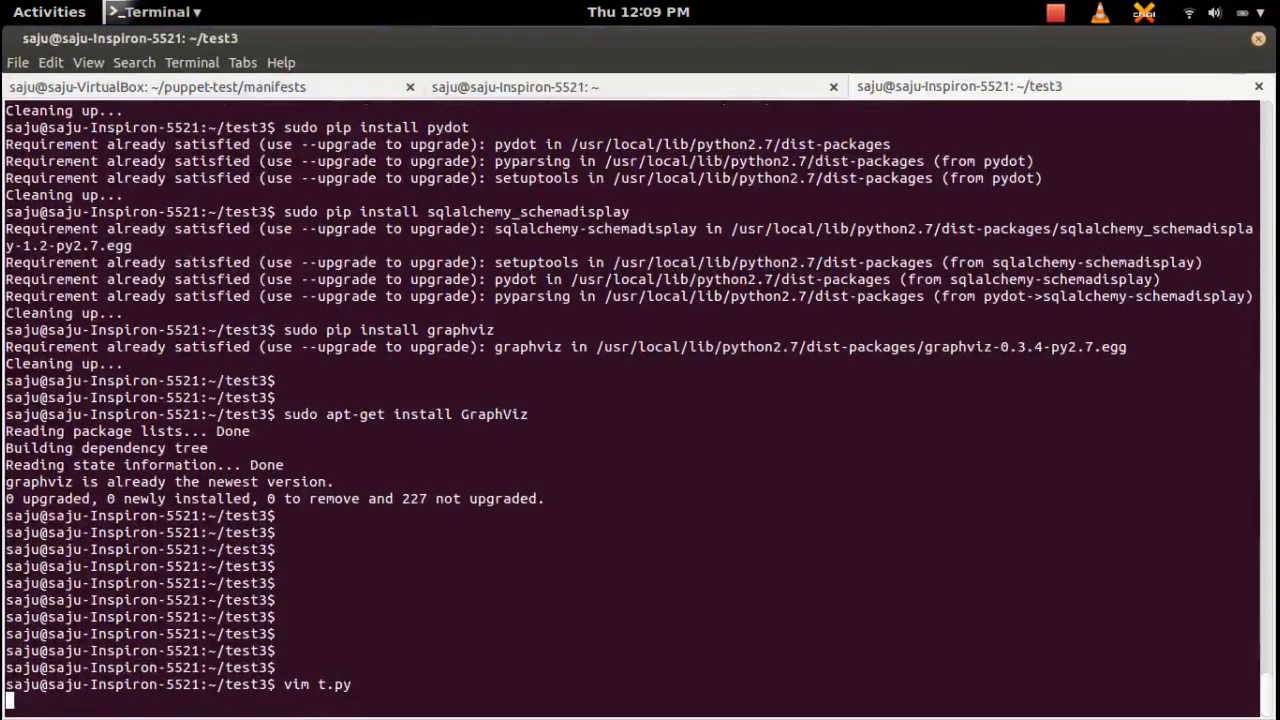
{"action": "key", "text": "Return"}
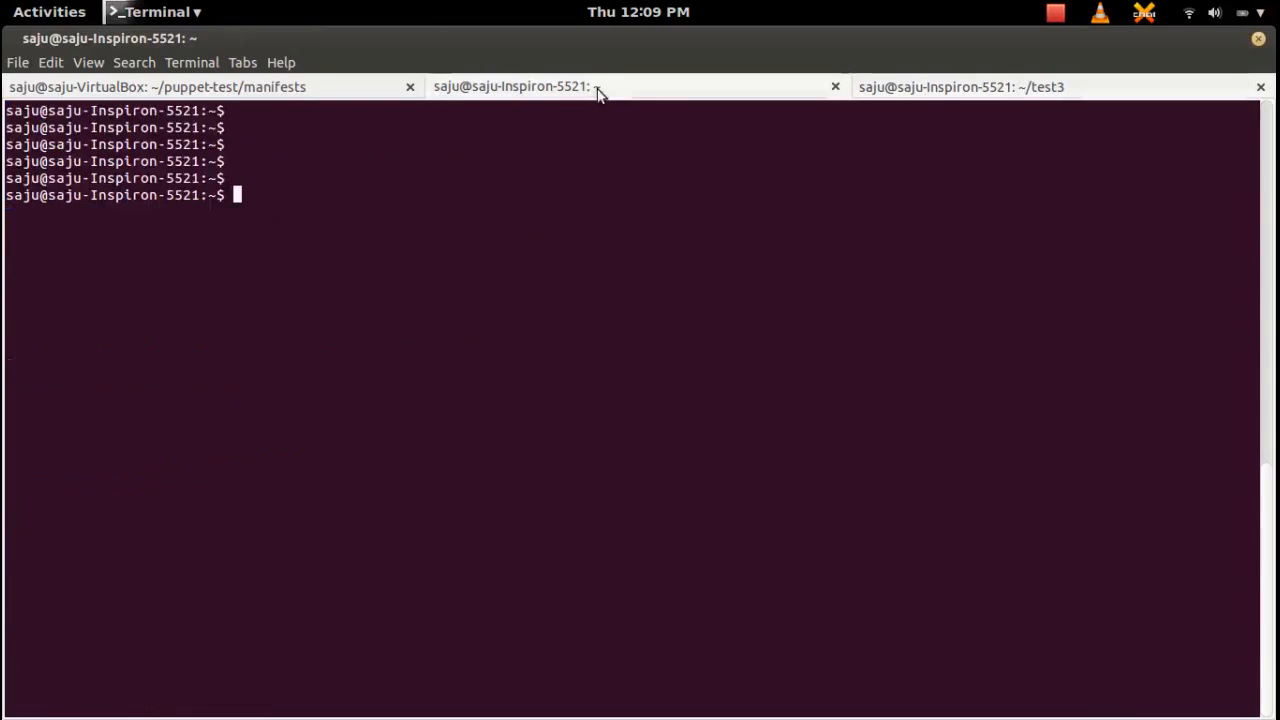
Edit /etc/nova/nova.conf in vim and locate its sql_connection MySQL string.
{"action": "type", "text": "vim /etc/nova/nova.conf"}
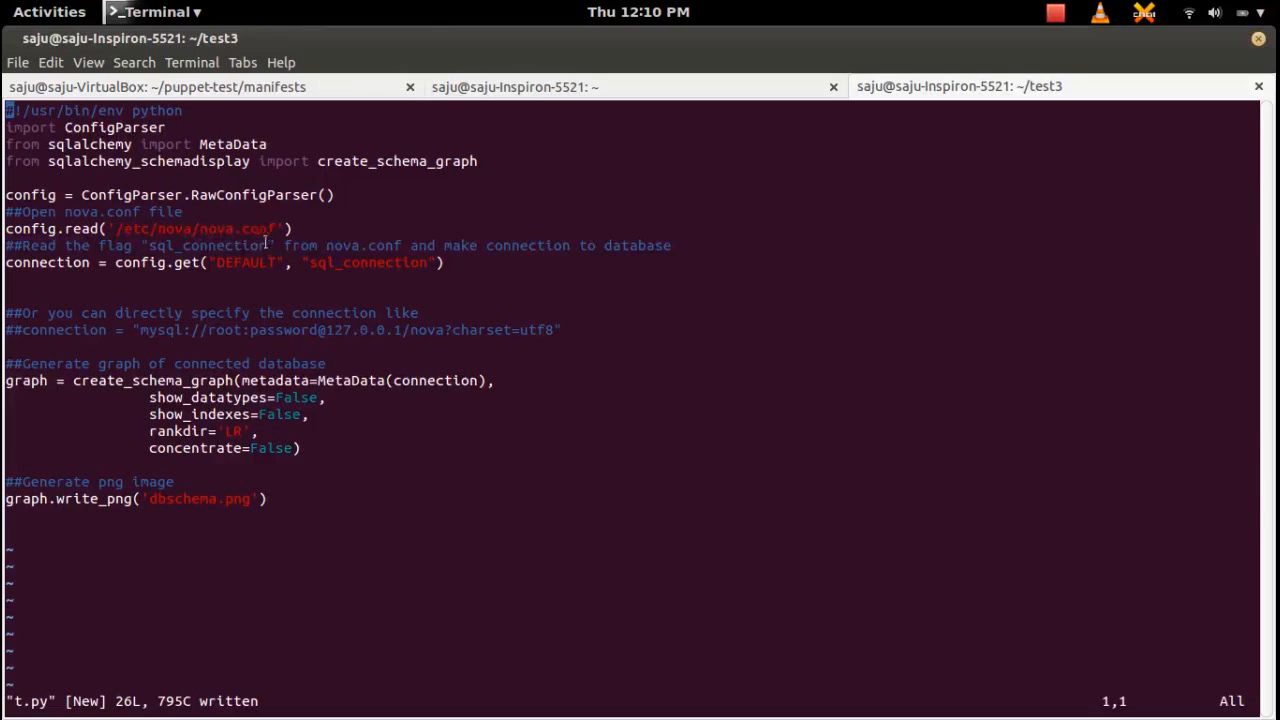
{"action": "right_click", "coordinate": [160, 244]}
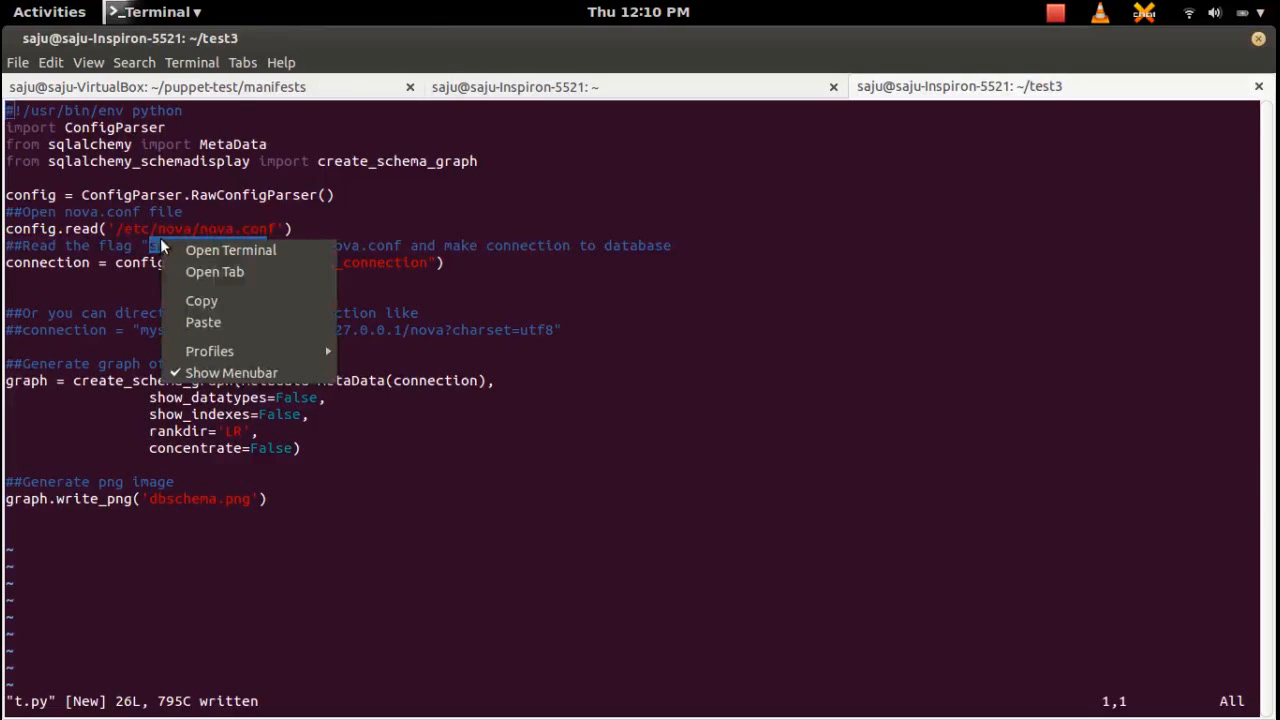
{"action": "left_click", "coordinate": [260, 288]}
{"action": "type", "text": "vim /etc/nova/nova.conf"}
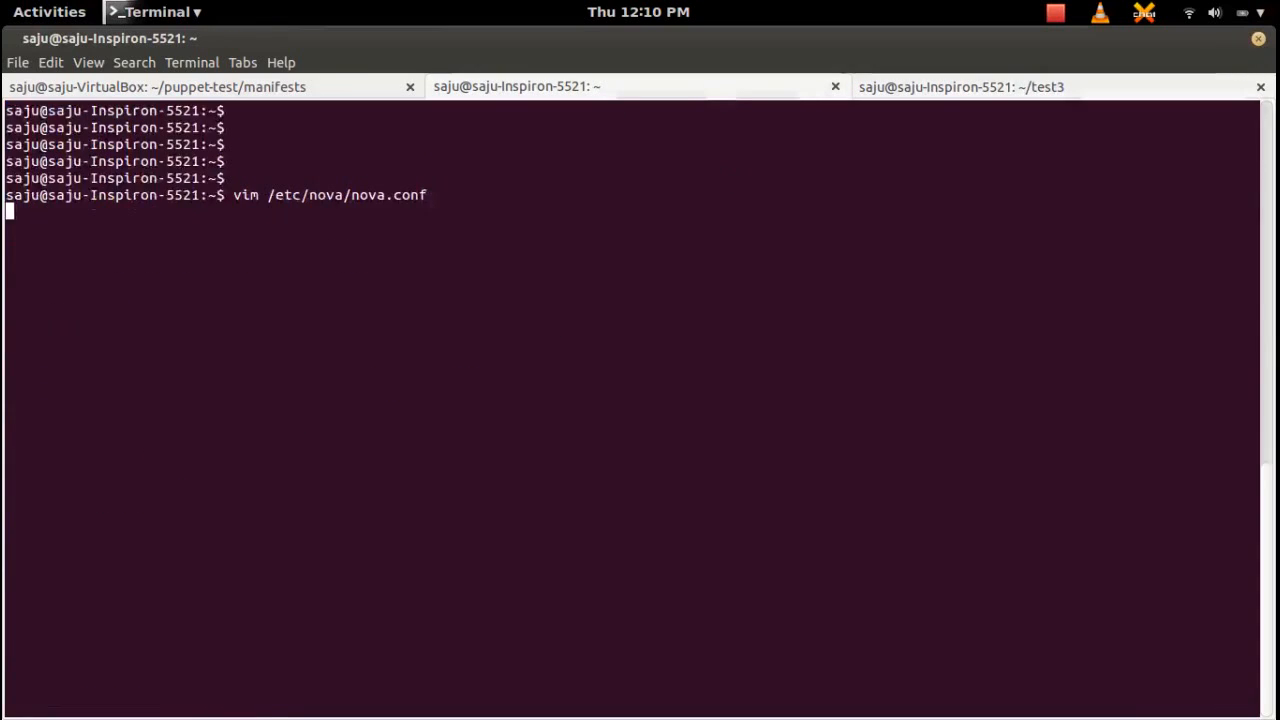
{"action": "key", "text": "Return"}
{"action": "type", "text": "/sql_connection"}
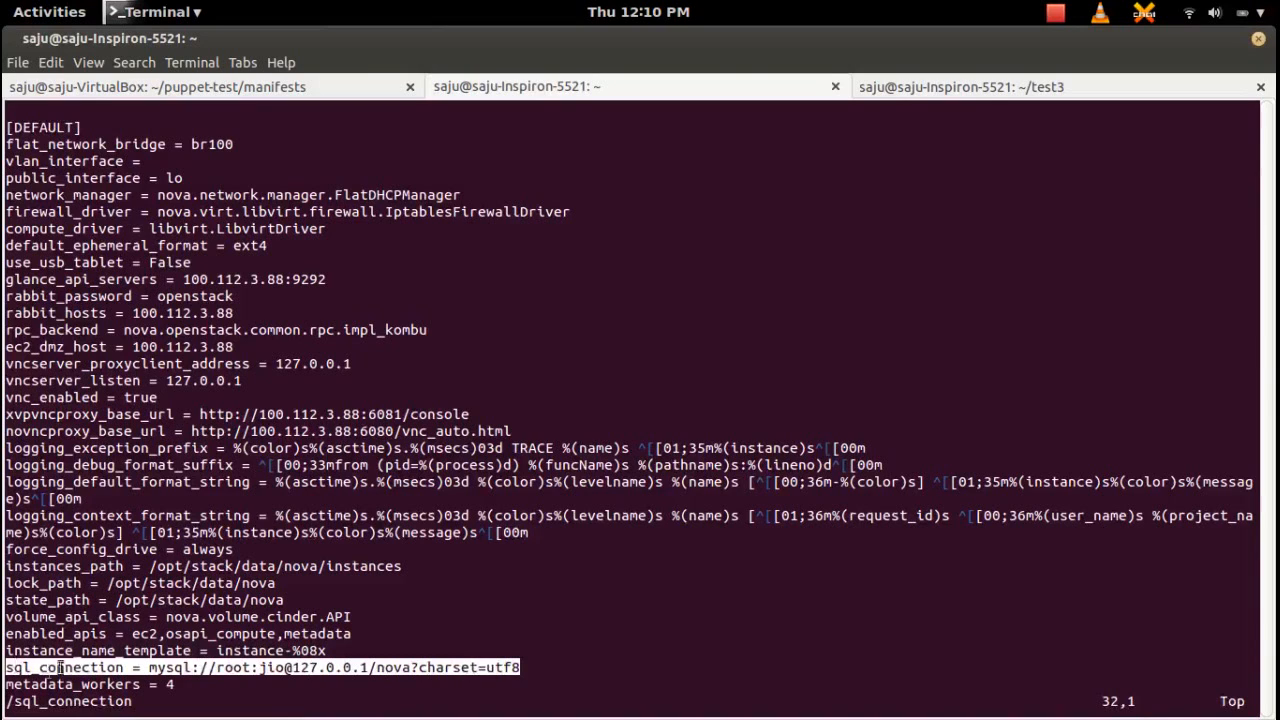
{"action": "left_click", "coordinate": [928, 86]}
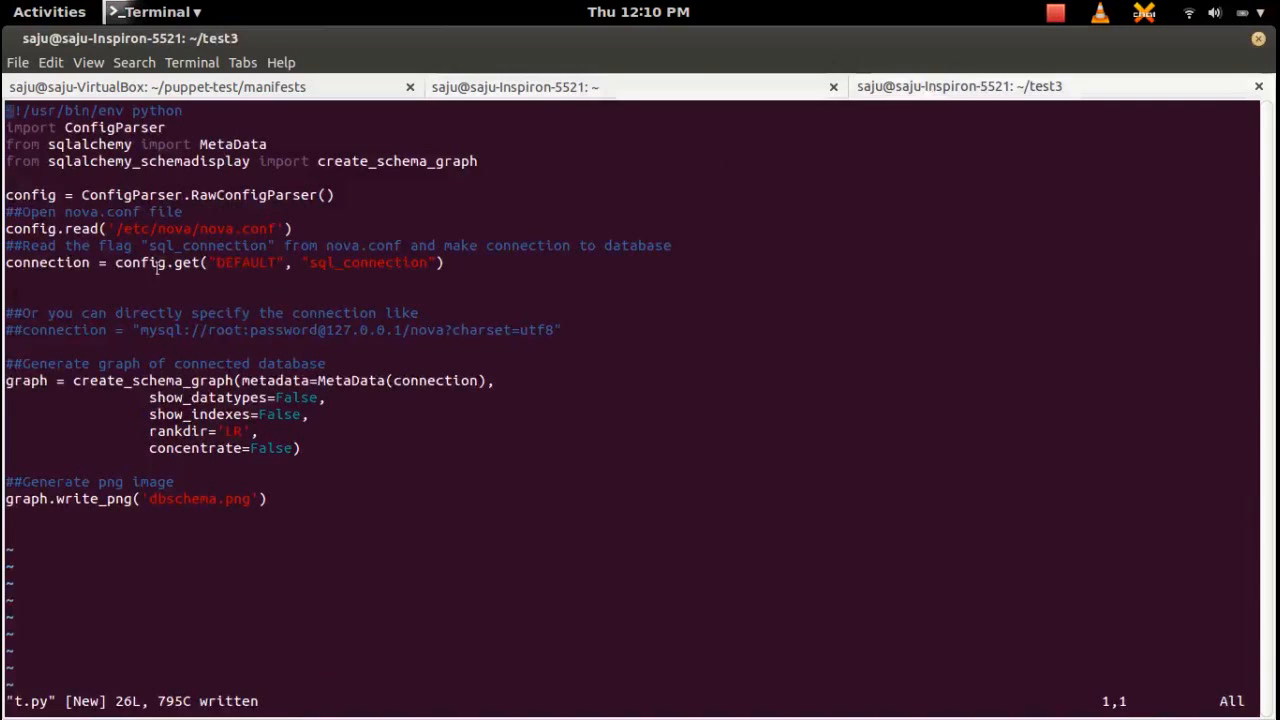
Review the connection-string lines in t.py, then save and quit vim with :w and q.
{"action": "double_click", "coordinate": [44, 262]}
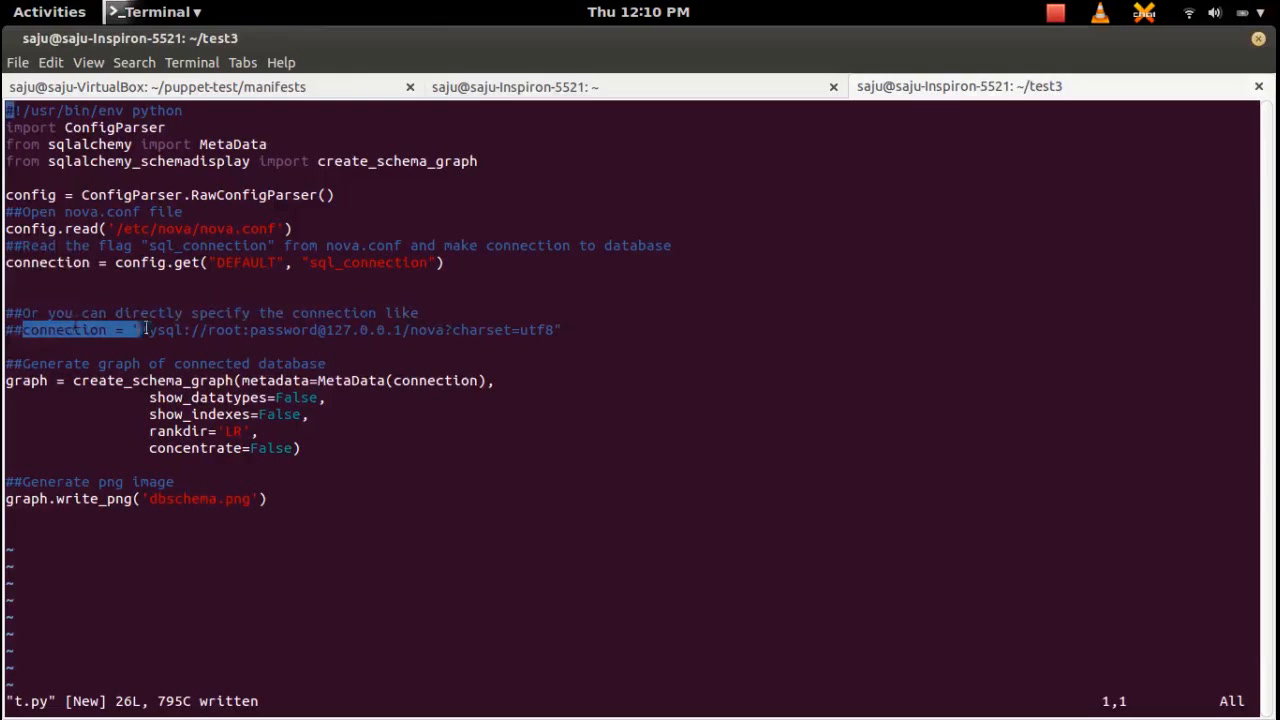
{"action": "left_click_drag", "start_coordinate": [144, 330], "coordinate": [560, 330]}
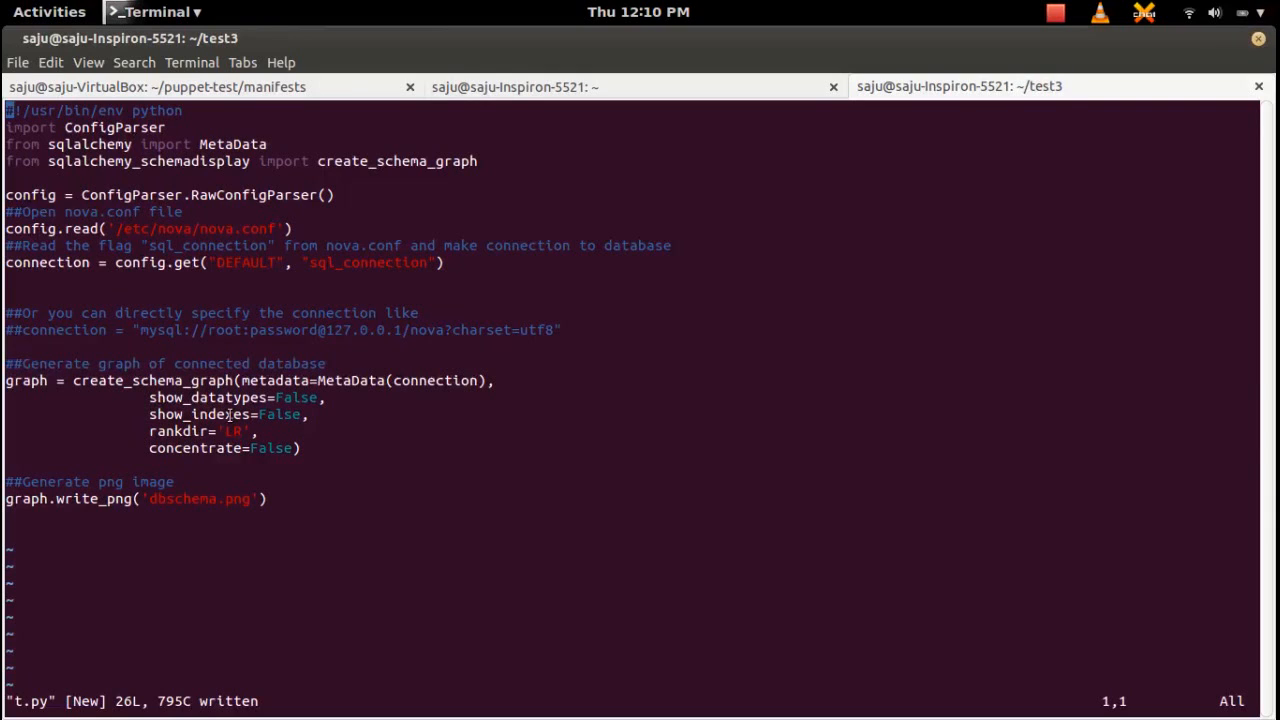
{"action": "double_click", "coordinate": [188, 400]}
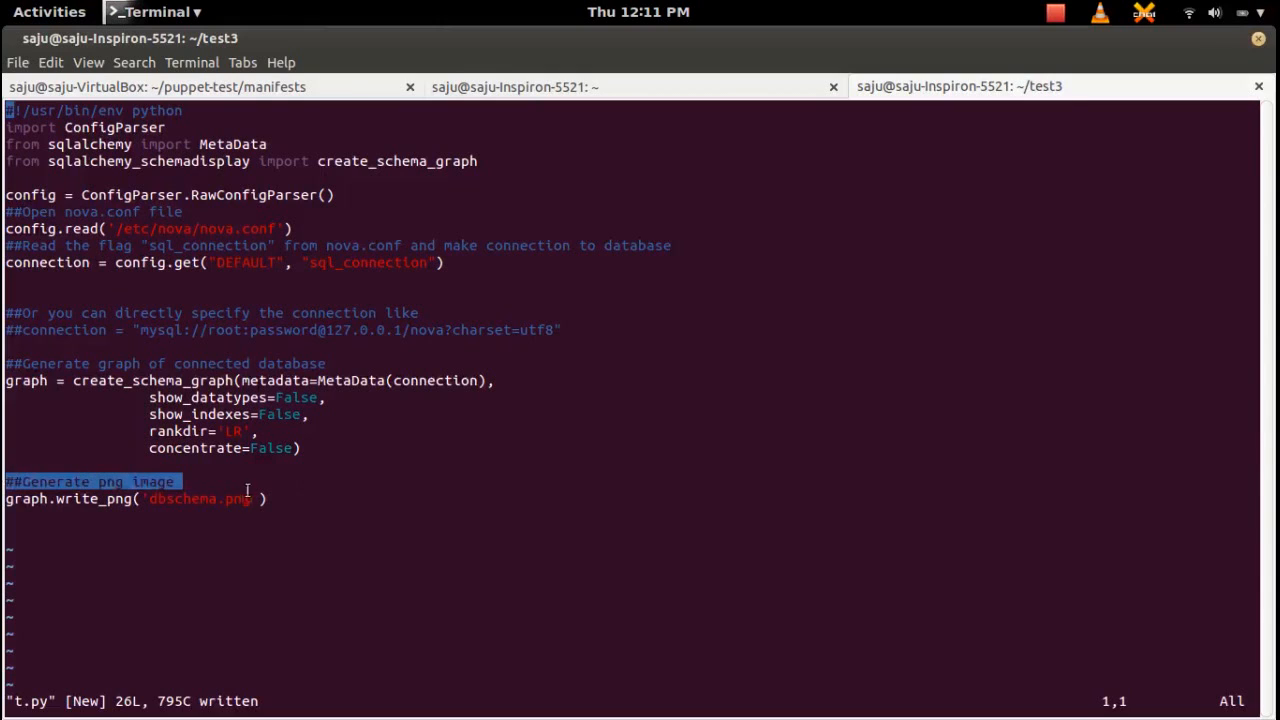
{"action": "type", "text": ":w"}
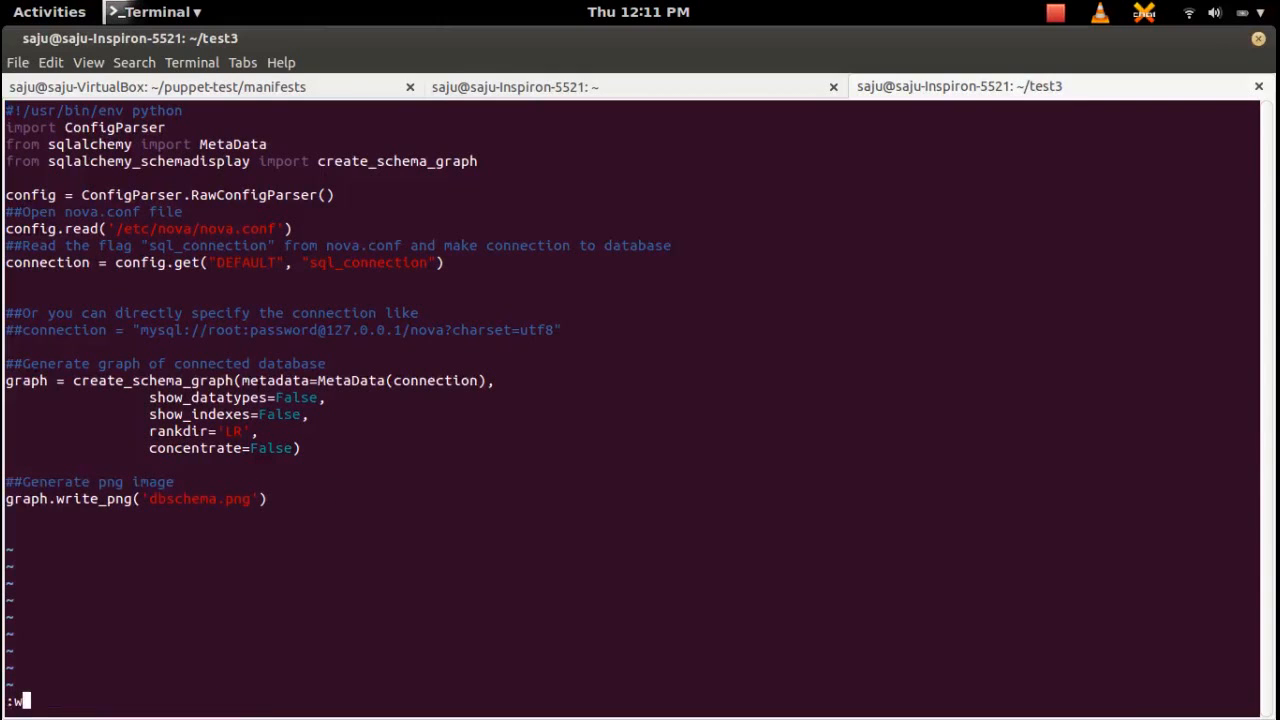
{"action": "type", "text": "q"}
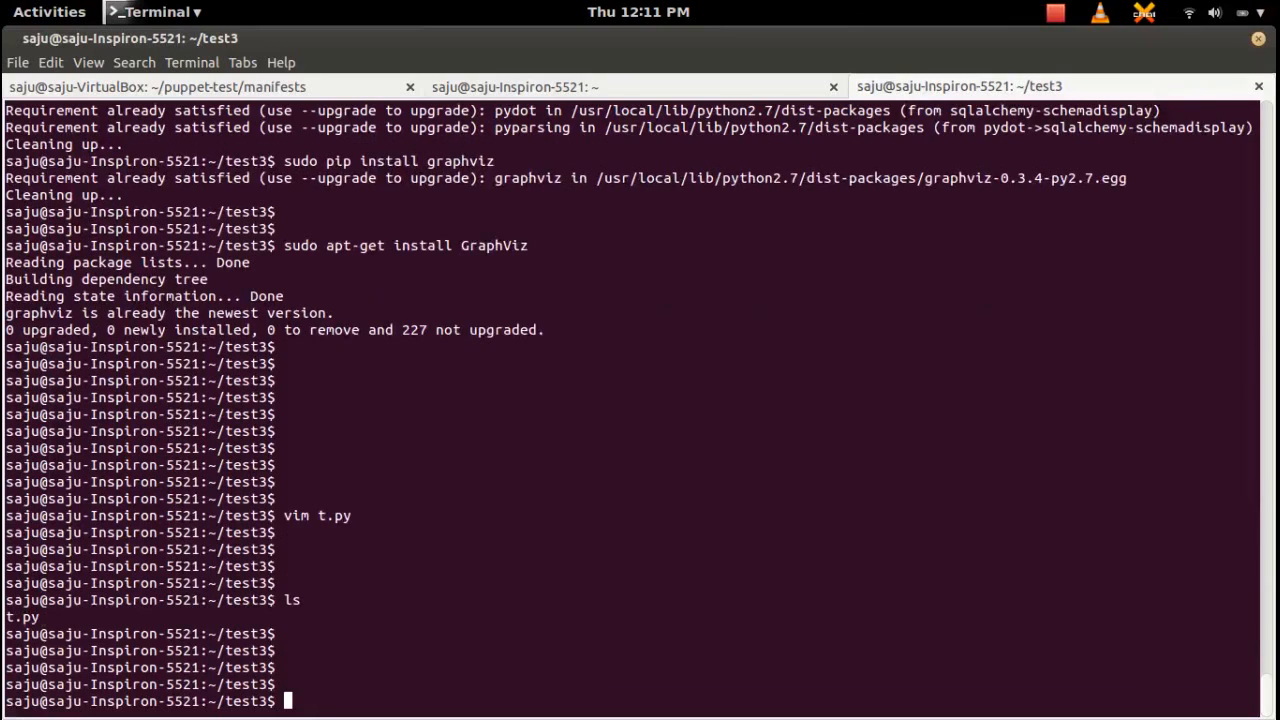
Run 'python t.py' to generate dbschema.png in test3.
{"action": "type", "text": "python"}
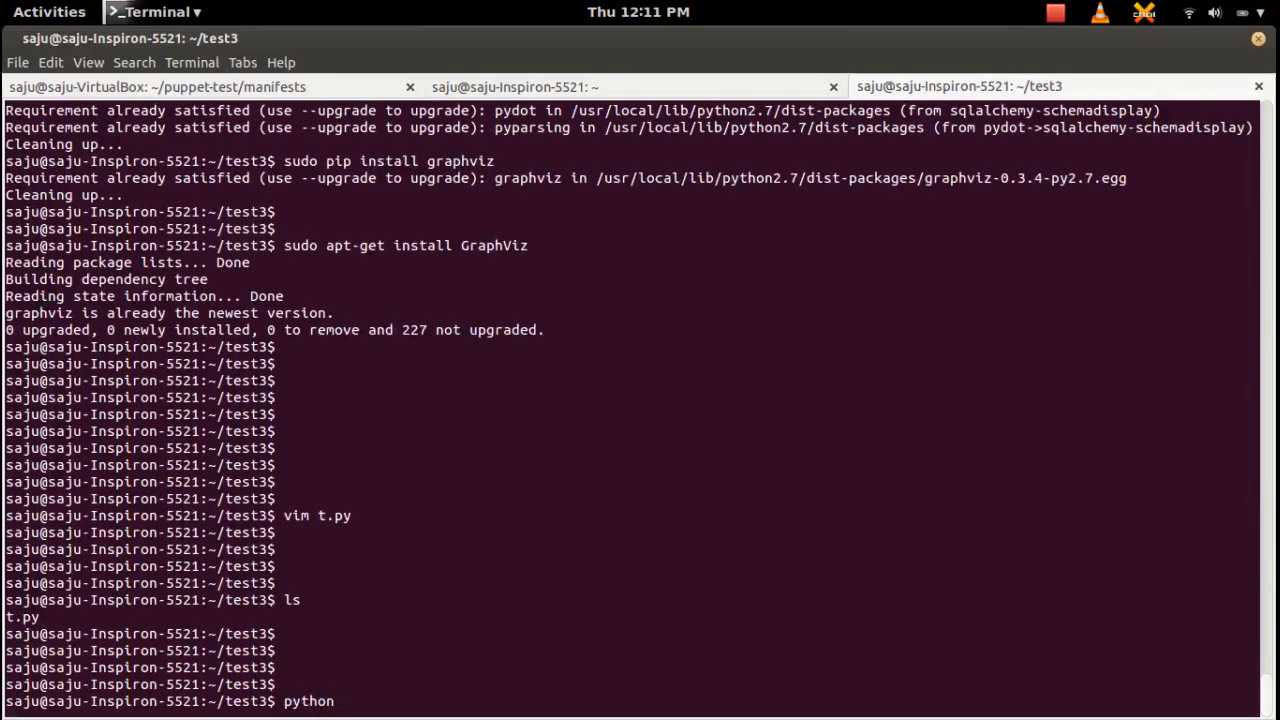
{"action": "type", "text": "t.py"}
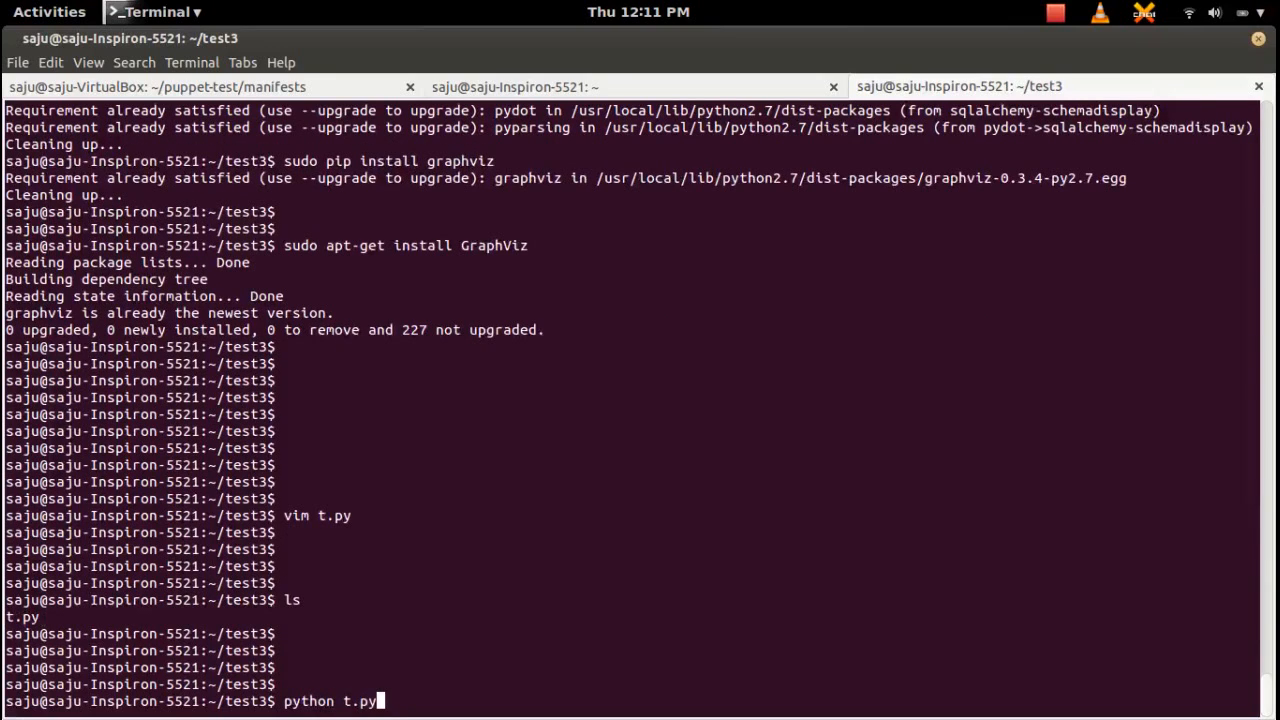
{"action": "key", "text": "Return"}
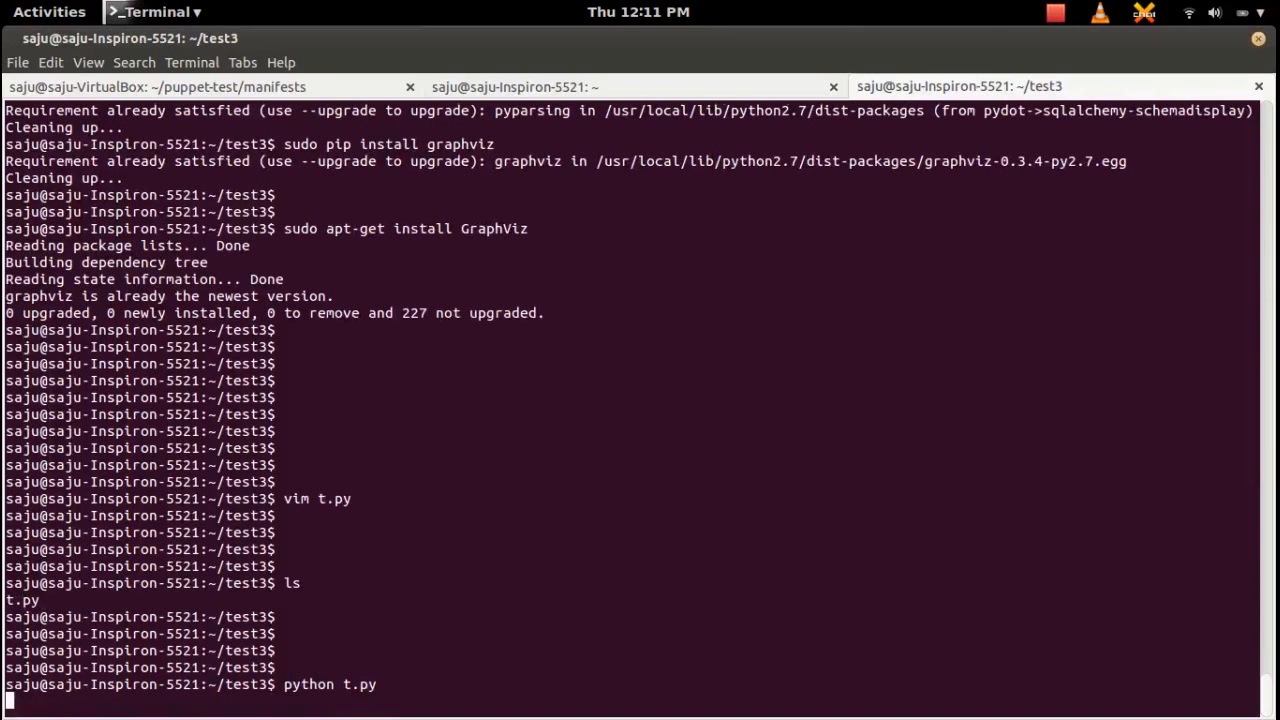
{"action": "key", "text": "Return"}
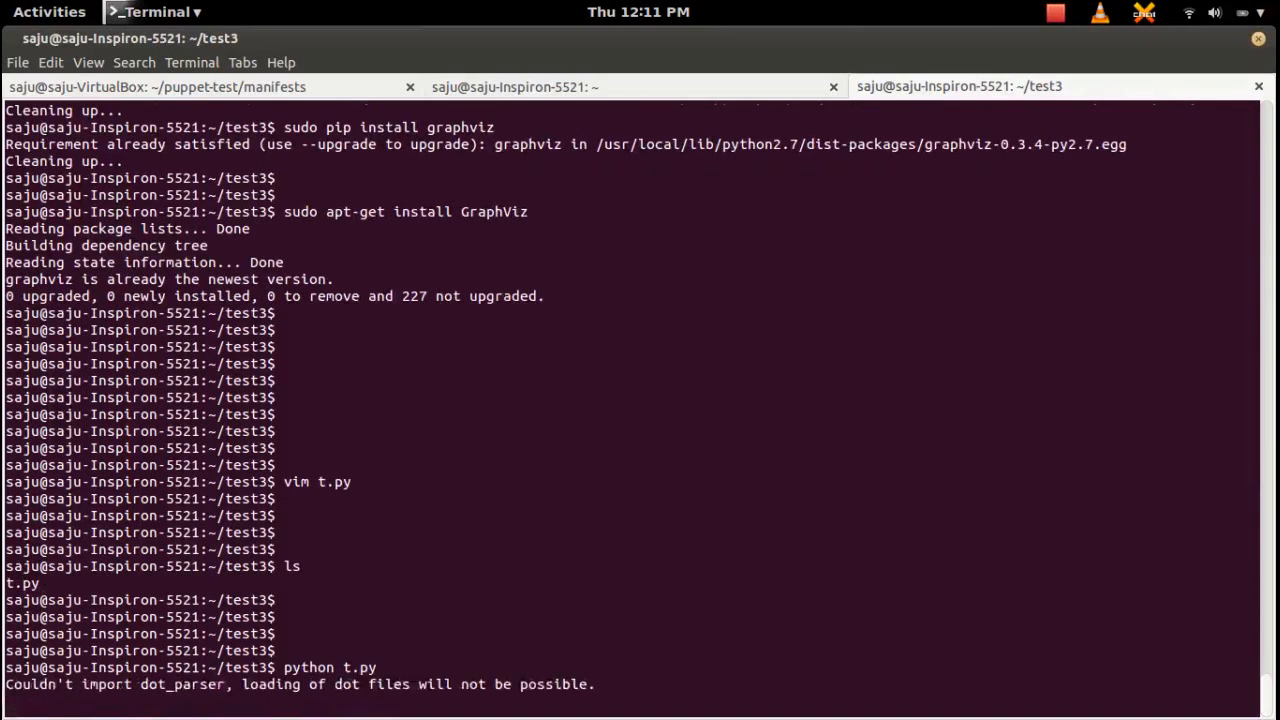
{"action": "key", "text": "Return"}
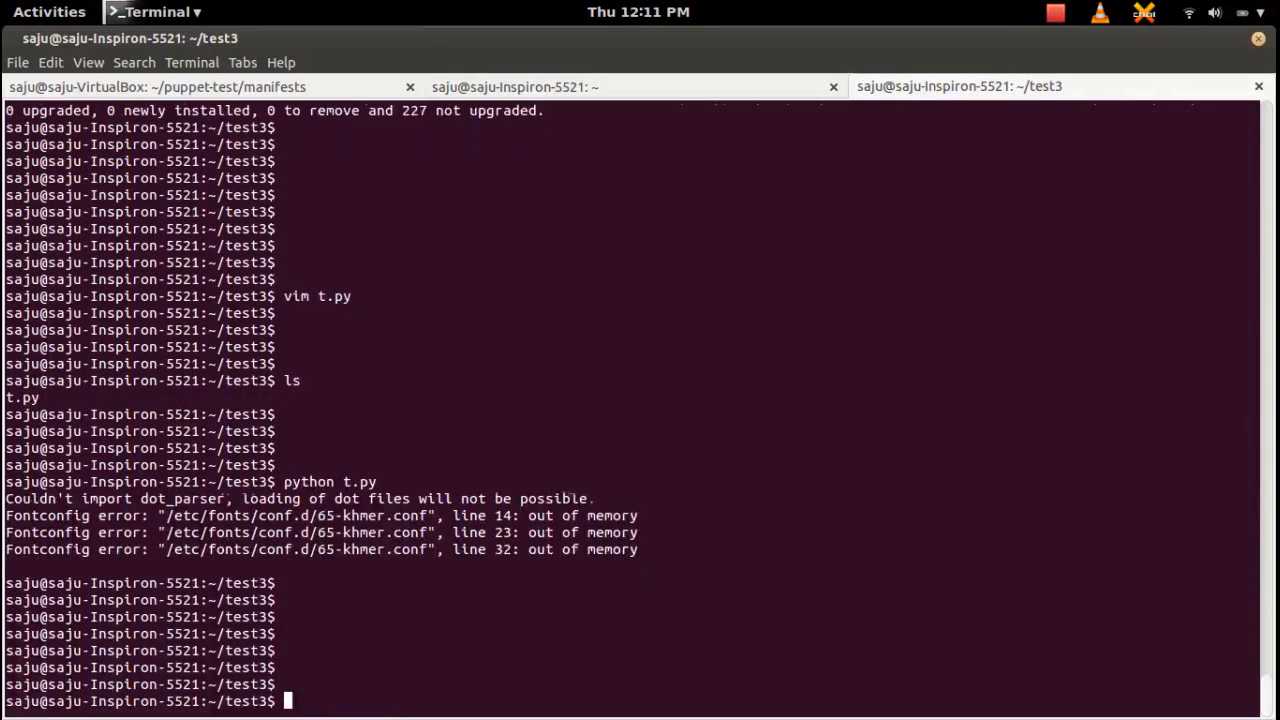
From the test3 folder in Files, open dbschema.png with Image Viewer.
{"action": "left_click", "coordinate": [48, 12]}
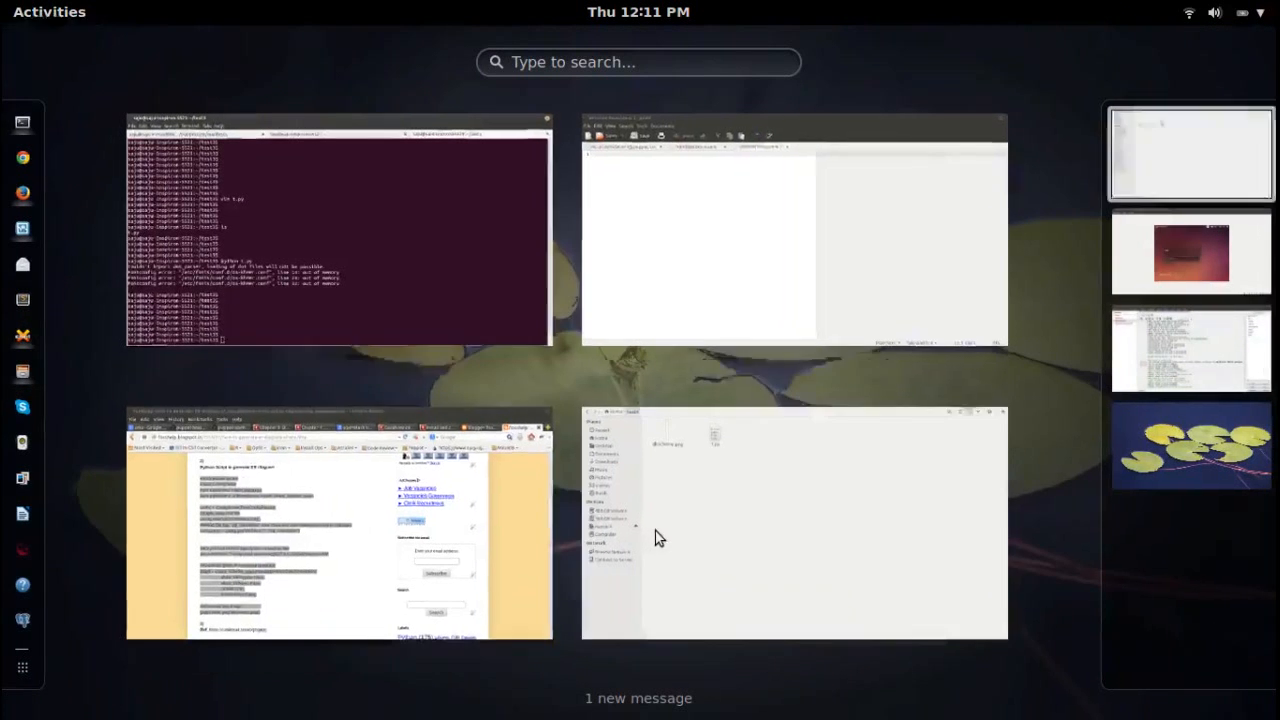
{"action": "left_click", "coordinate": [796, 522]}
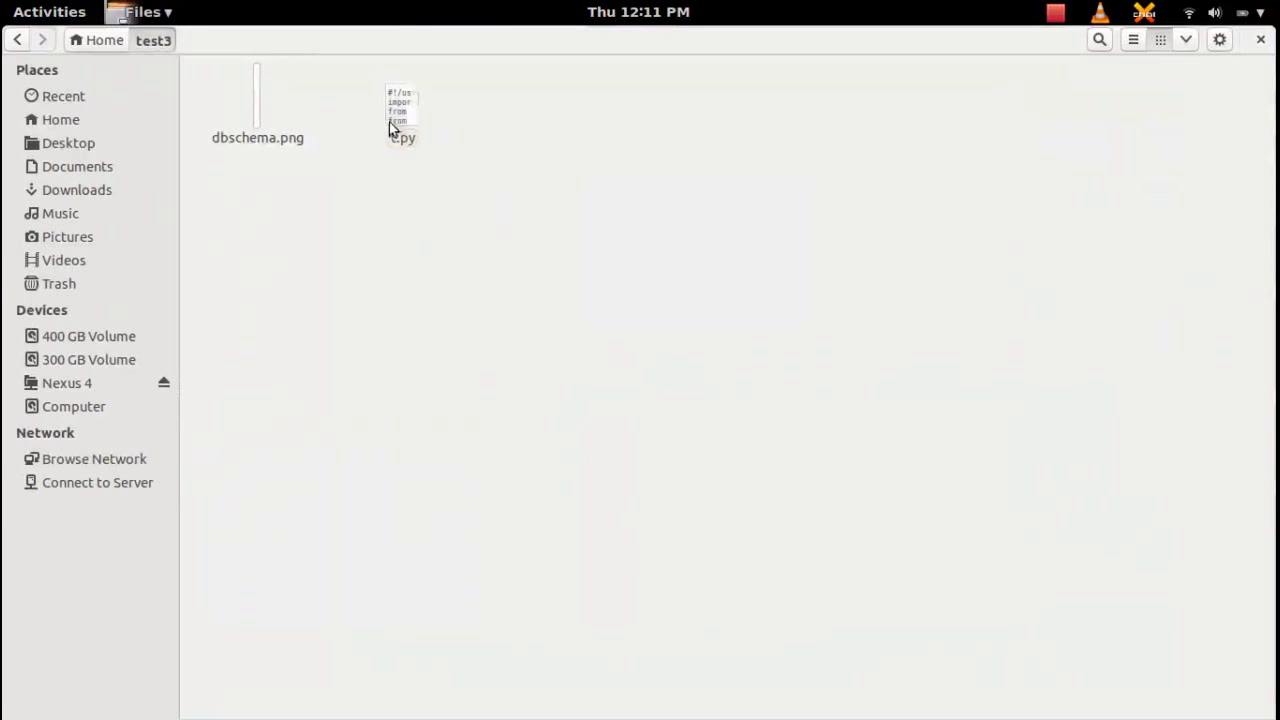
{"action": "left_click", "coordinate": [256, 110]}
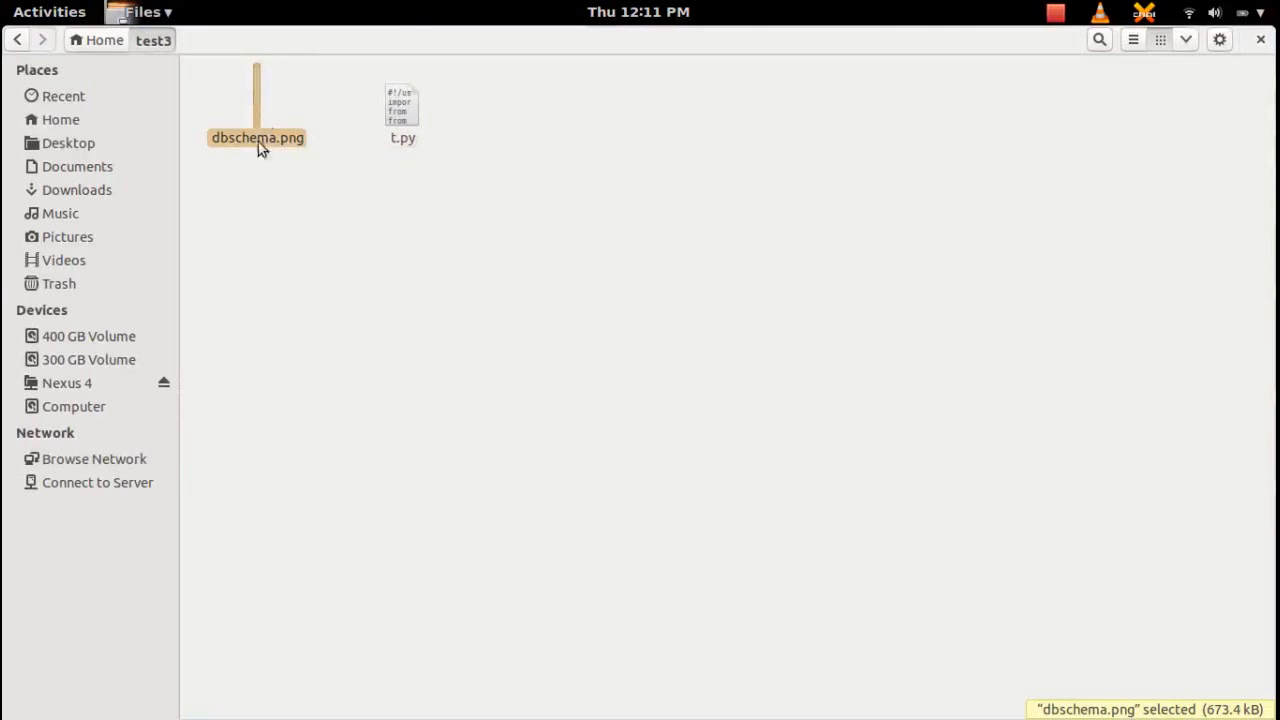
{"action": "right_click", "coordinate": [262, 150]}
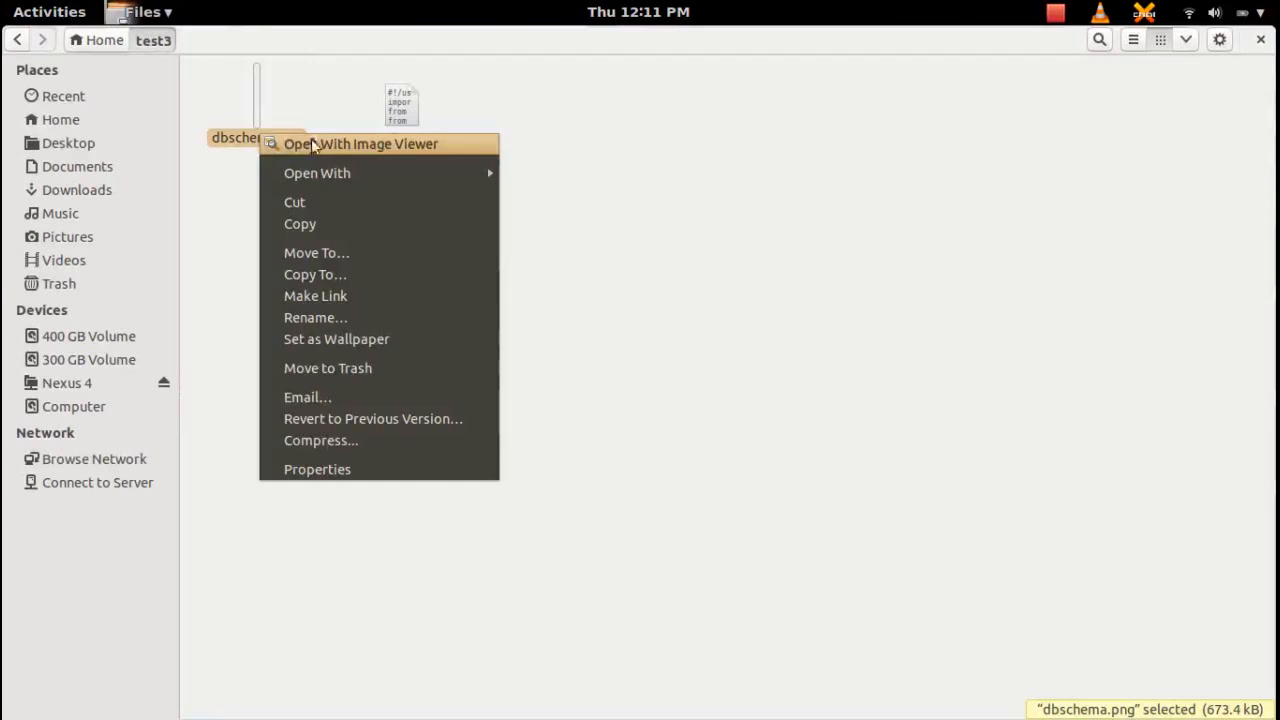
{"action": "left_click", "coordinate": [362, 144]}
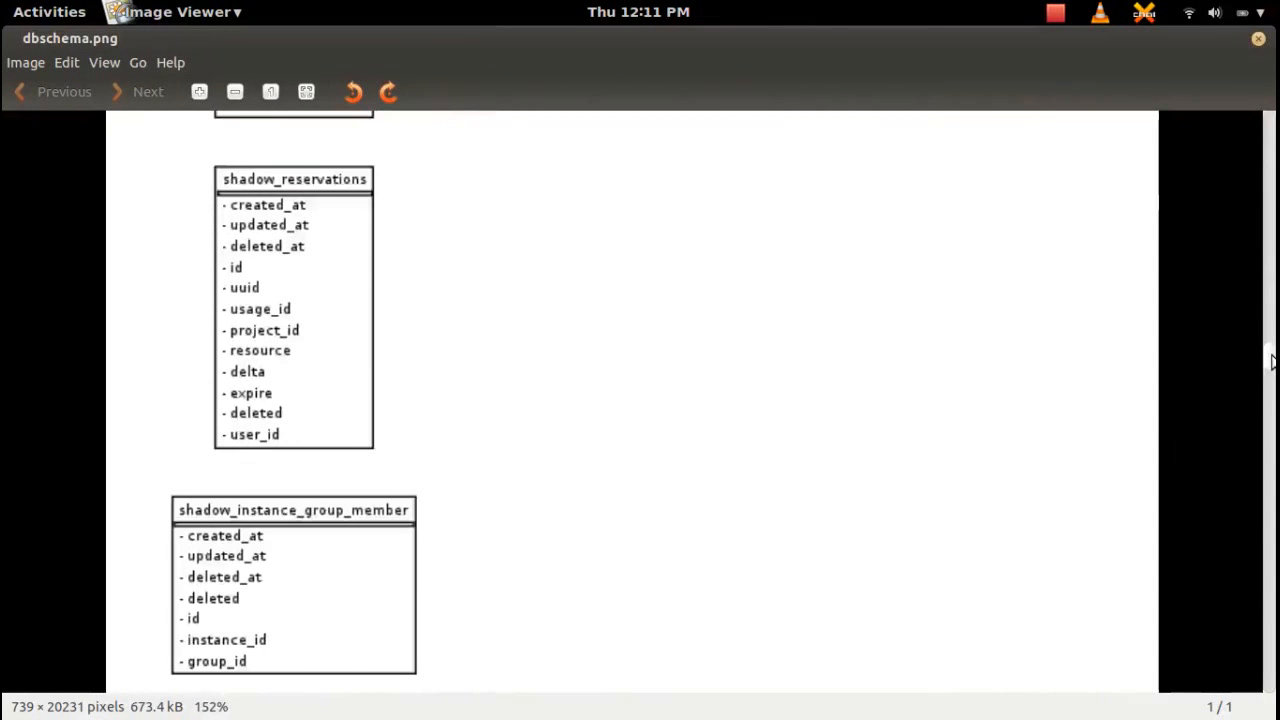
Scroll through the Nova ER diagram past aggregates, instance groups, security groups and instances.
{"action": "scroll", "scroll_direction": "down", "scroll_amount": 3}
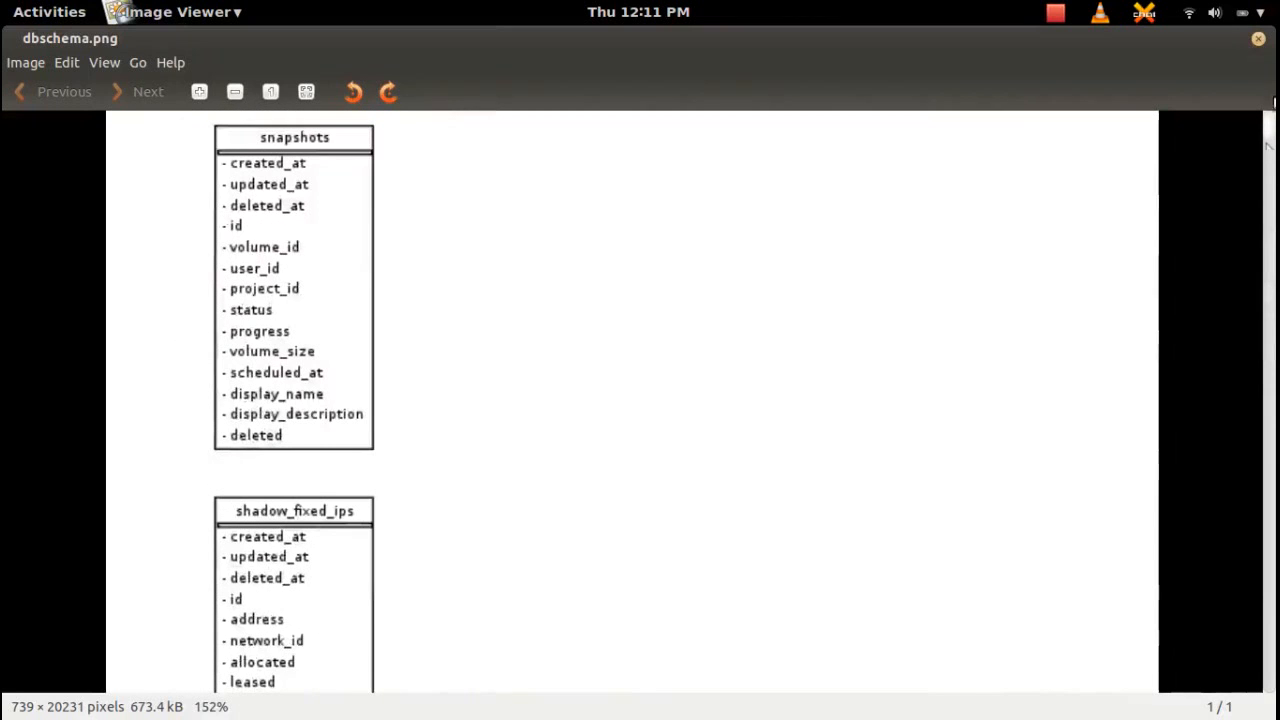
{"action": "scroll", "scroll_direction": "down", "scroll_amount": 3}
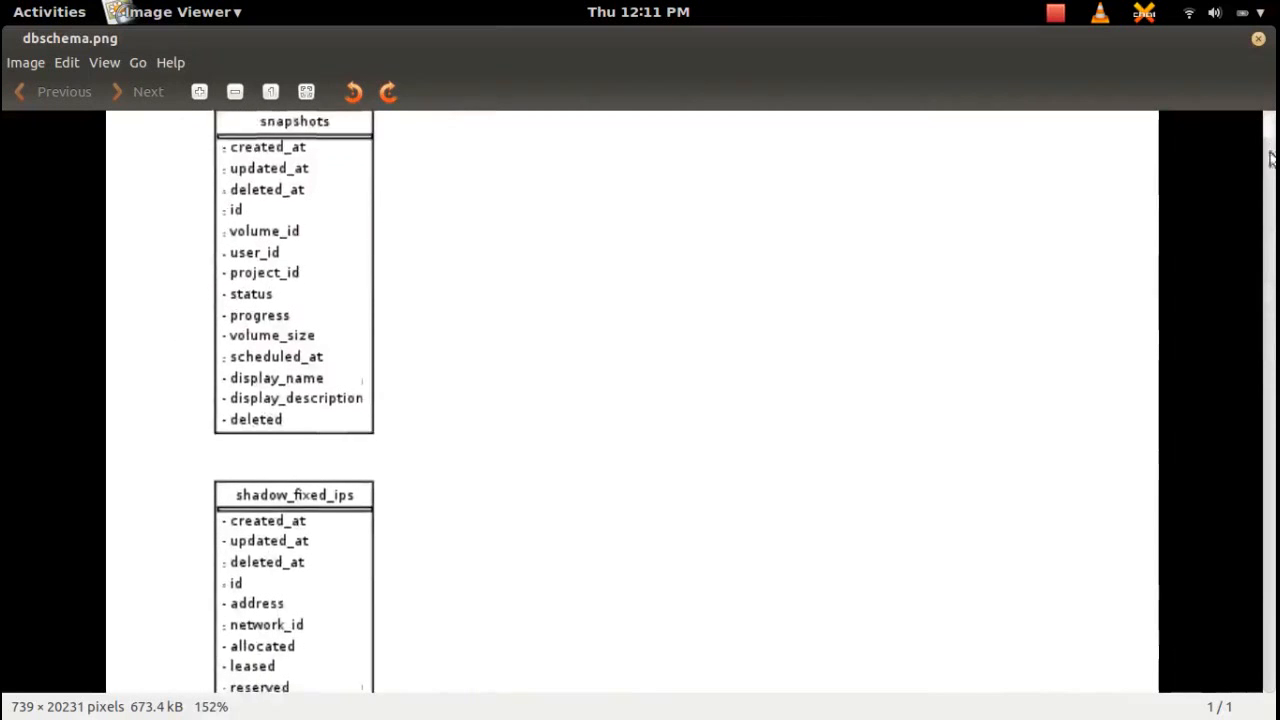
{"action": "scroll", "scroll_direction": "down", "scroll_amount": 3}
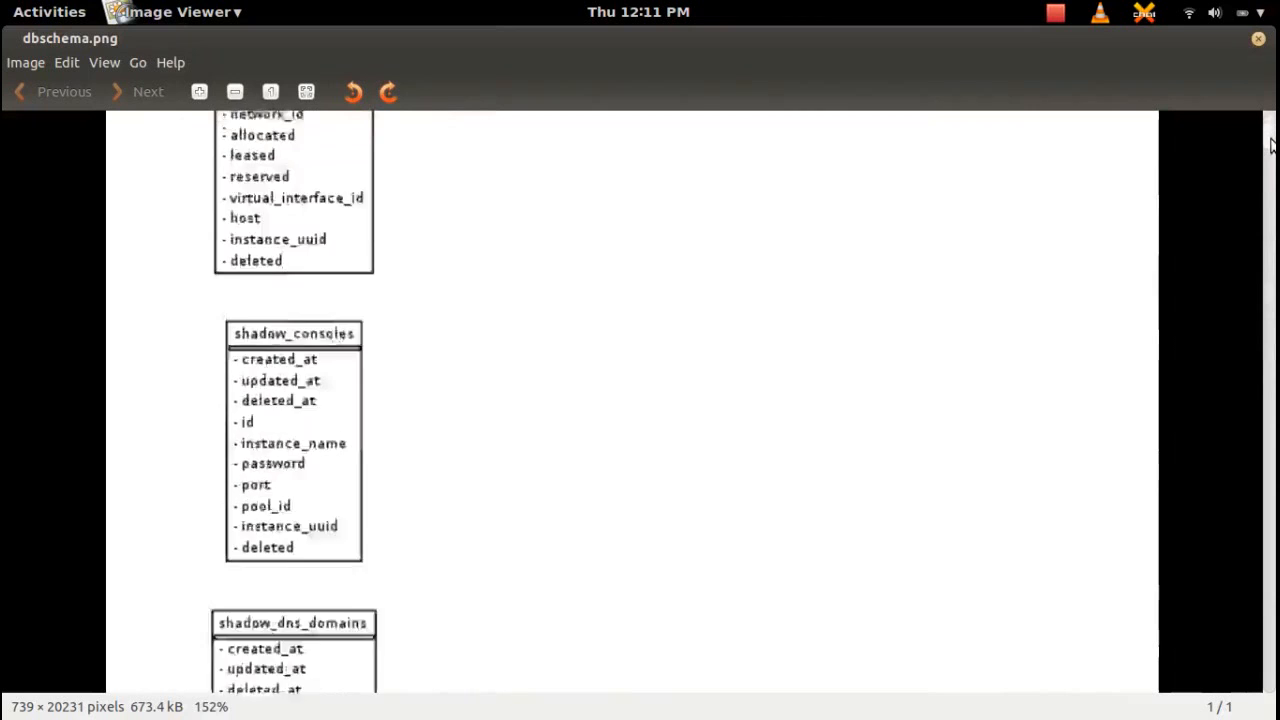
{"action": "scroll", "scroll_direction": "down", "scroll_amount": 3}
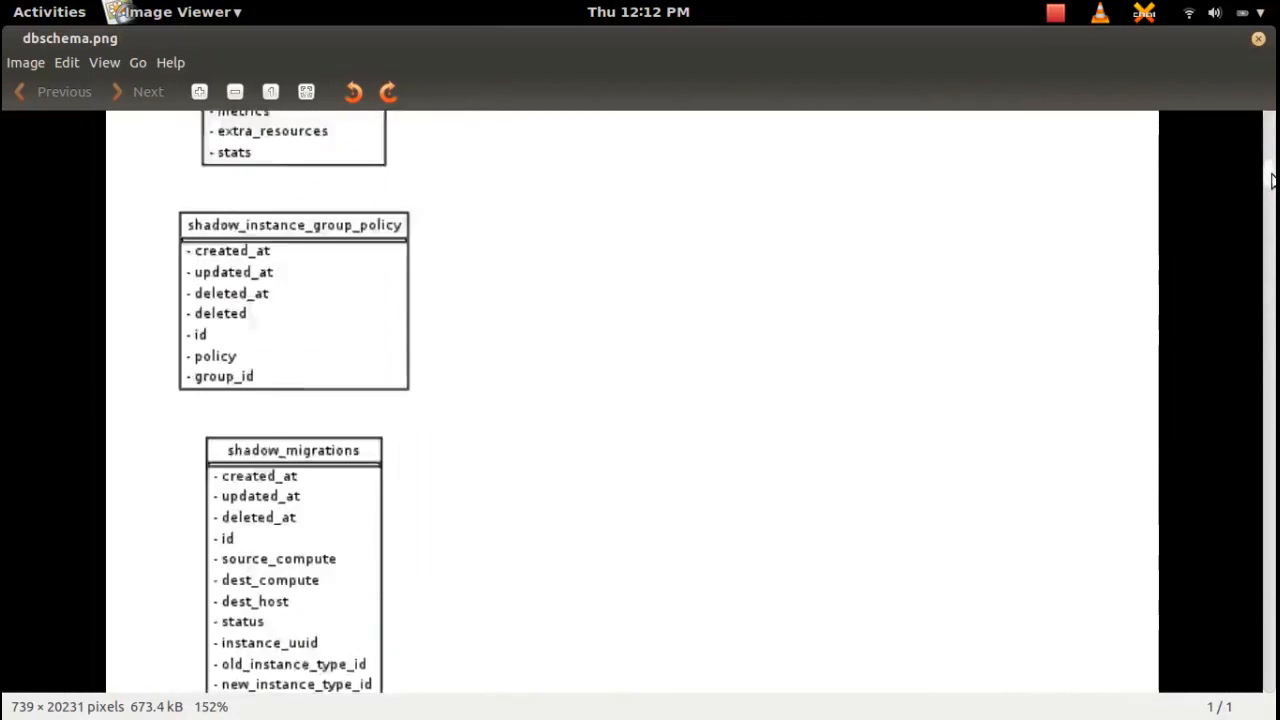
{"action": "scroll", "scroll_direction": "down", "scroll_amount": 3}
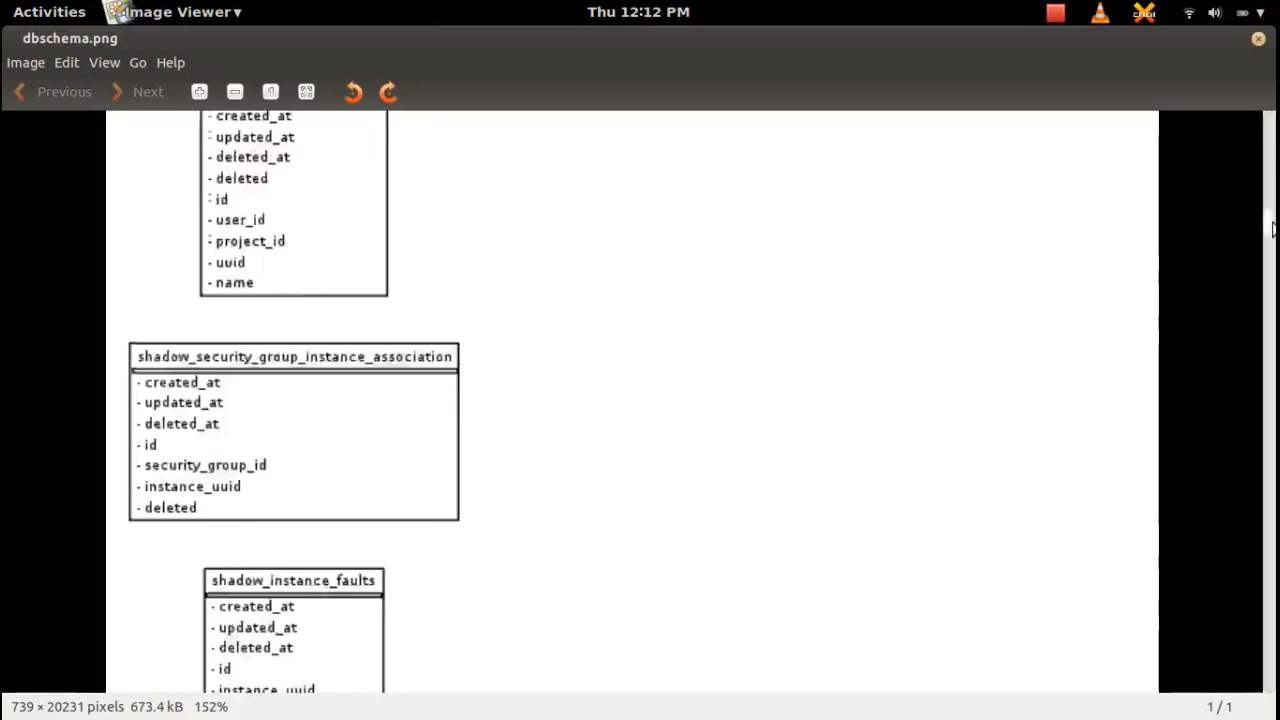
{"action": "scroll", "scroll_direction": "down", "scroll_amount": 3}
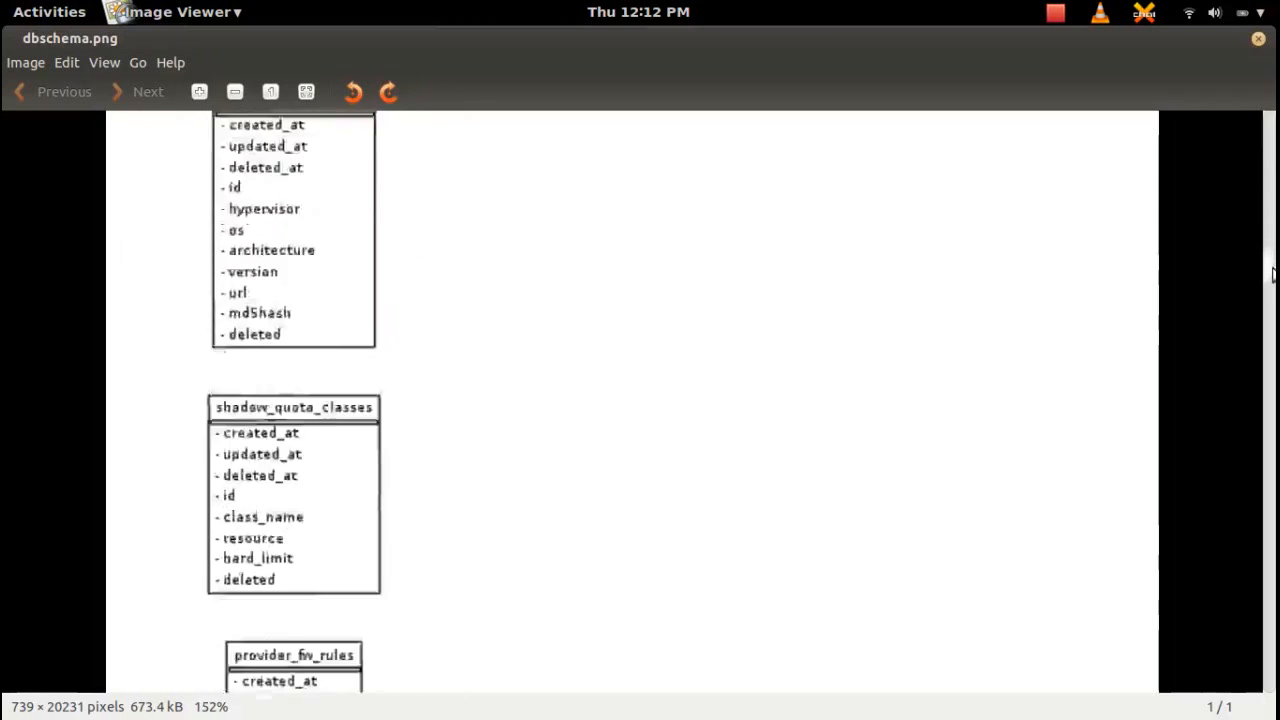
{"action": "scroll", "scroll_direction": "down", "scroll_amount": 3}
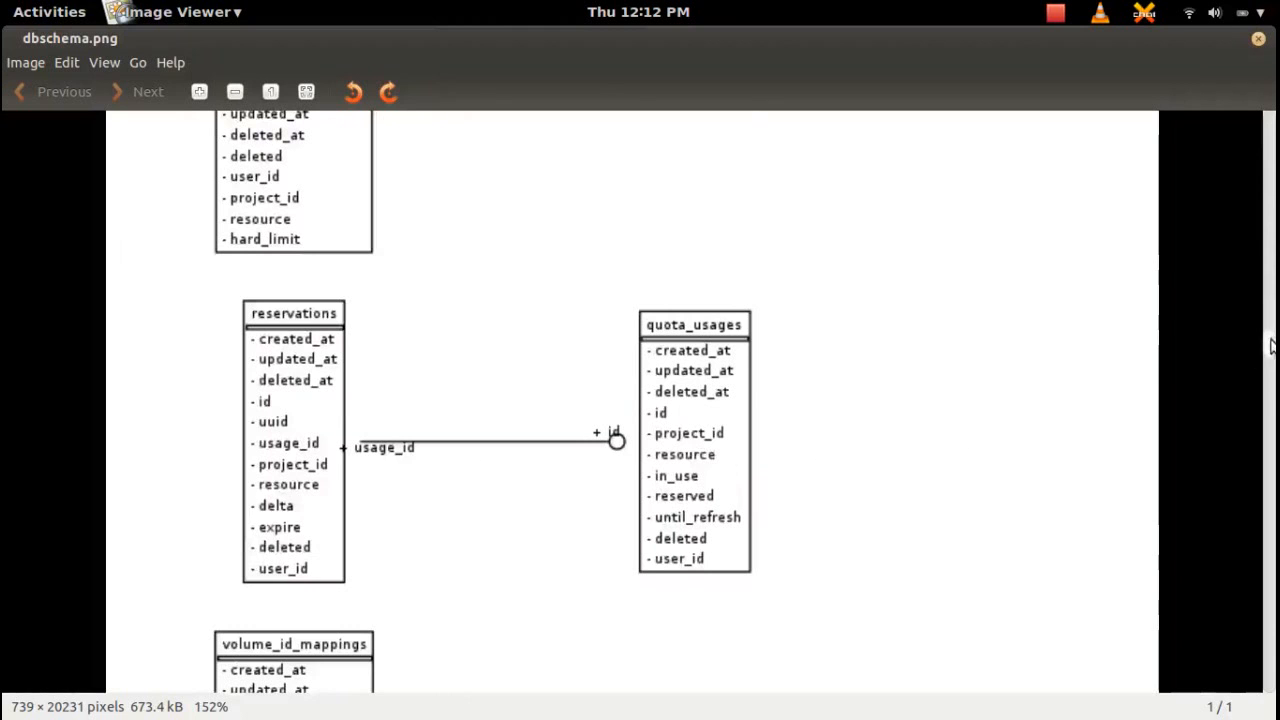
{"action": "scroll", "scroll_direction": "down", "scroll_amount": 3}
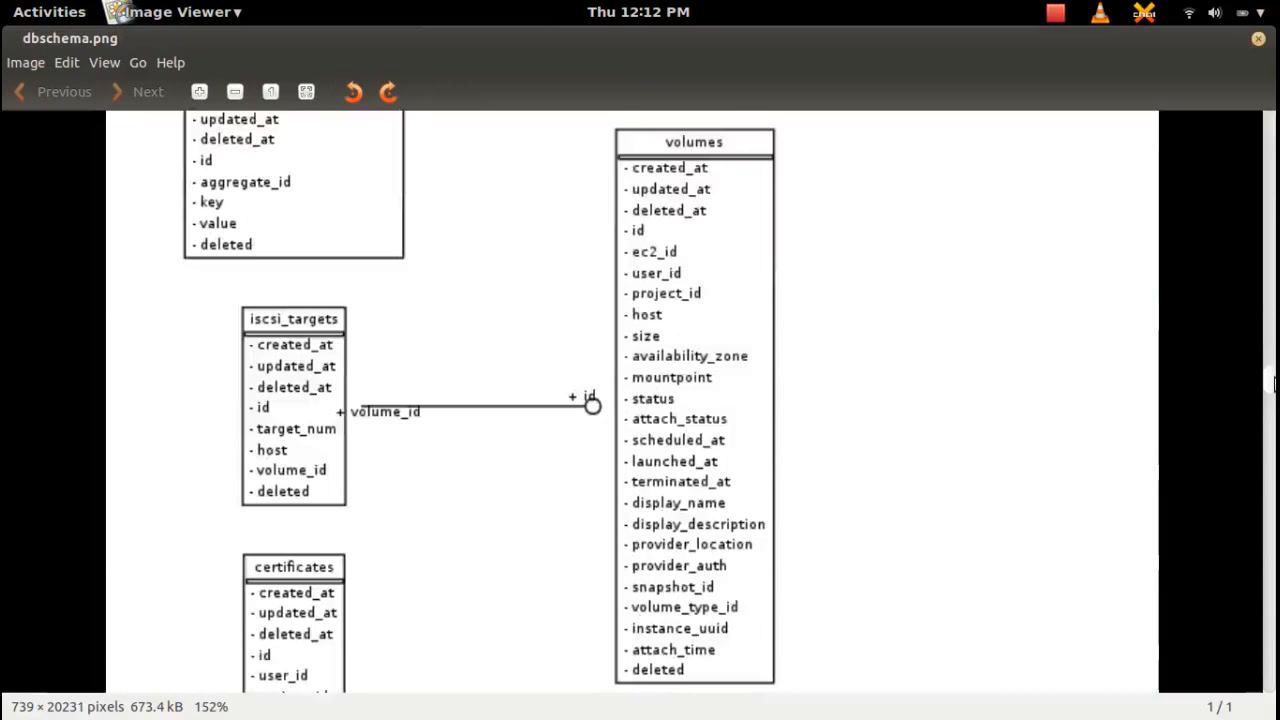
{"action": "scroll", "scroll_direction": "down", "scroll_amount": 3}
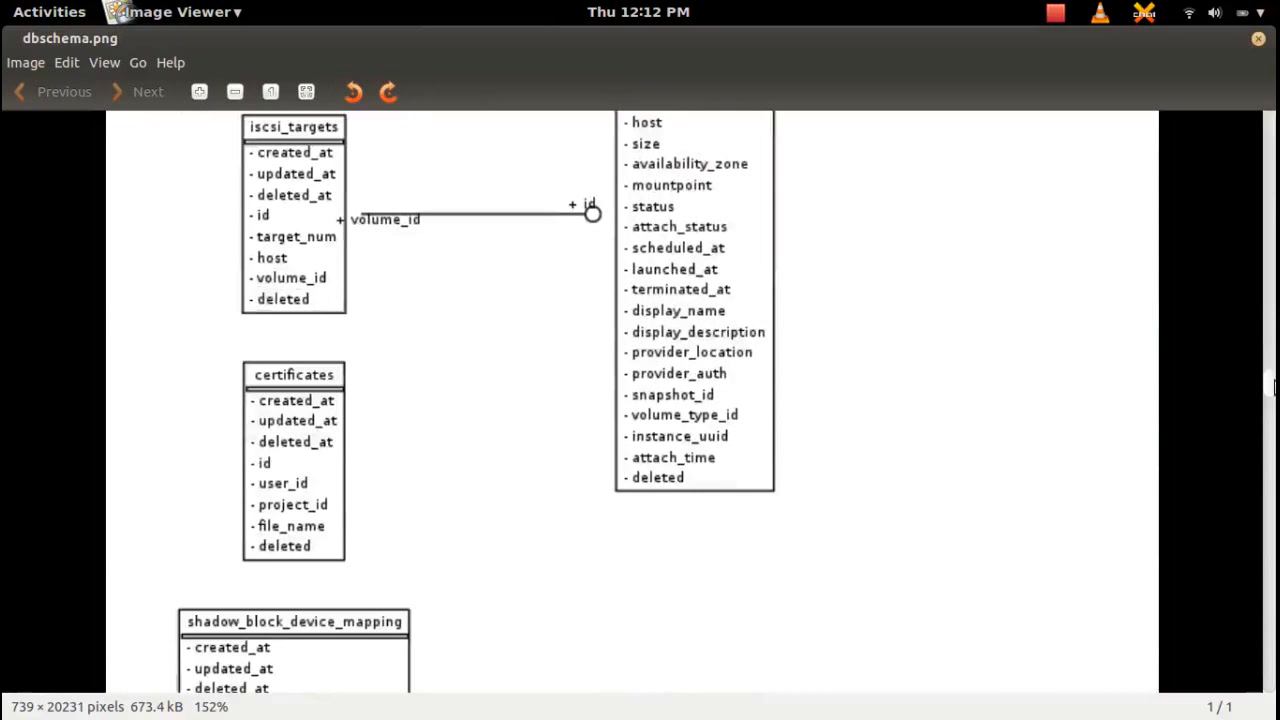
{"action": "scroll", "scroll_direction": "down", "scroll_amount": 3}
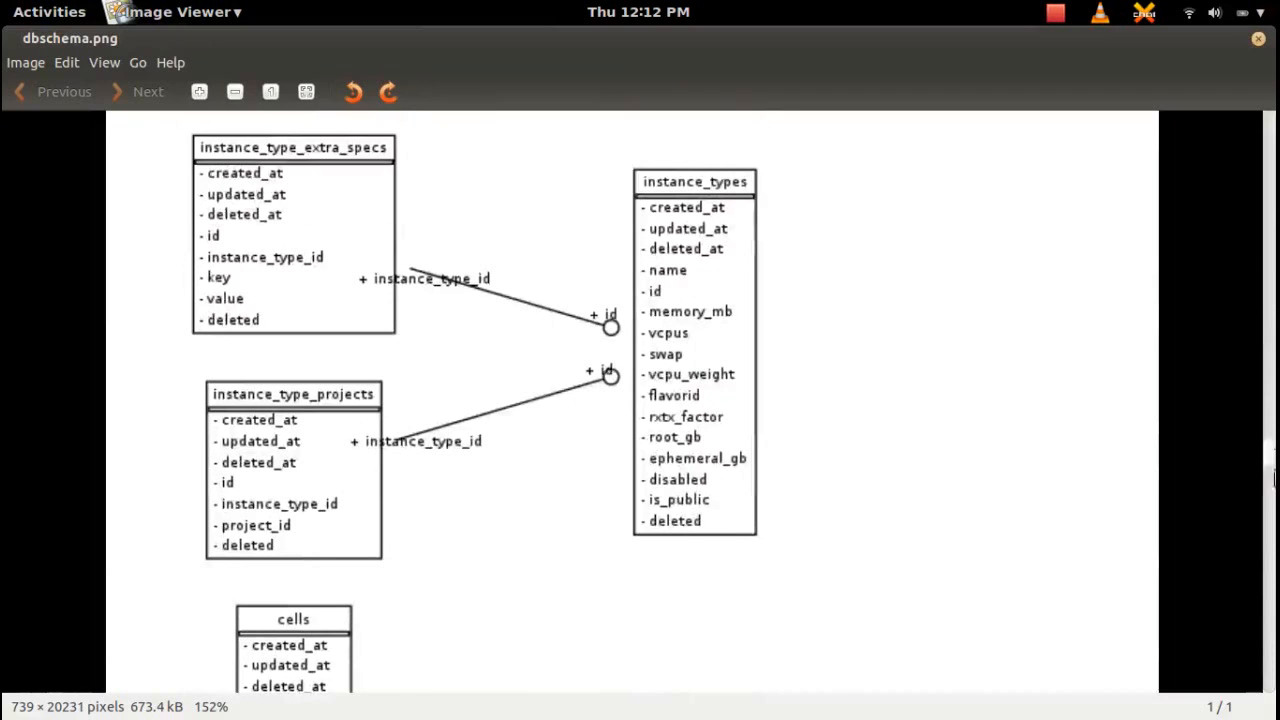
{"action": "scroll", "scroll_direction": "down", "scroll_amount": 3}
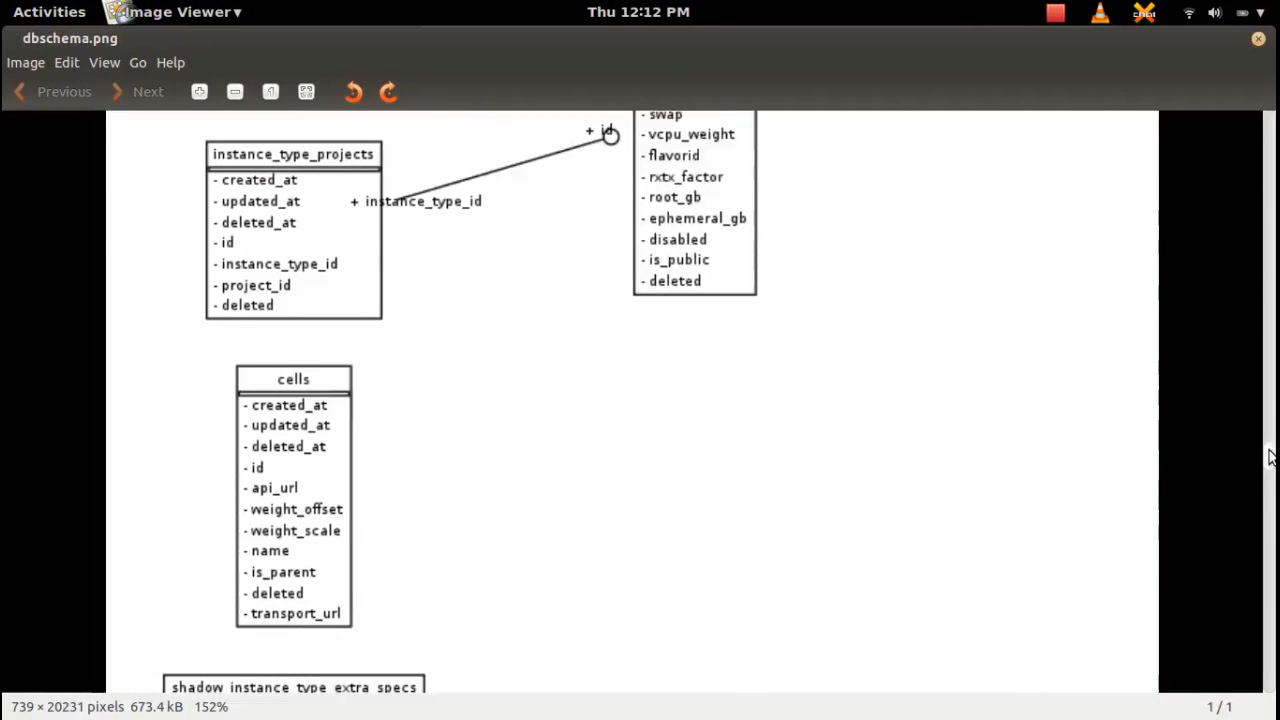
{"action": "scroll", "scroll_direction": "down", "scroll_amount": 3}
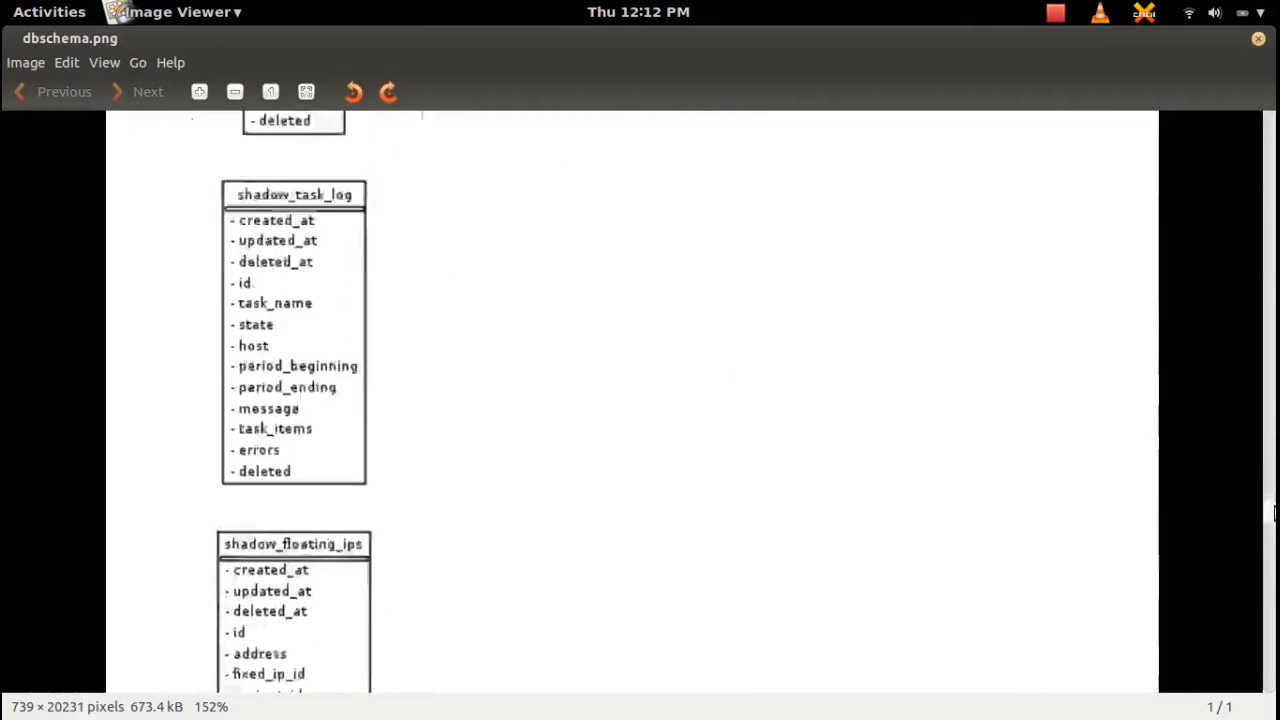
{"action": "scroll", "scroll_direction": "down", "scroll_amount": 3}
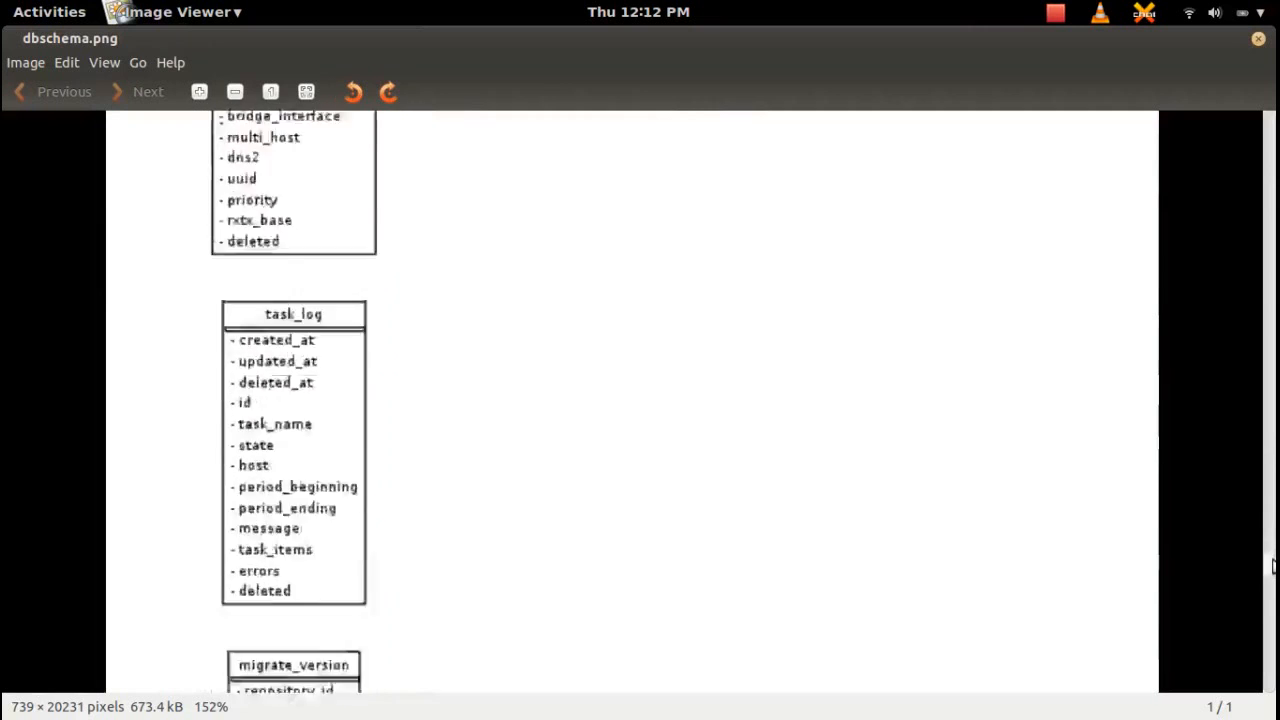
{"action": "scroll", "scroll_direction": "down", "scroll_amount": 3}
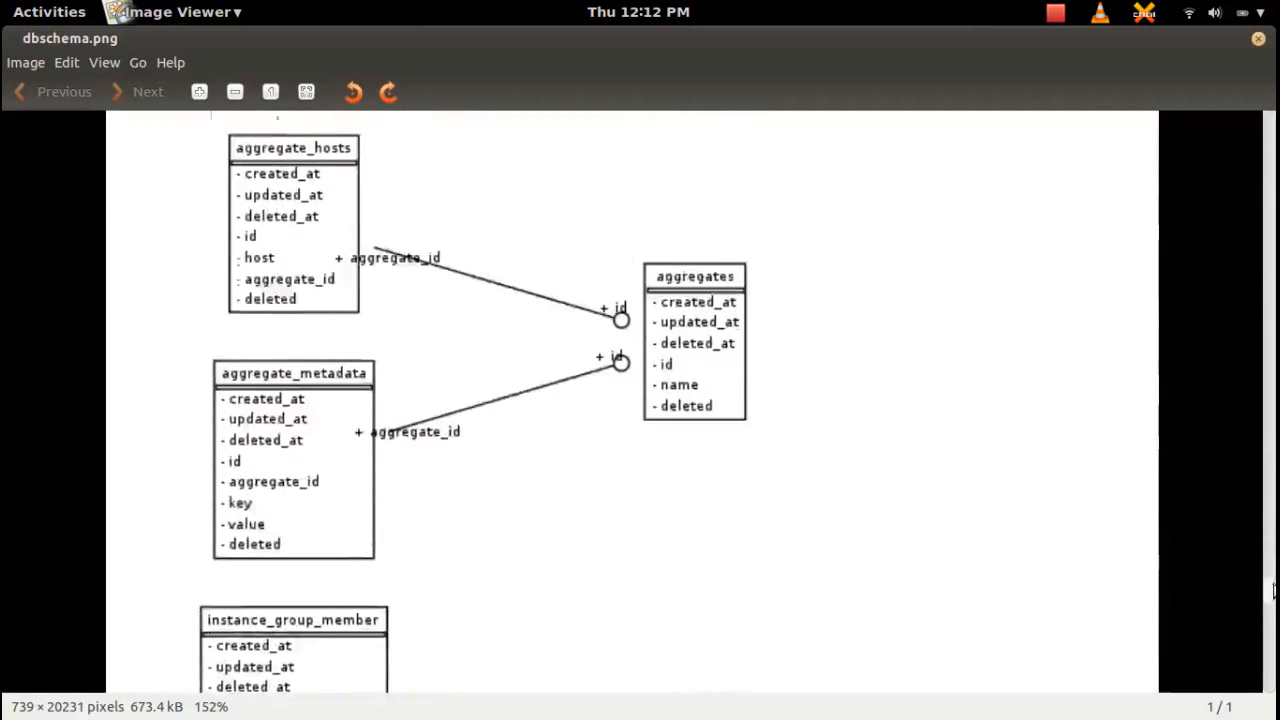
{"action": "scroll", "scroll_direction": "down", "scroll_amount": 3}
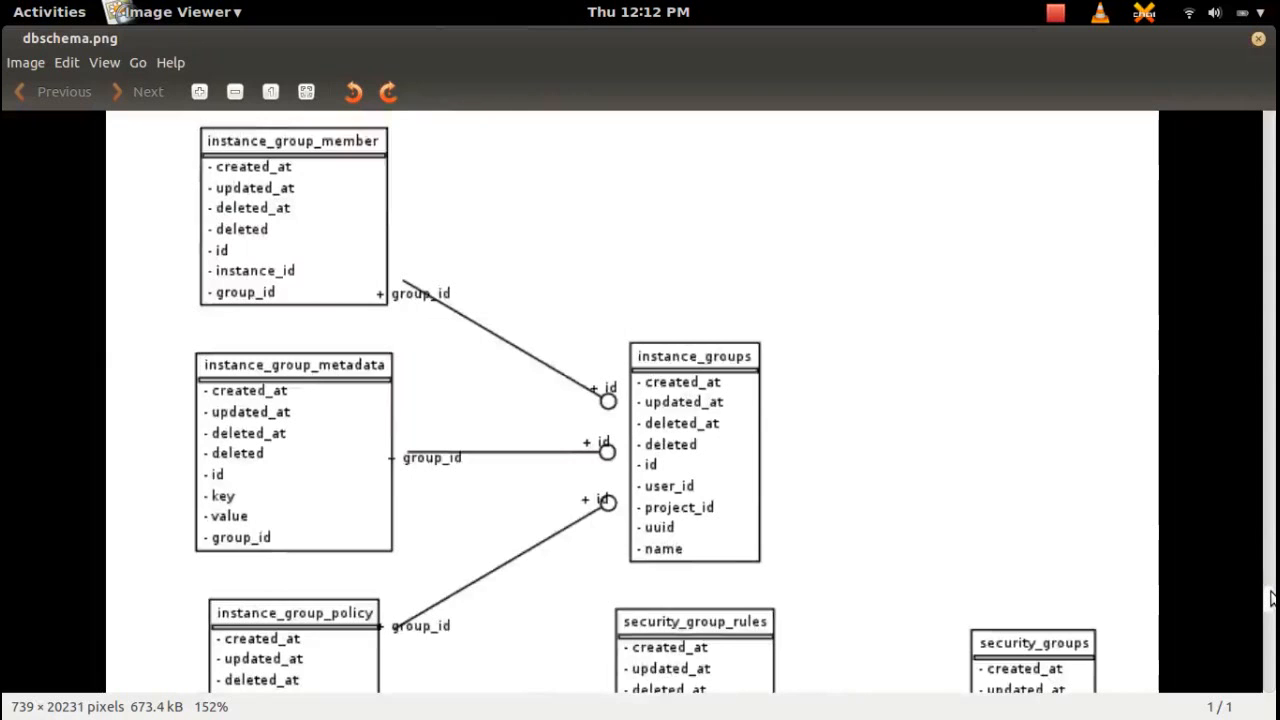
{"action": "scroll", "scroll_direction": "down", "scroll_amount": 3}
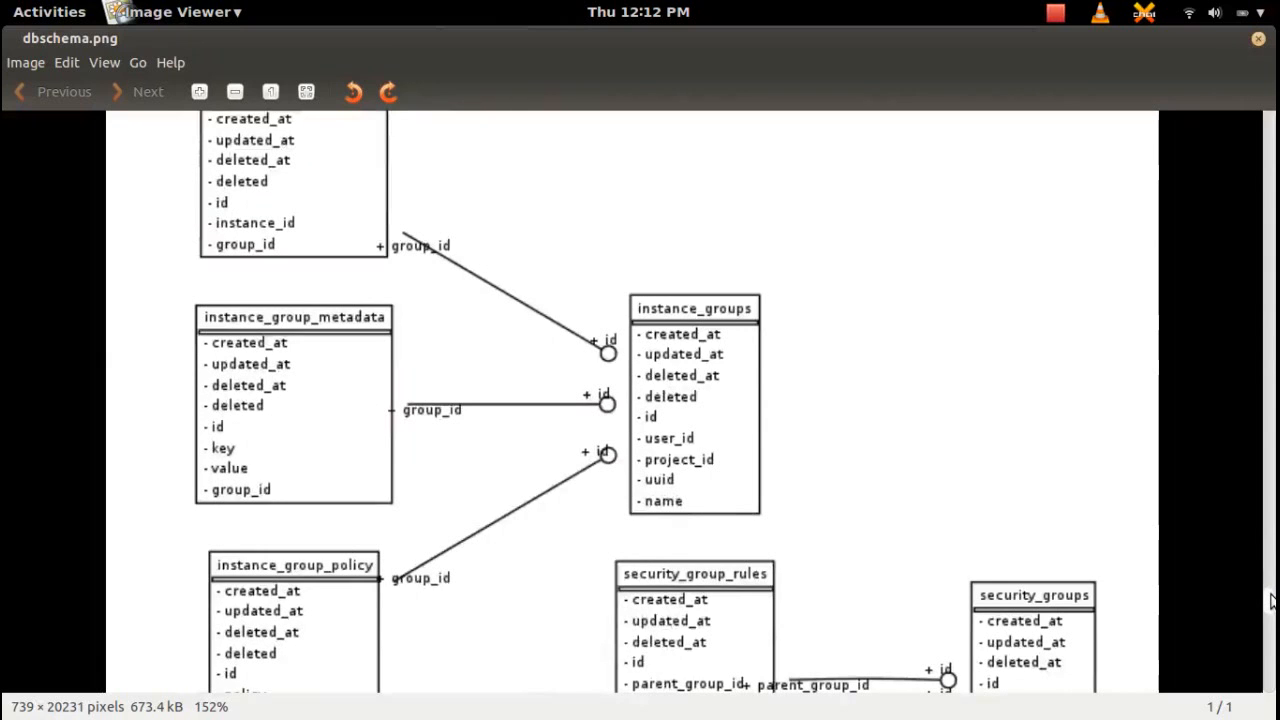
{"action": "scroll", "scroll_direction": "down", "scroll_amount": 3}
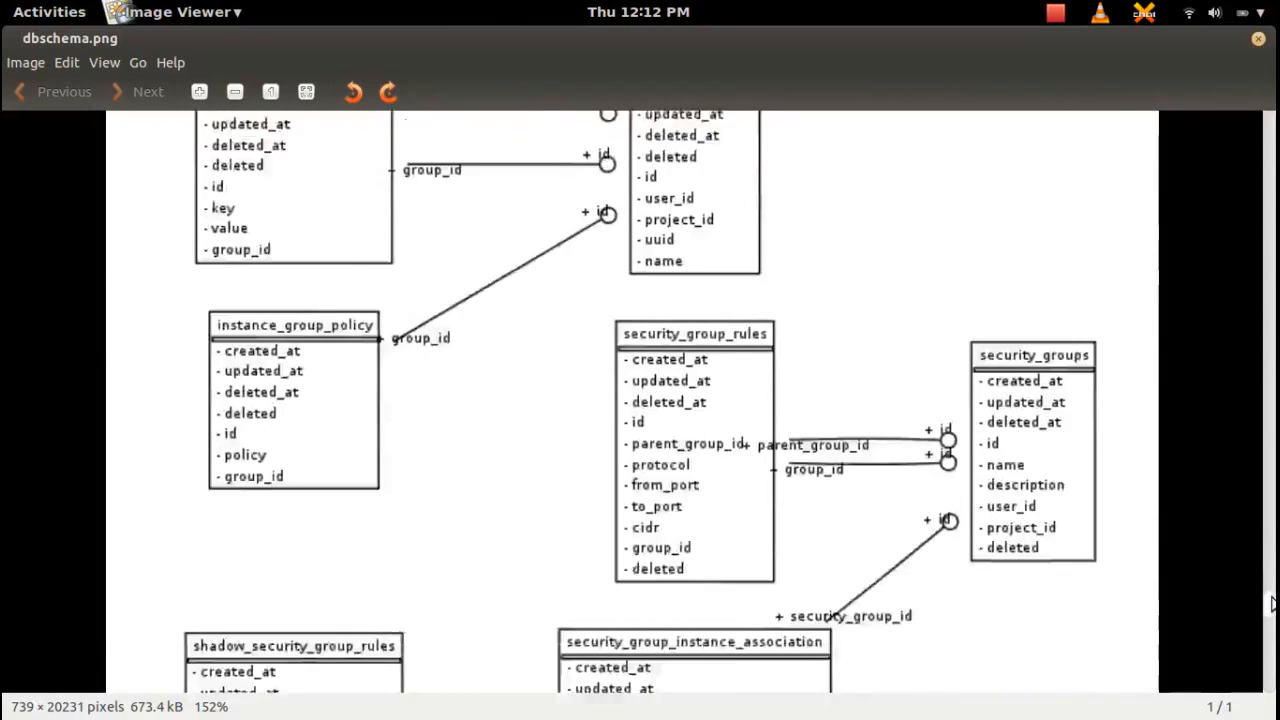
{"action": "scroll", "scroll_direction": "down", "scroll_amount": 3}
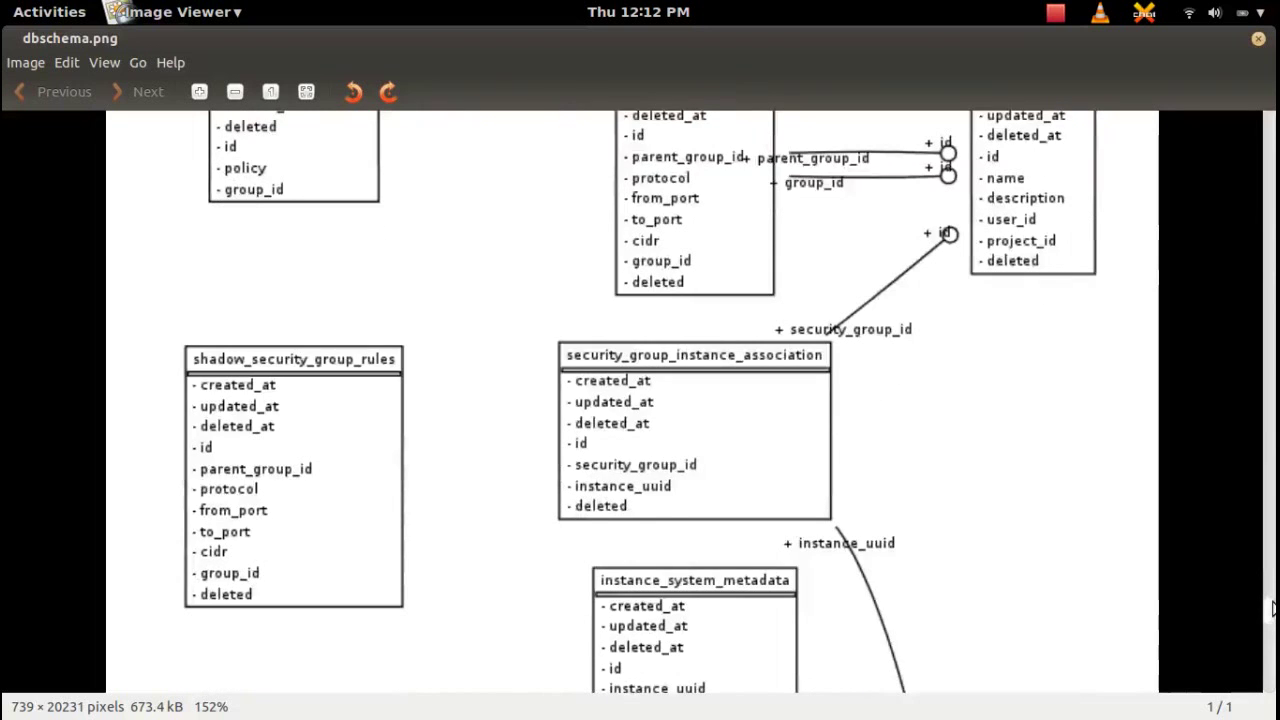
{"action": "scroll", "scroll_direction": "up", "scroll_amount": 3}
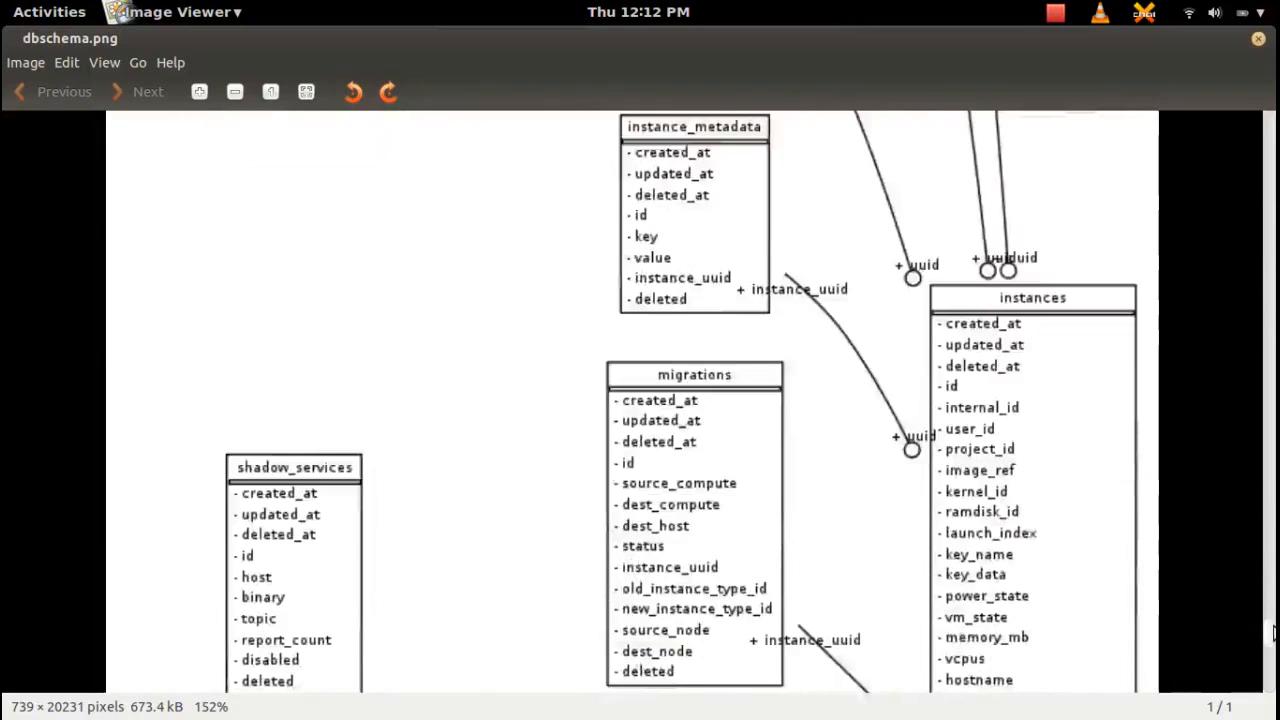
{"action": "scroll", "scroll_direction": "down", "scroll_amount": 3}
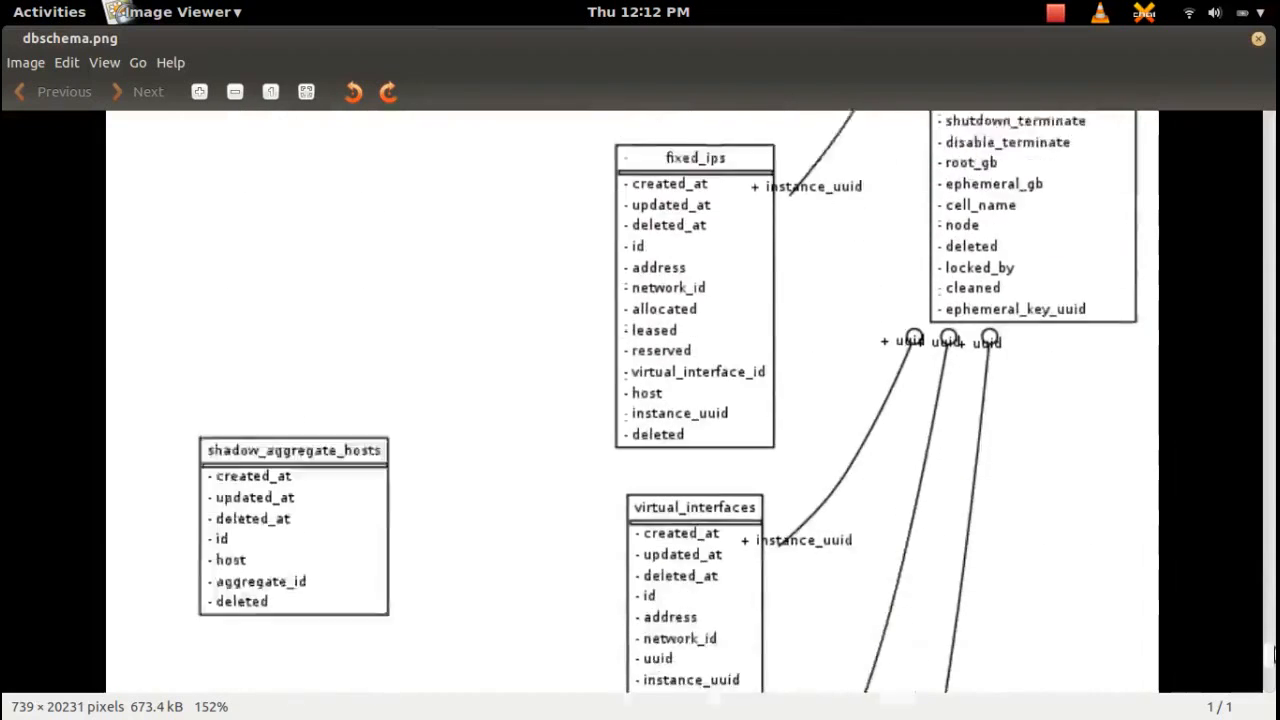
{"action": "scroll", "scroll_direction": "down", "scroll_amount": 3}
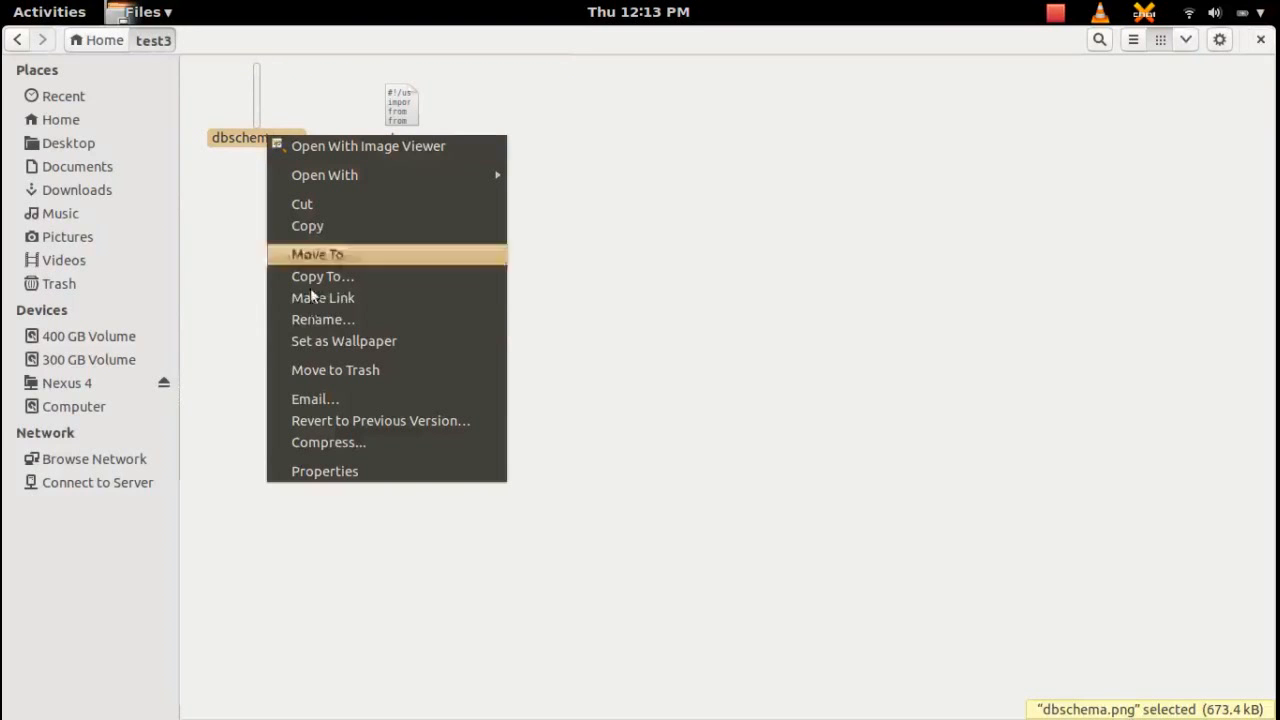
{"action": "mouse_move", "coordinate": [336, 374]}
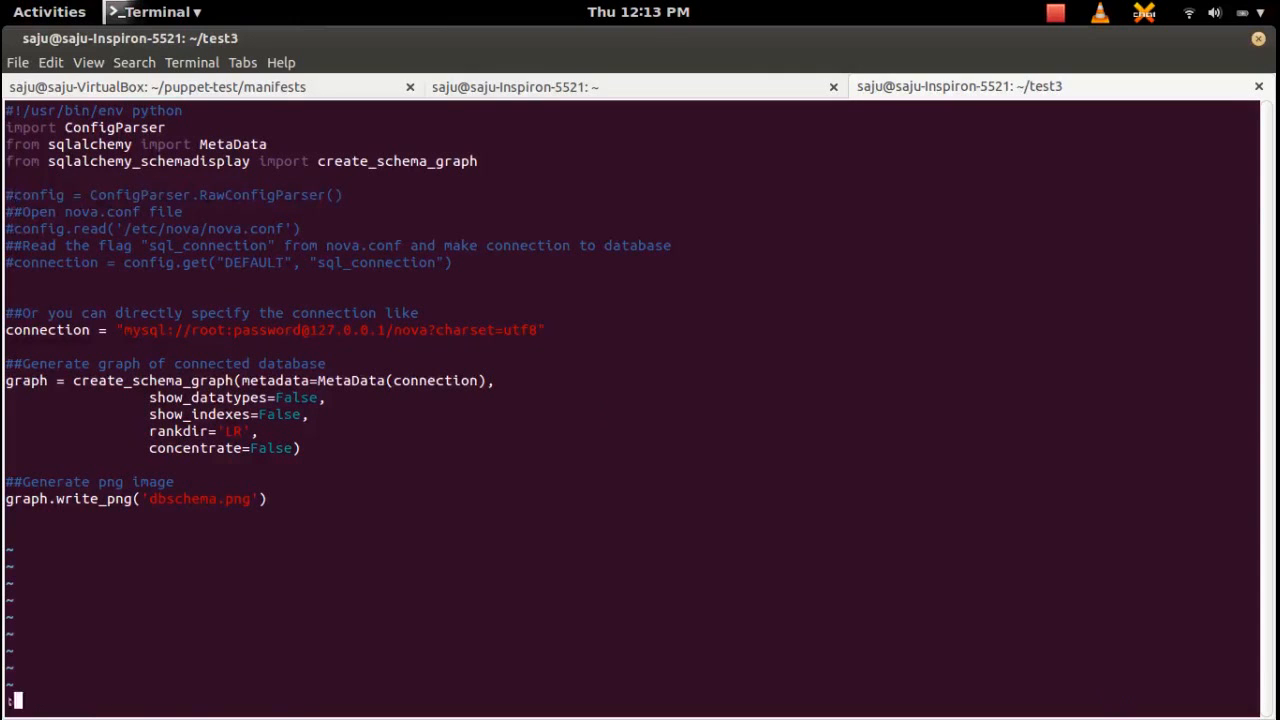
Quit vim with :wq after reviewing t.py's connection string and create_schema_graph call.
{"action": "key", "text": "Return"}
{"action": "type", "text": "python t.py"}
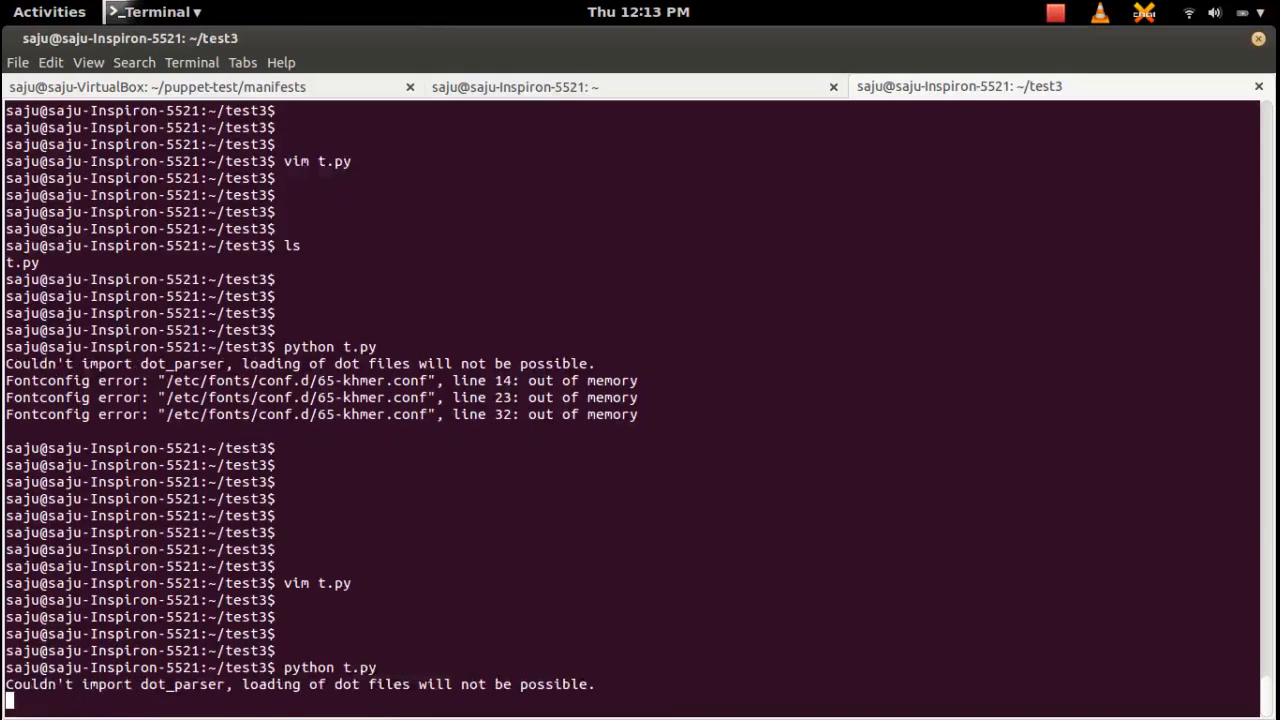
Rerun 'python t.py' with fixed MySQL credentials and open the regenerated dbschema.png in Image Viewer.
{"action": "key", "text": "Return"}
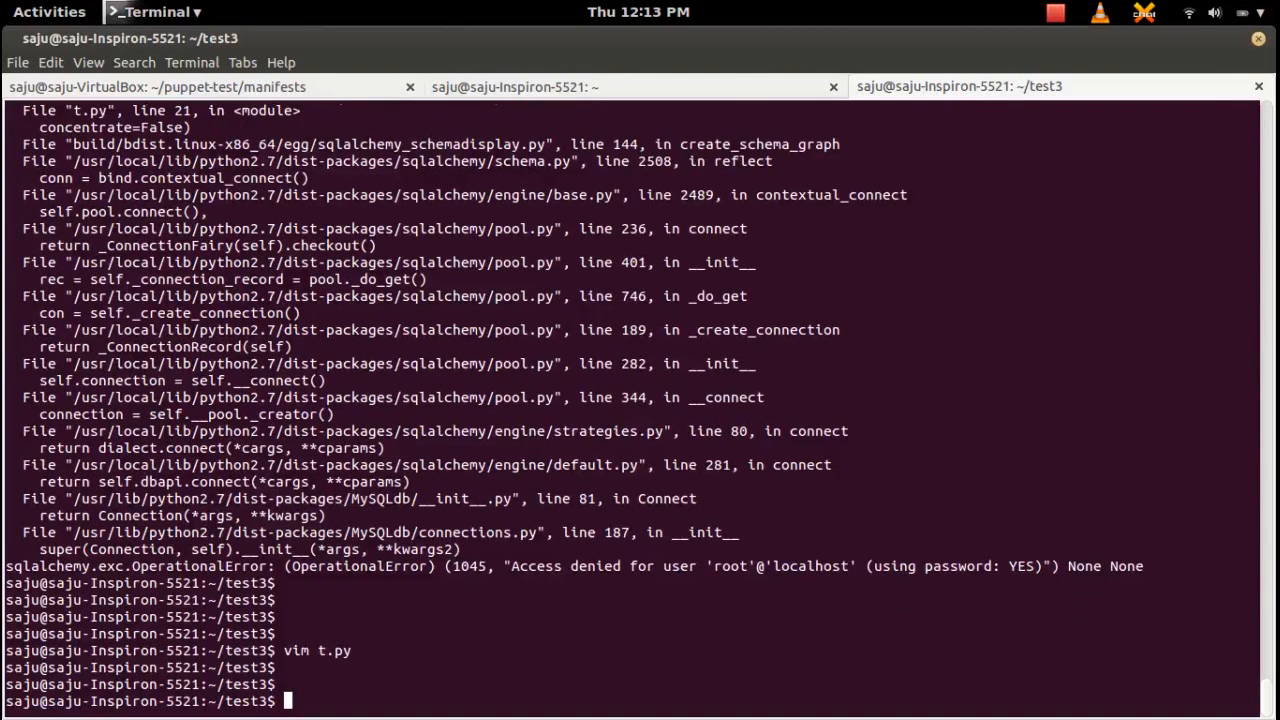
{"action": "type", "text": "python t.py"}
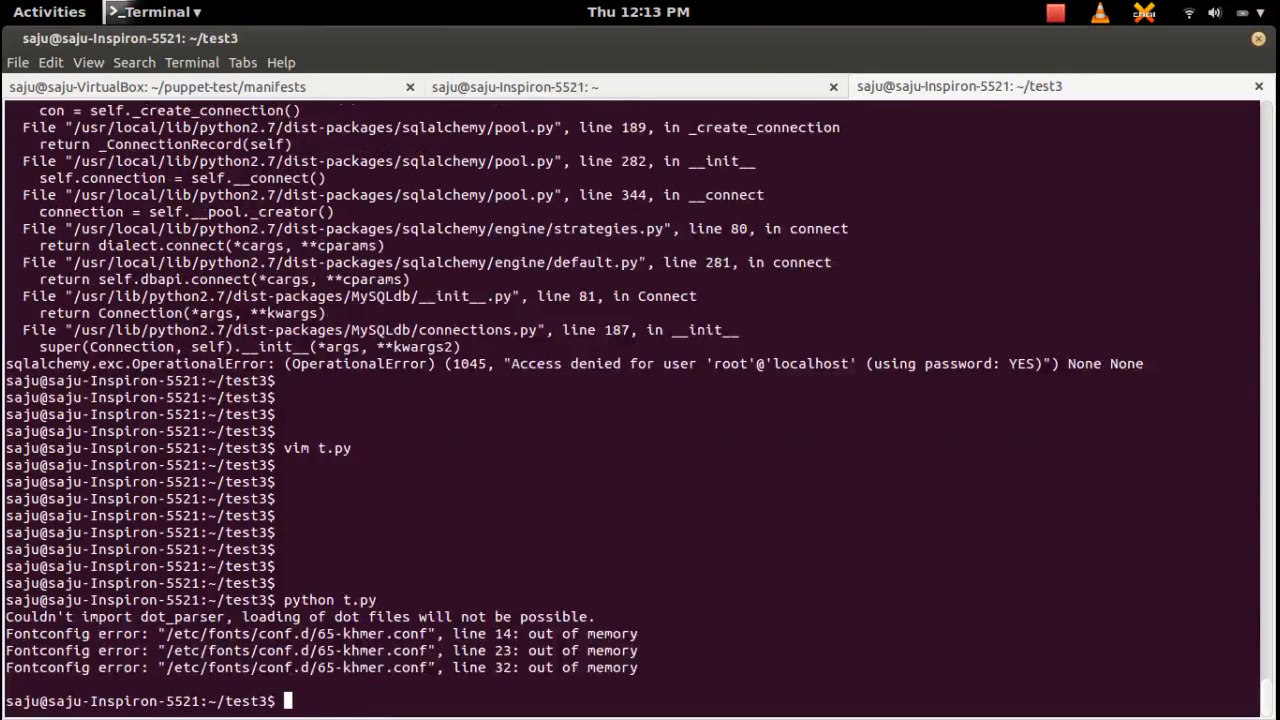
{"action": "left_click", "coordinate": [32, 12]}
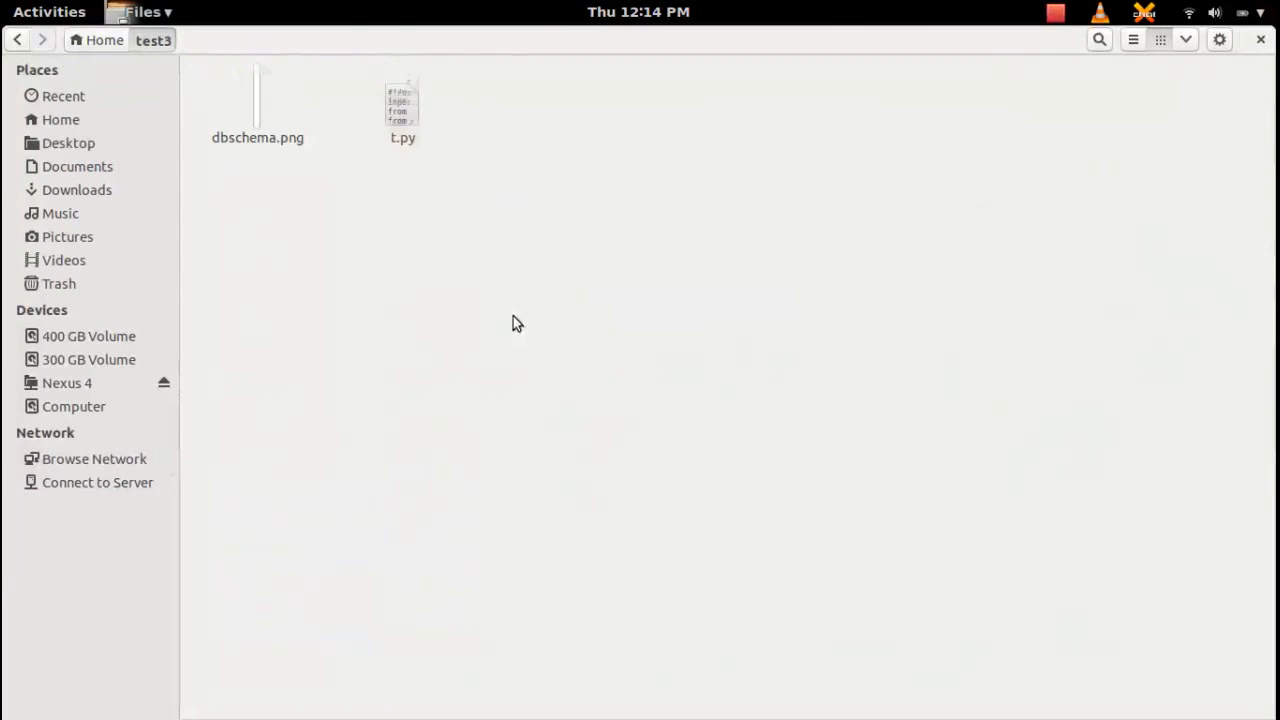
{"action": "right_click", "coordinate": [256, 100]}
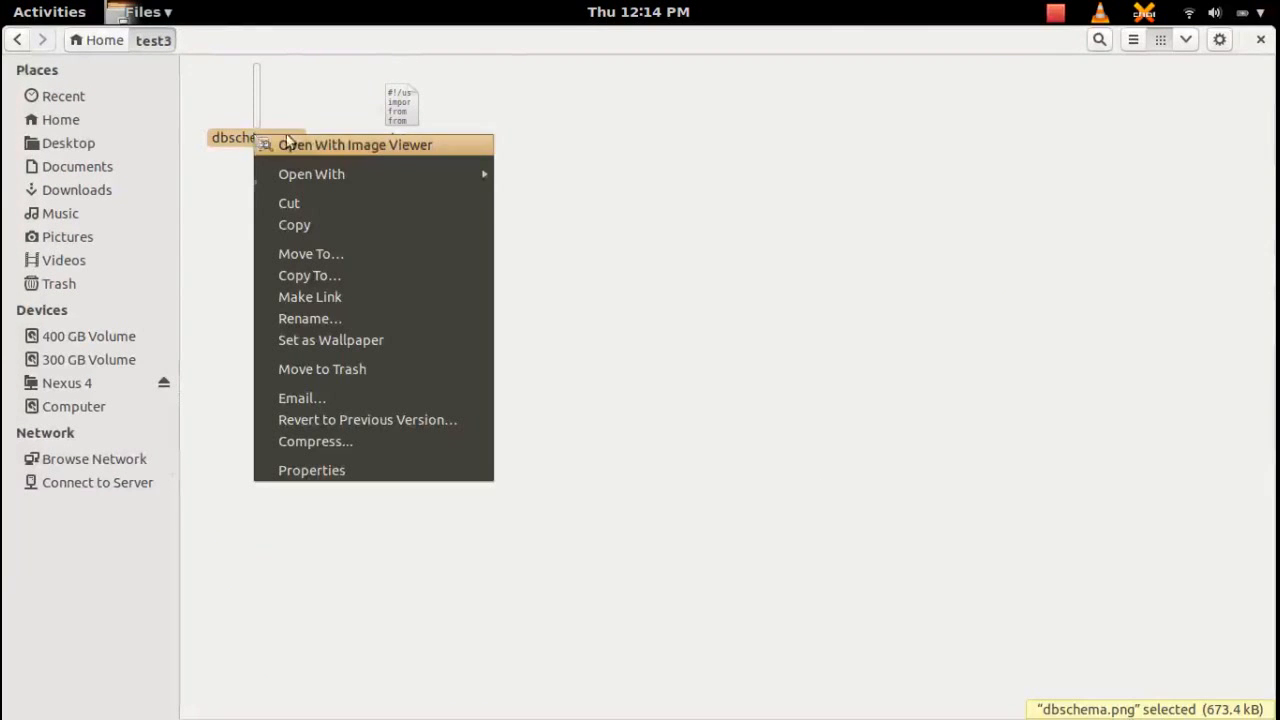
{"action": "left_click", "coordinate": [356, 144]}
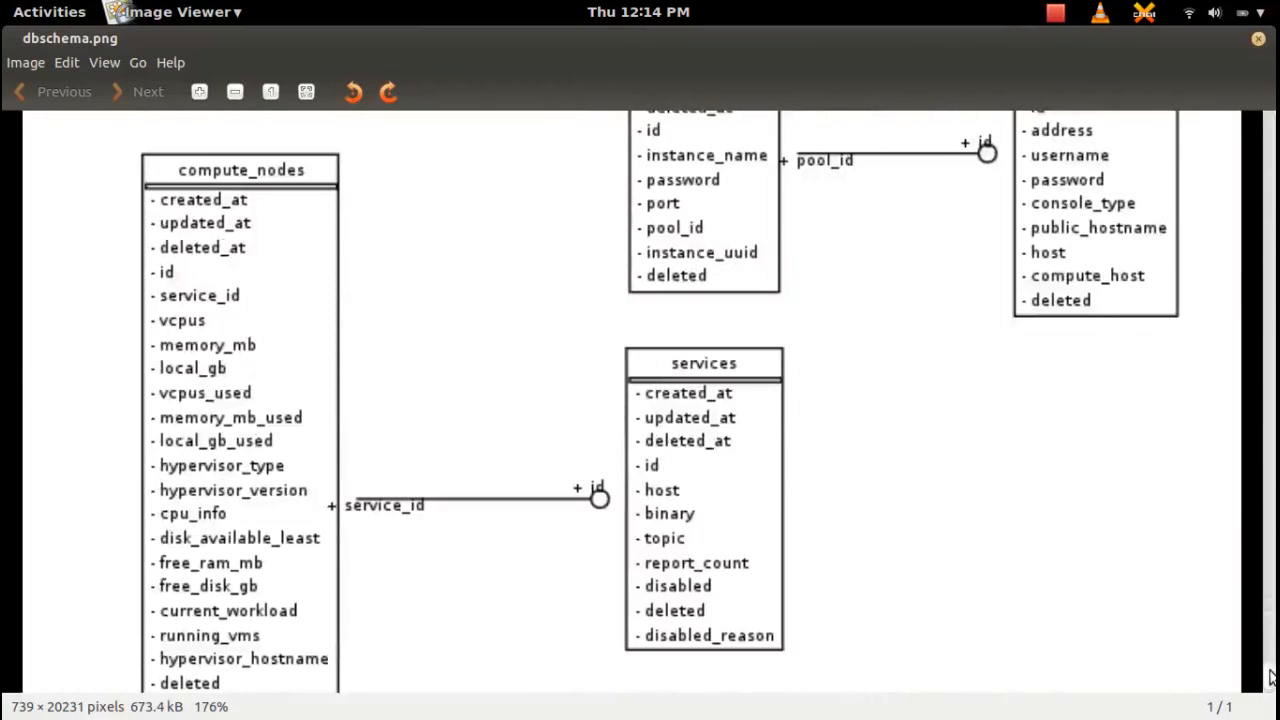
Scroll dbschema.png through the instance, security group and snapshot tables, then close Image Viewer.
{"action": "scroll", "scroll_direction": "down", "scroll_amount": 3}
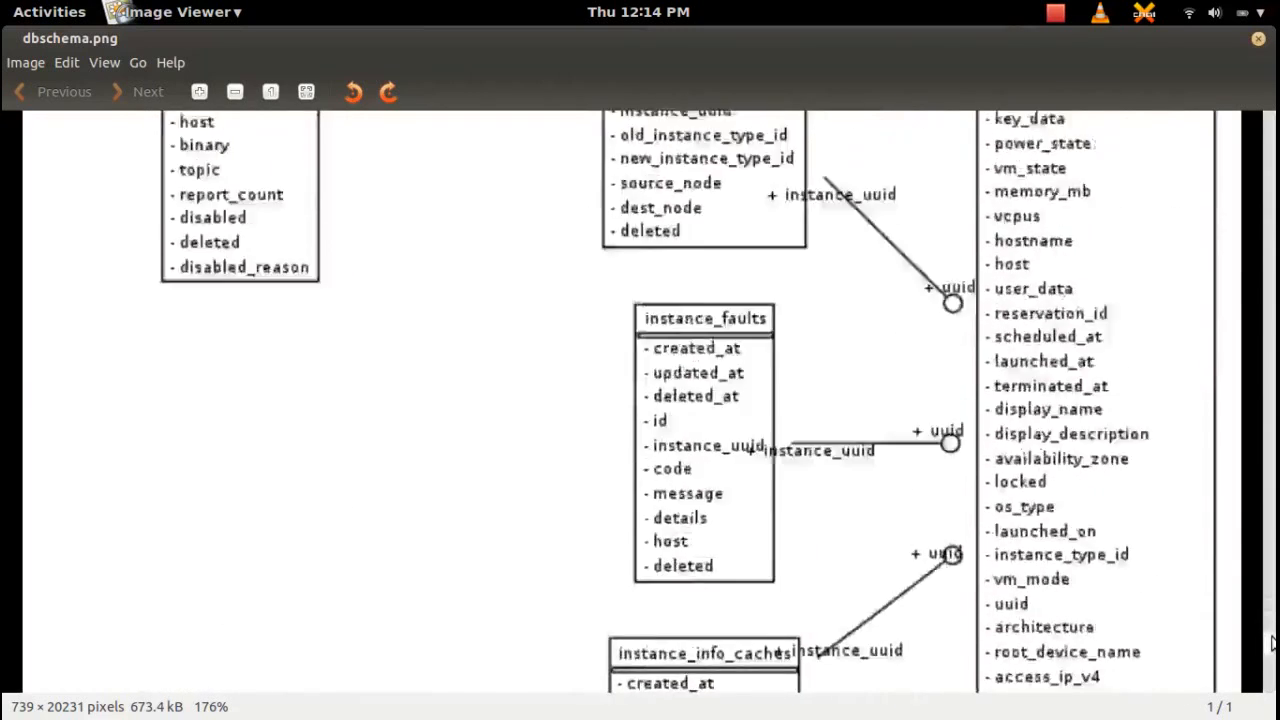
{"action": "scroll", "scroll_direction": "down", "scroll_amount": 3}
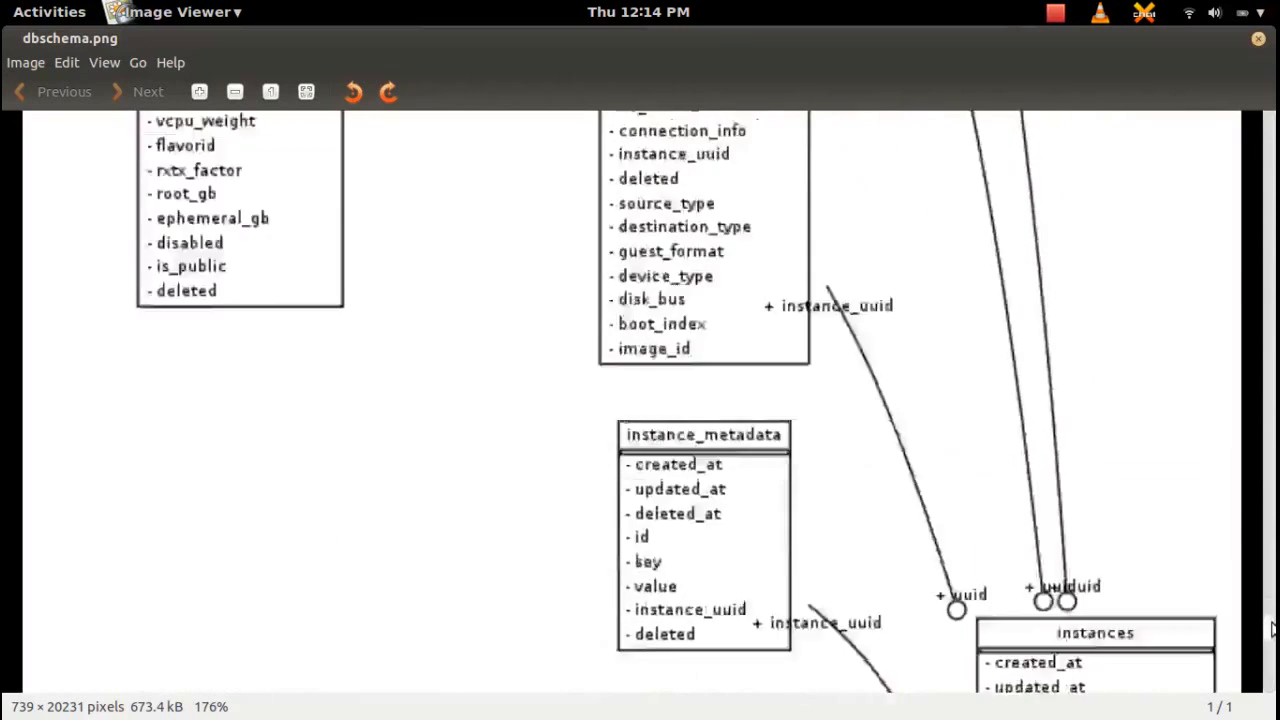
{"action": "scroll", "scroll_direction": "down", "scroll_amount": 3}
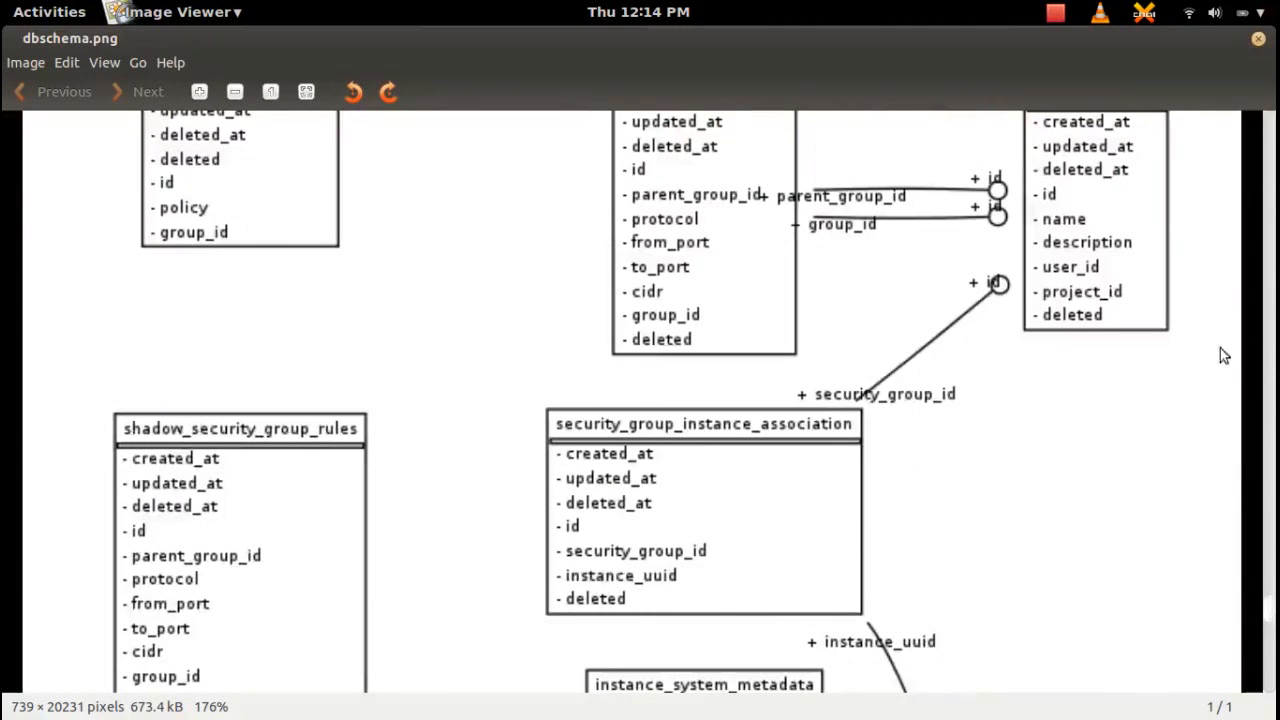
{"action": "mouse_move", "coordinate": [1256, 48]}
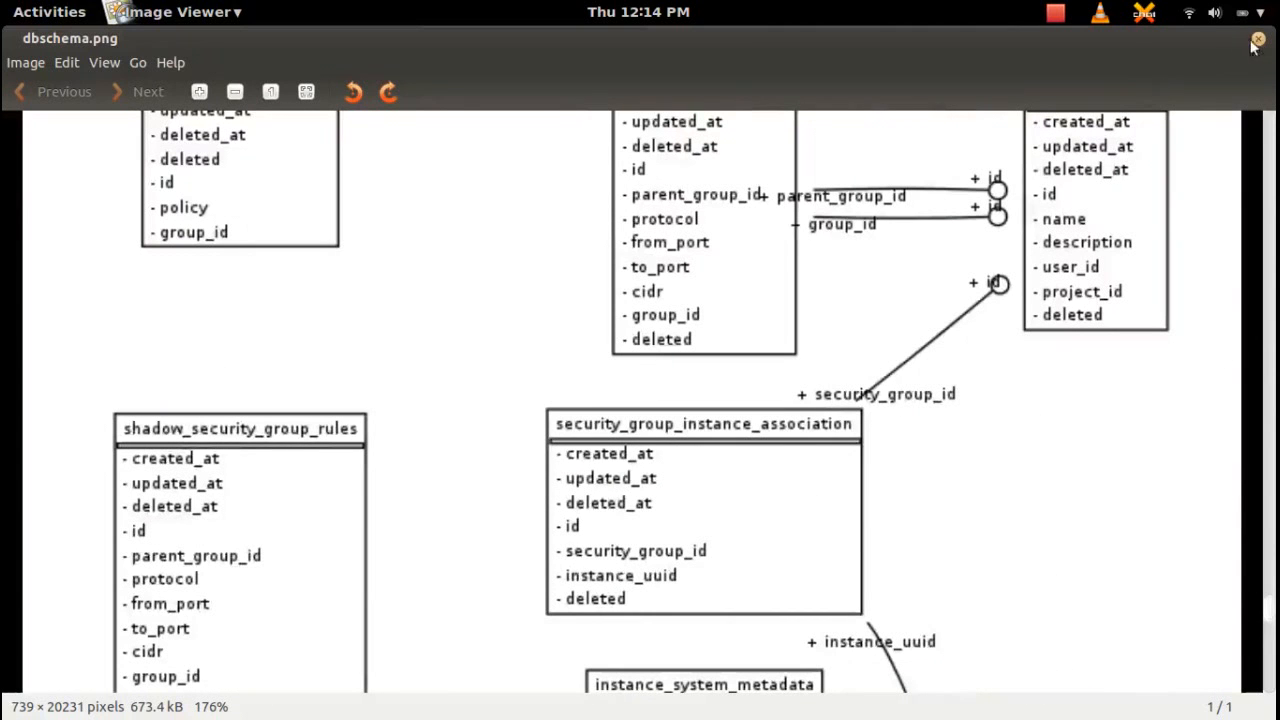
{"action": "scroll", "scroll_direction": "down", "scroll_amount": 3}
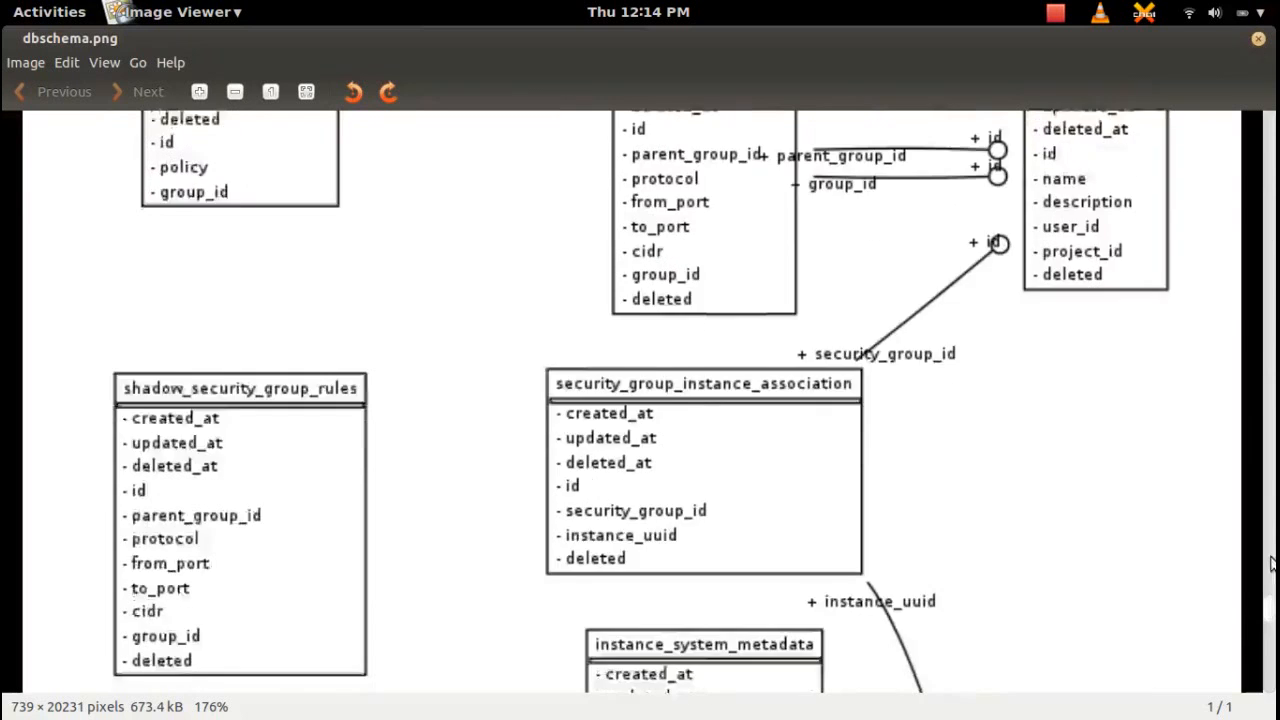
{"action": "scroll", "scroll_direction": "down", "scroll_amount": 3}
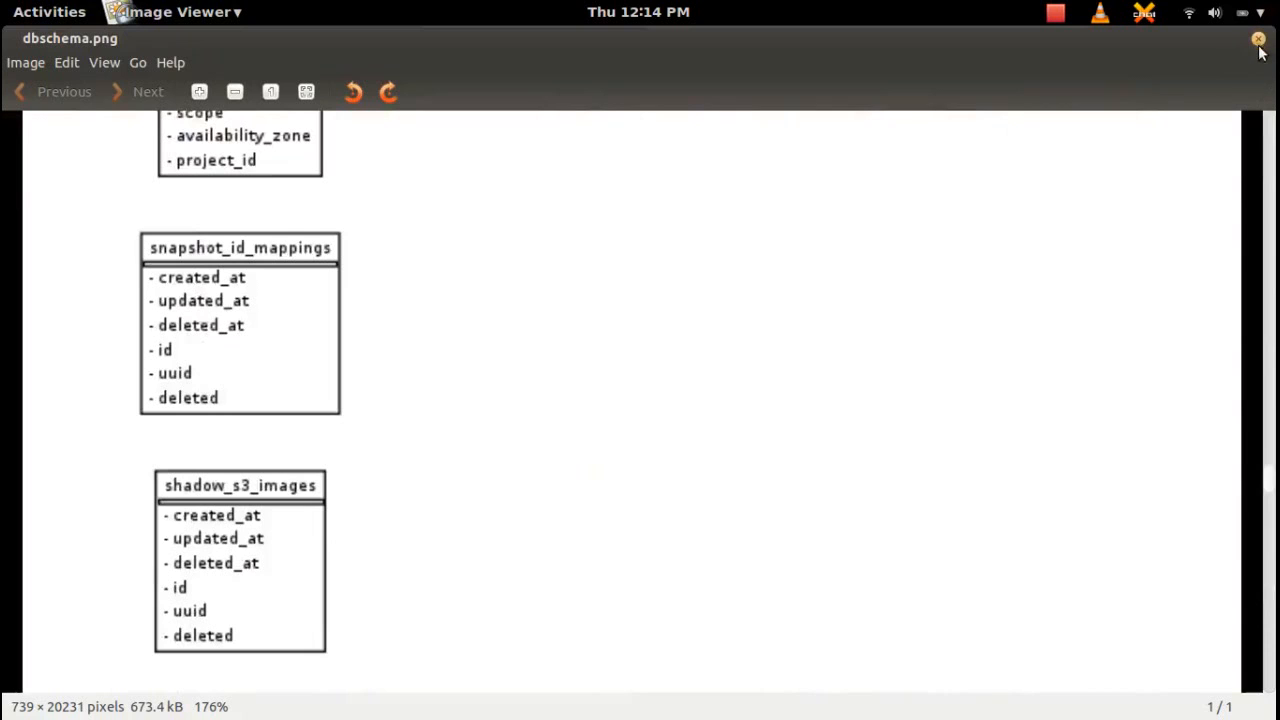
{"action": "left_click", "coordinate": [1256, 40]}
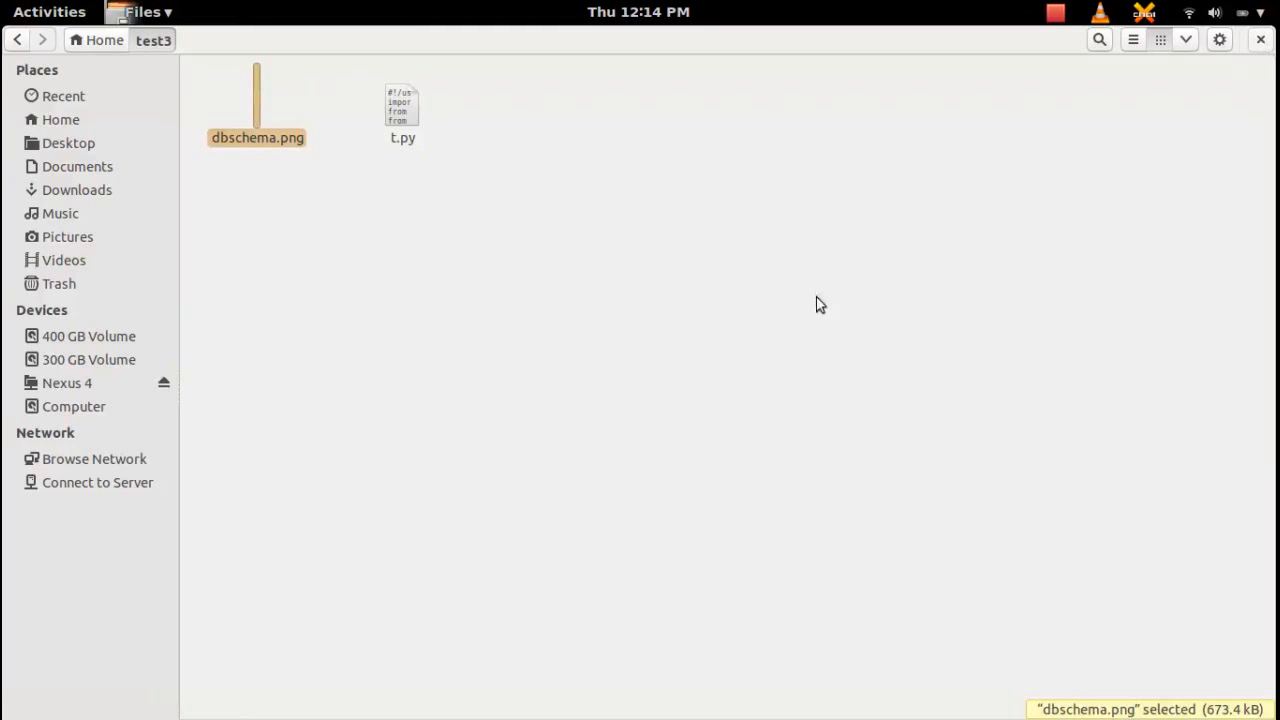
Open t.py in gedit via its right-click Open With menu in Files.
{"action": "right_click", "coordinate": [400, 104]}
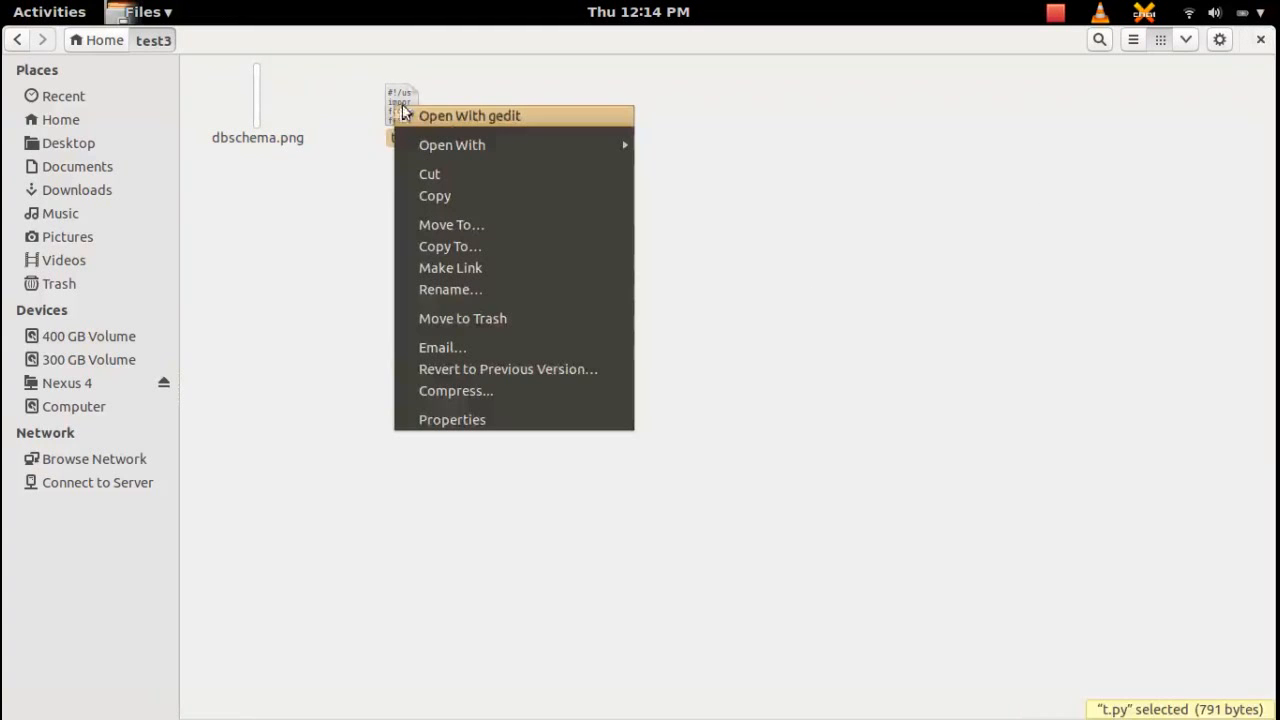
{"action": "left_click", "coordinate": [468, 114]}
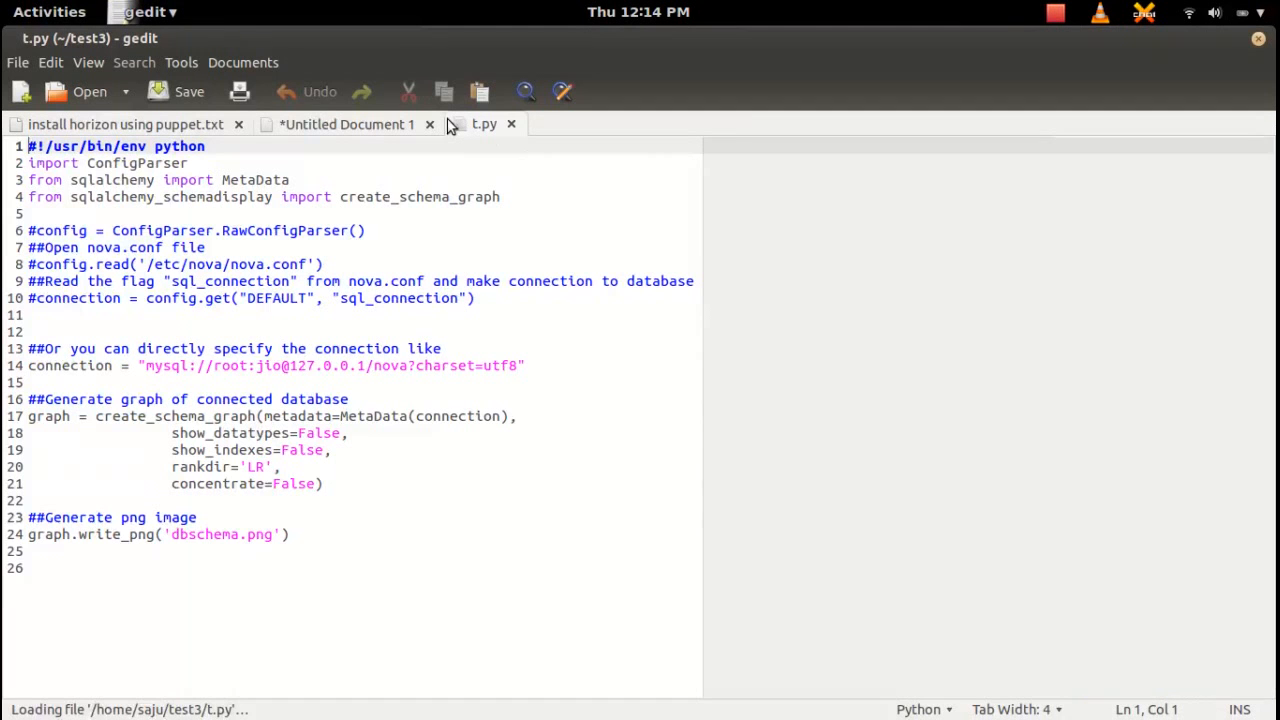